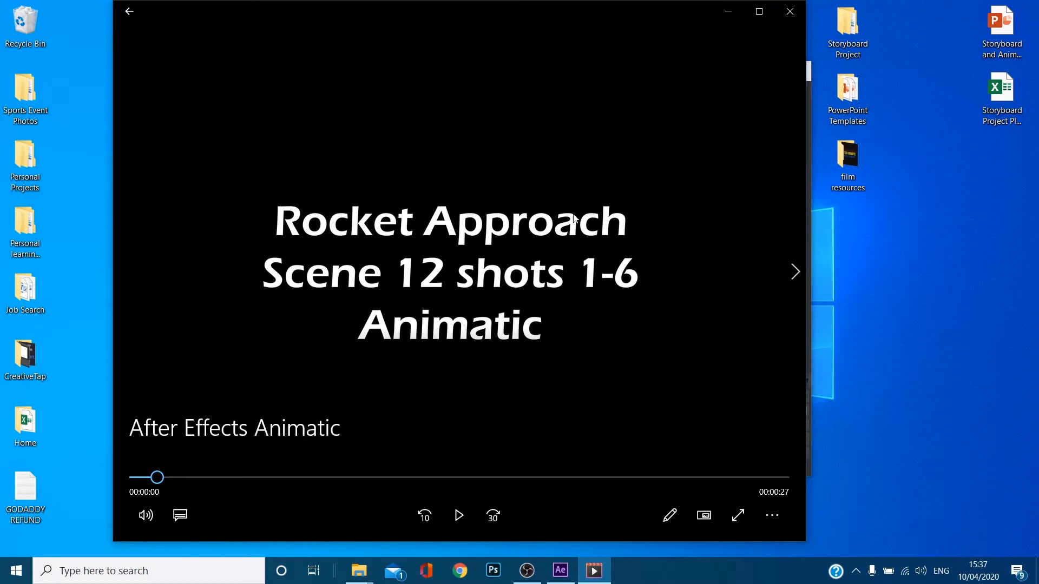
{"action": "mouse_move", "coordinate": [551, 345]}
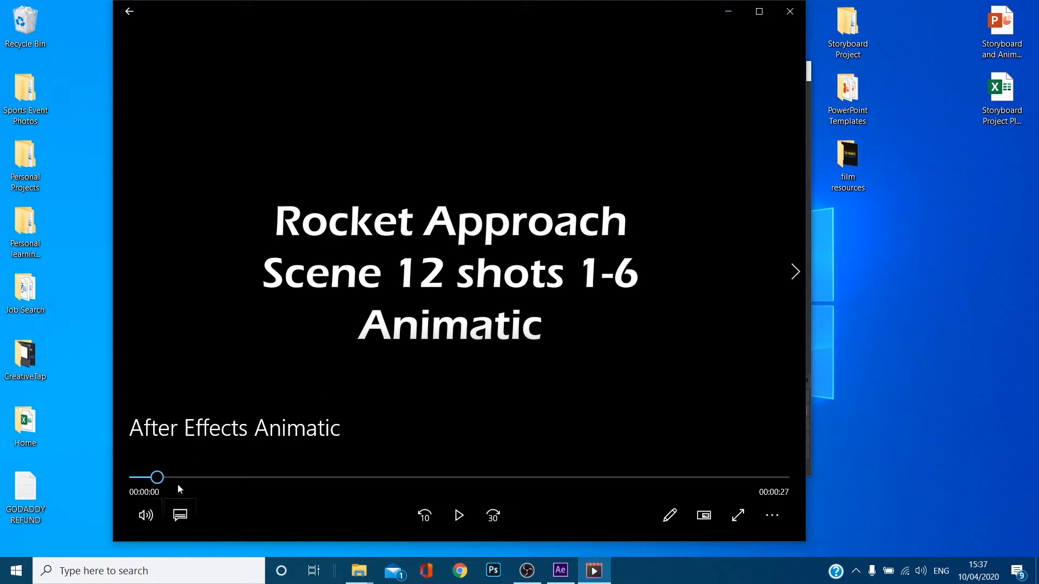
Close the Movies & TV player after reviewing the Rocket Approach title card.
{"action": "left_click", "coordinate": [459, 515]}
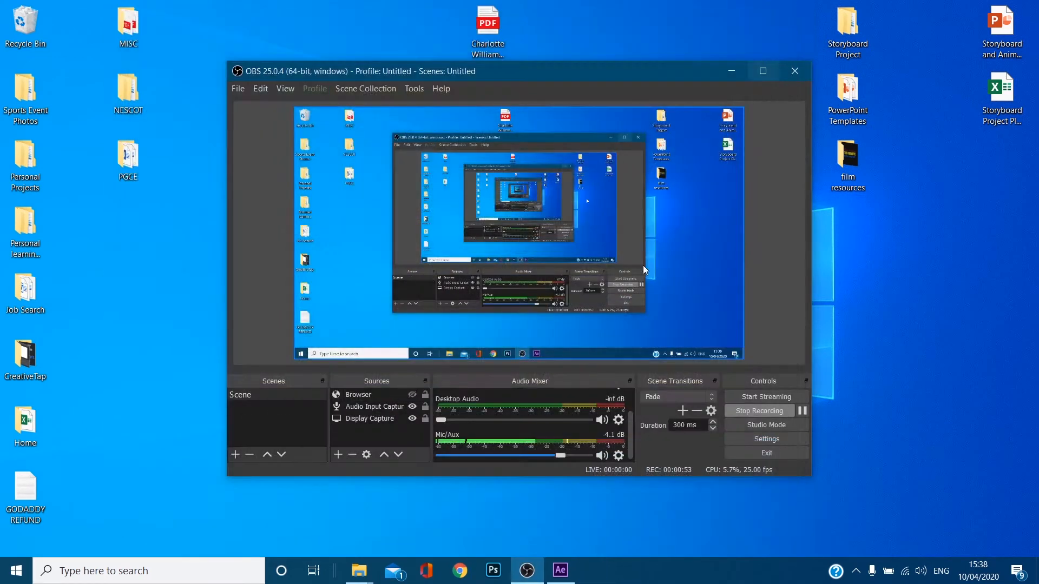
Switch to the Animatic project, view the Text comp's SC 12 SH 04 caption, then the storyboard image.
{"action": "left_click", "coordinate": [561, 571]}
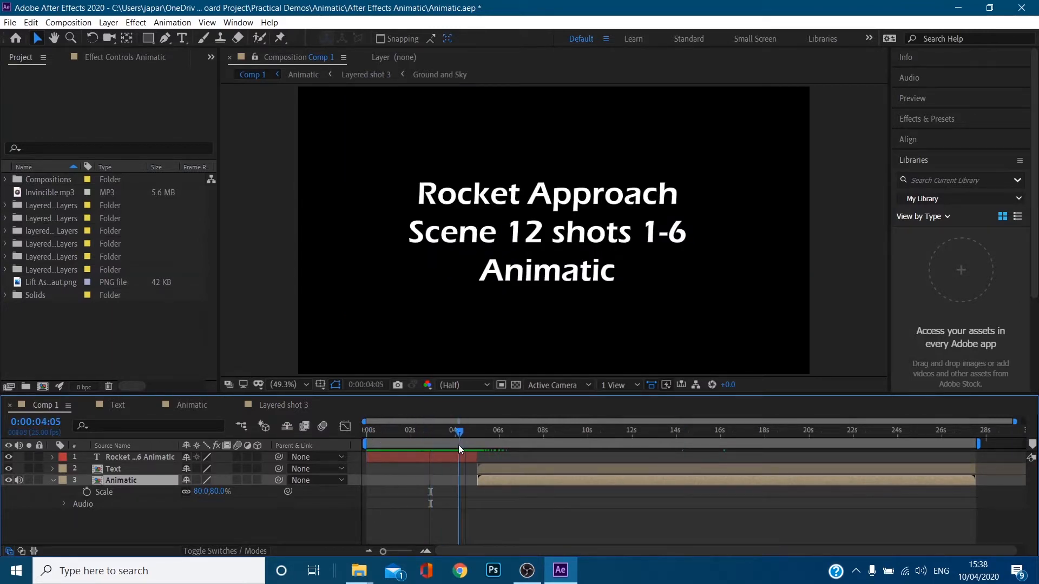
{"action": "left_click", "coordinate": [490, 430]}
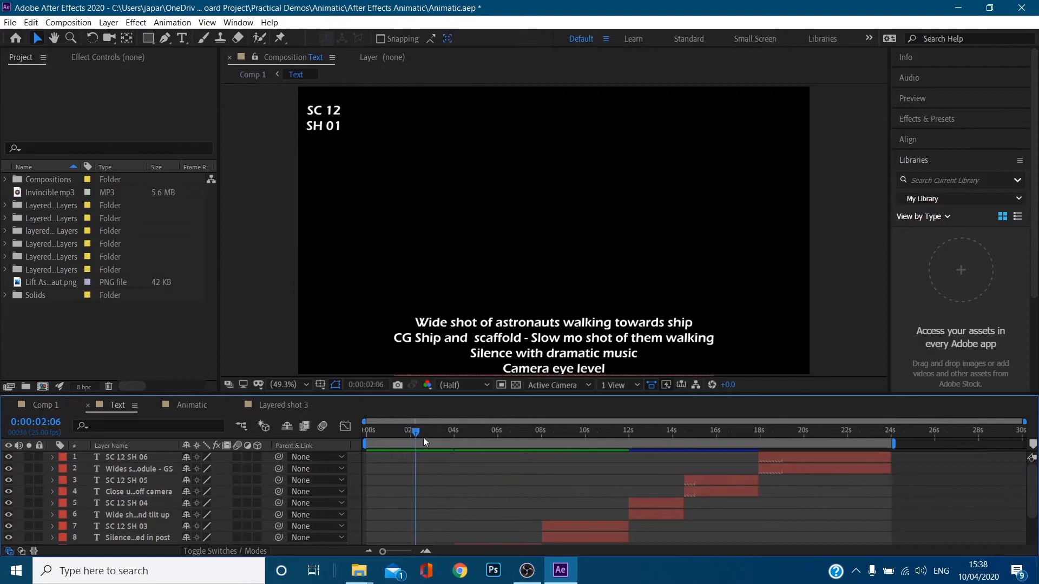
{"action": "left_click", "coordinate": [644, 431]}
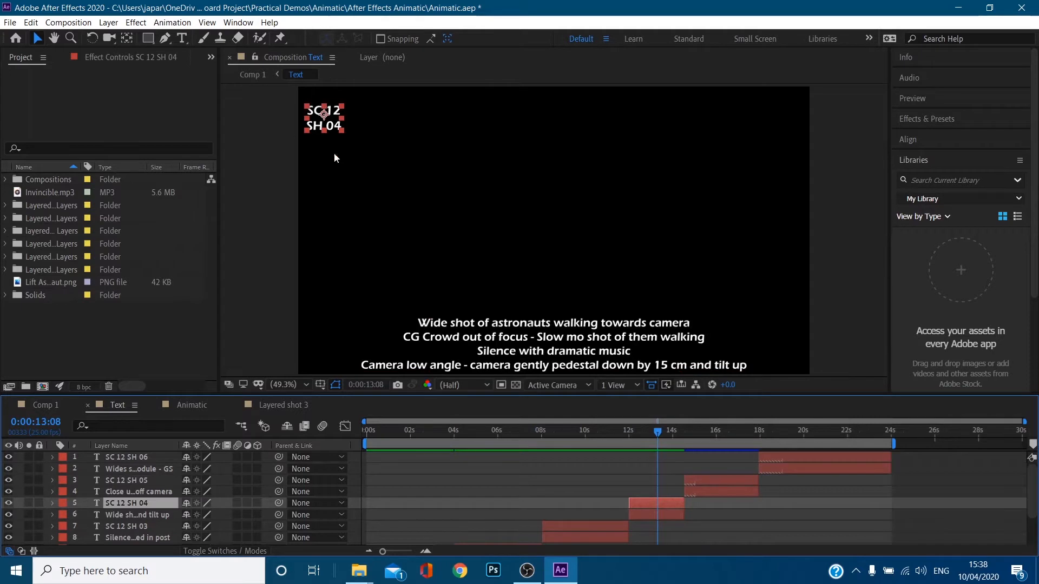
{"action": "left_click", "coordinate": [130, 515]}
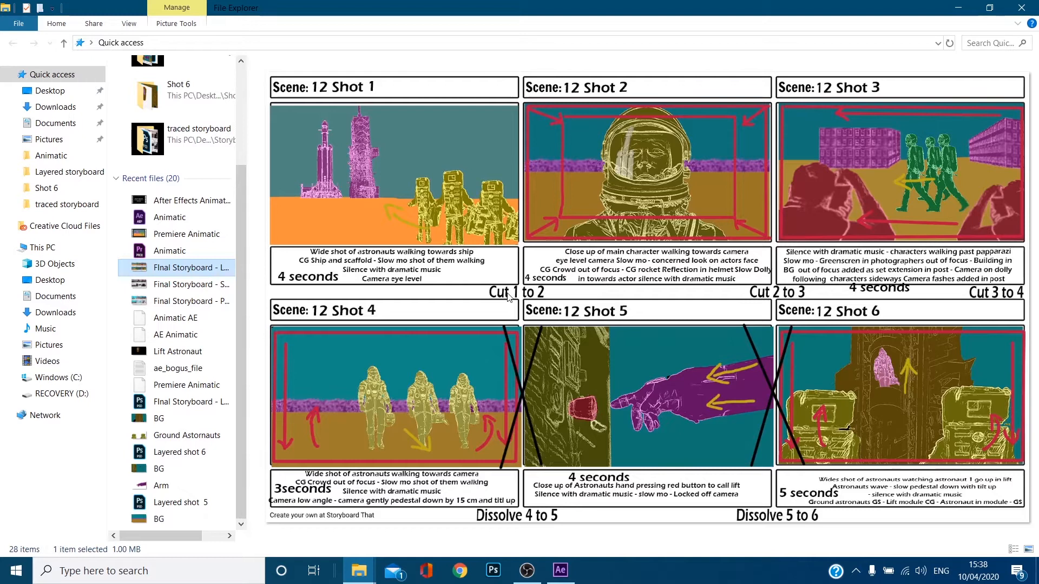
{"action": "mouse_move", "coordinate": [766, 236]}
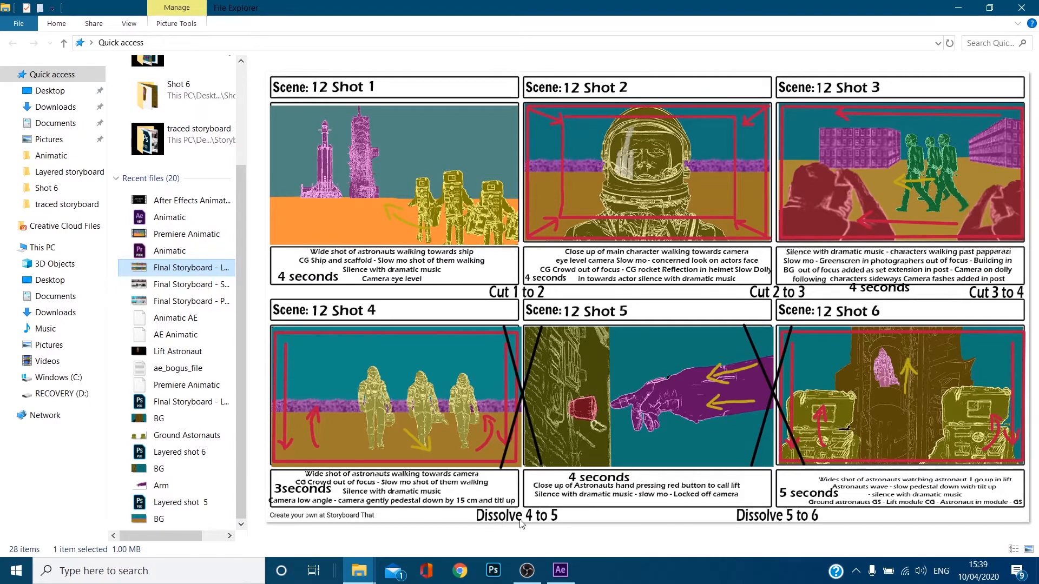
{"action": "mouse_move", "coordinate": [555, 467]}
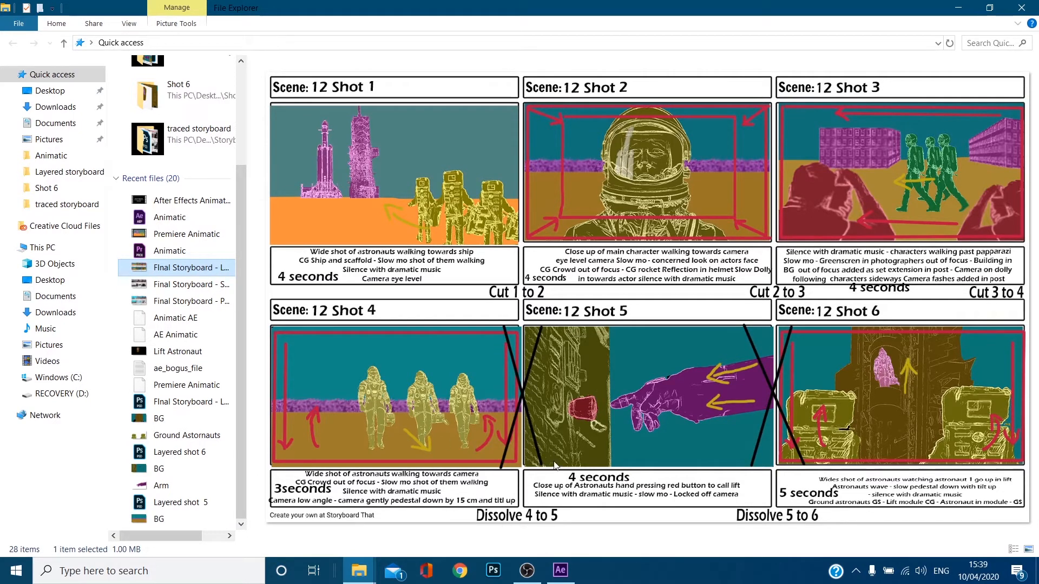
{"action": "mouse_move", "coordinate": [607, 112]}
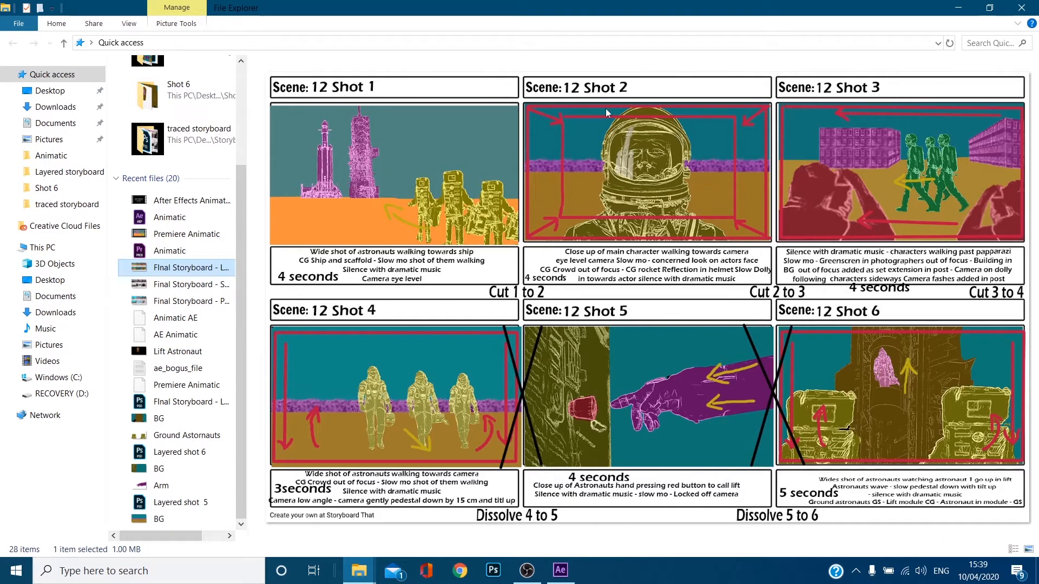
{"action": "mouse_move", "coordinate": [532, 112]}
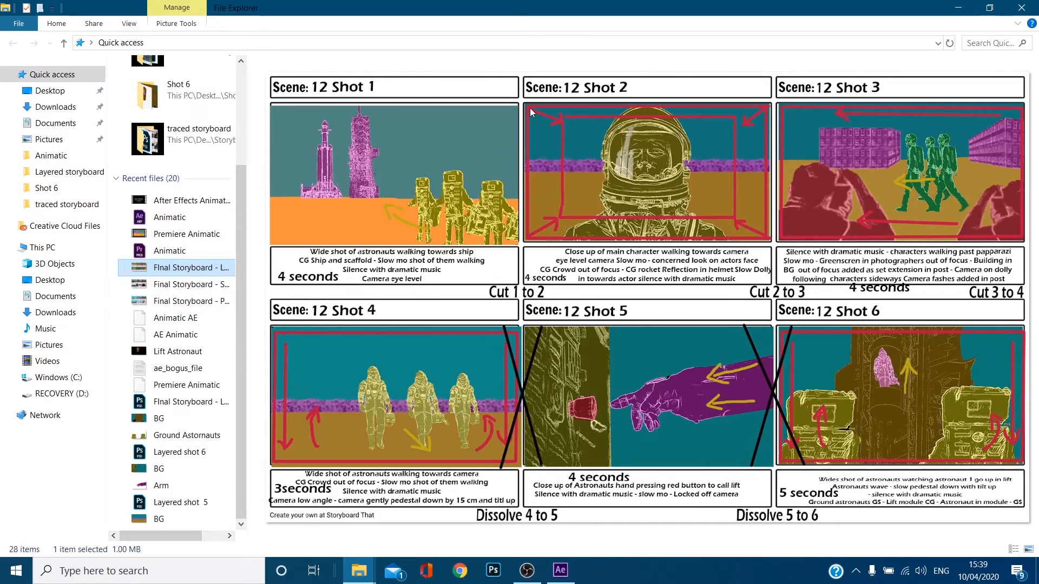
{"action": "mouse_move", "coordinate": [398, 160]}
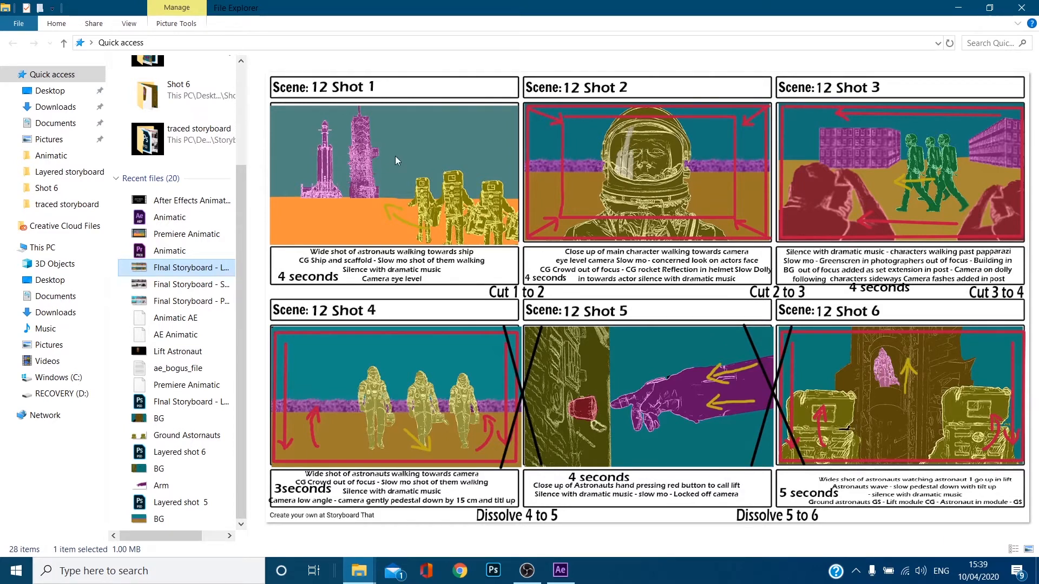
{"action": "mouse_move", "coordinate": [1004, 120]}
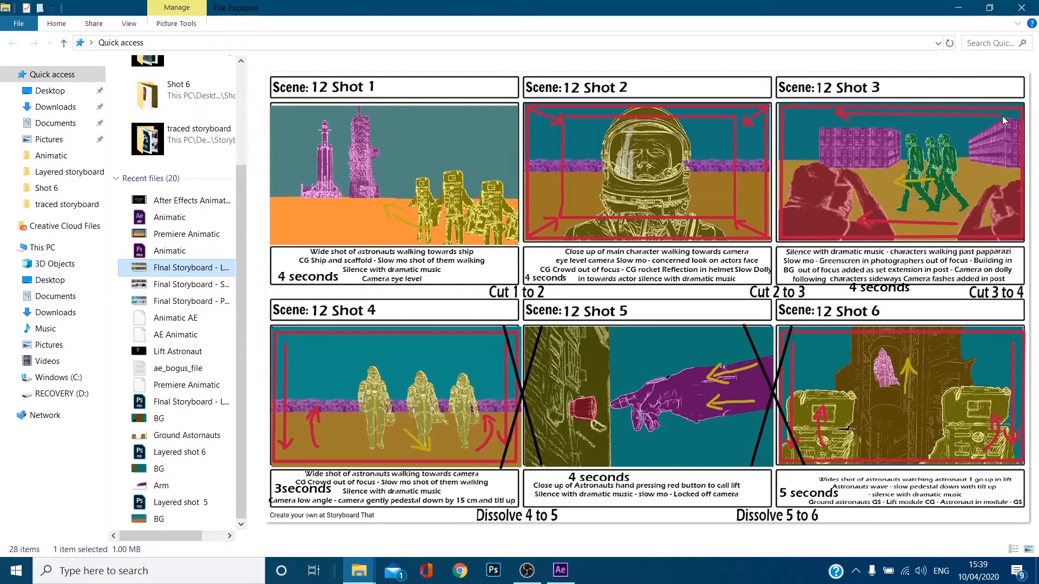
{"action": "mouse_move", "coordinate": [930, 183]}
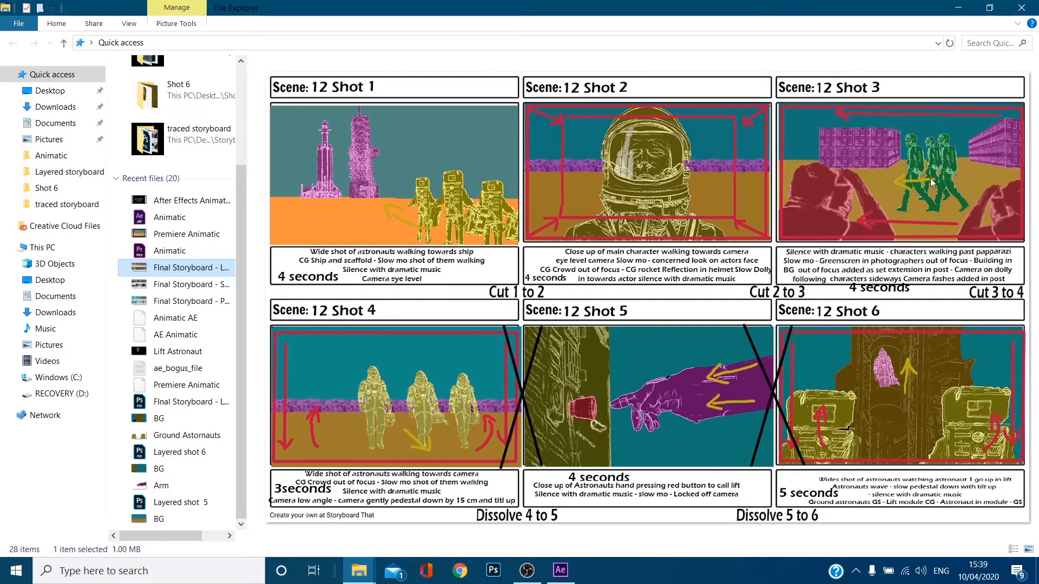
{"action": "mouse_move", "coordinate": [920, 189]}
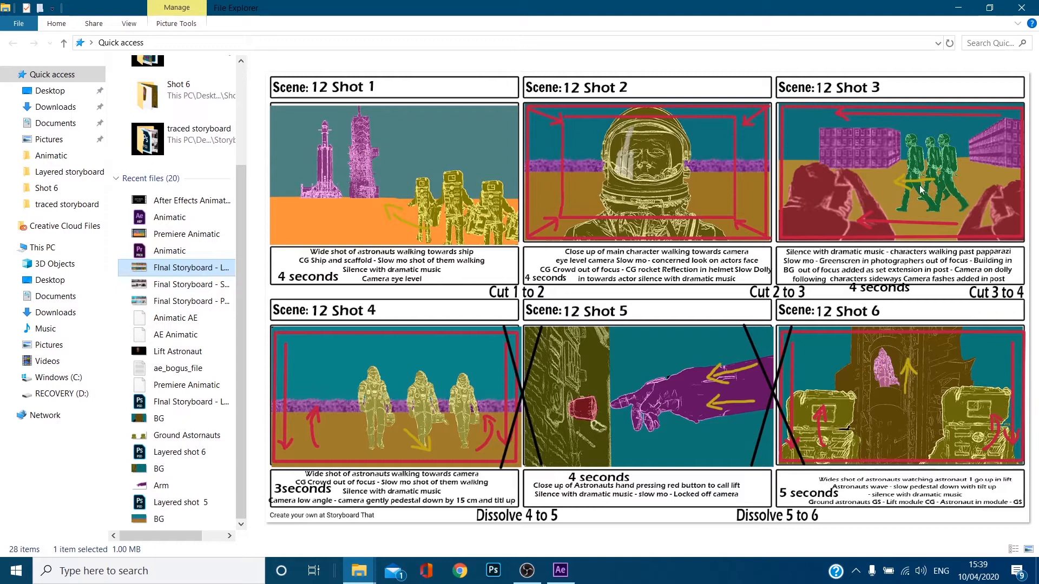
{"action": "mouse_move", "coordinate": [285, 337]}
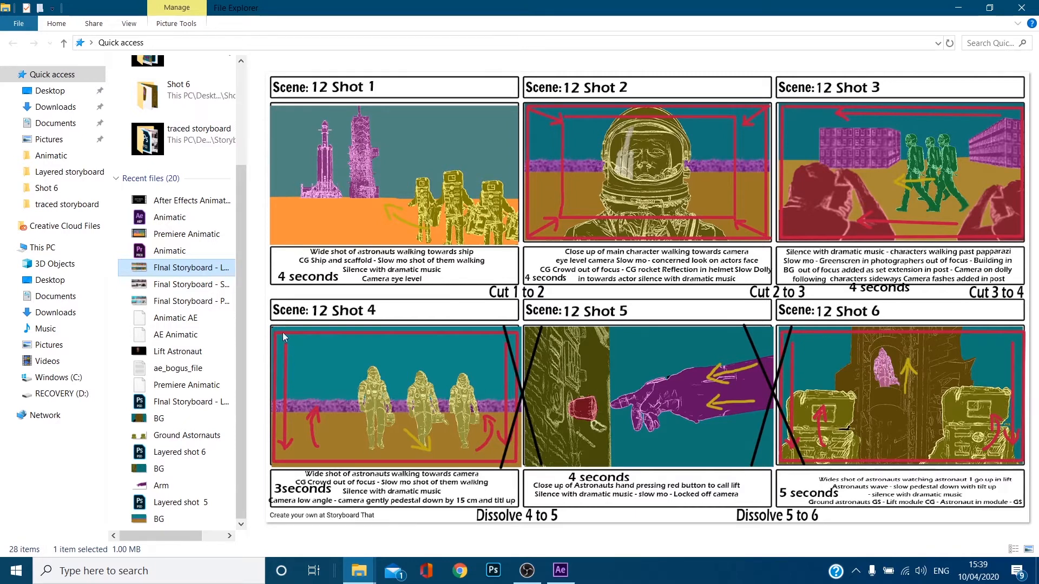
{"action": "mouse_move", "coordinate": [324, 401]}
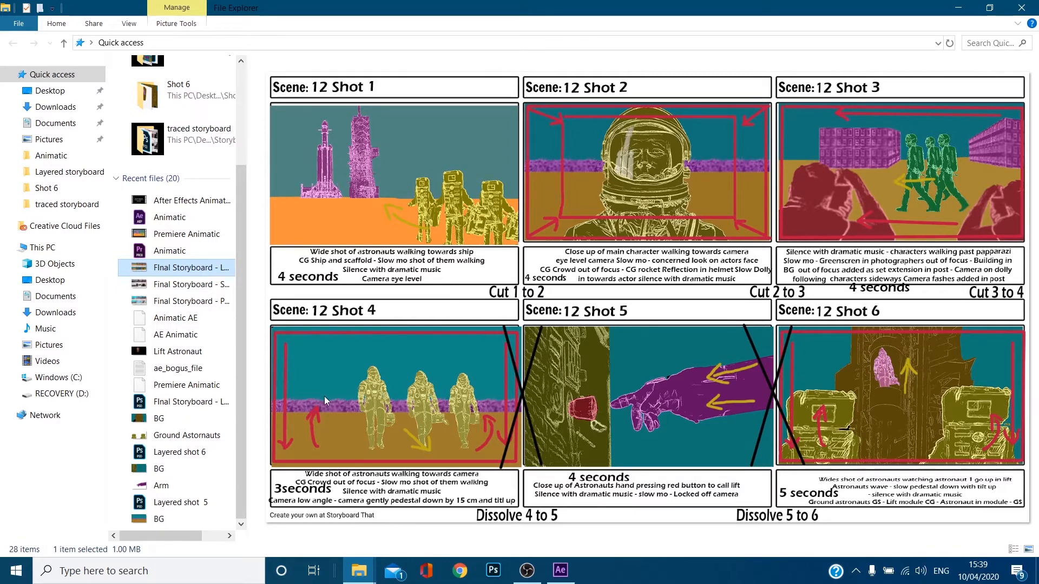
{"action": "mouse_move", "coordinate": [699, 393]}
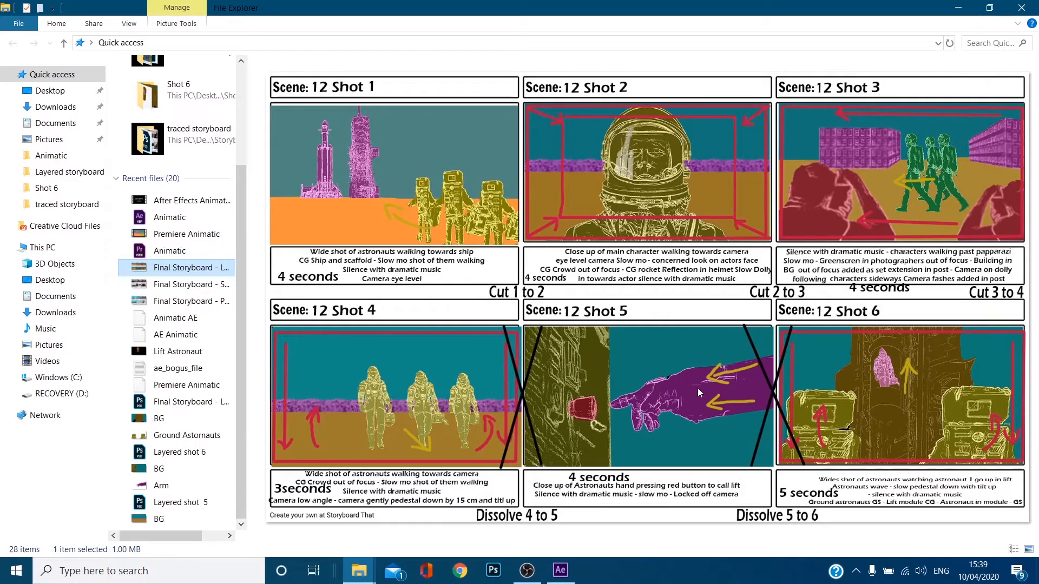
{"action": "mouse_move", "coordinate": [751, 390]}
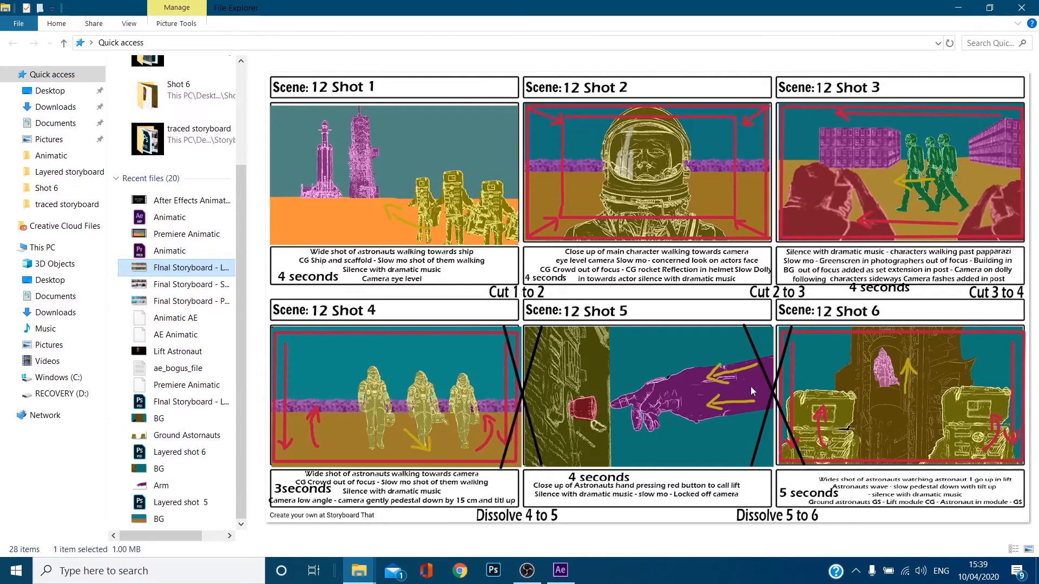
{"action": "mouse_move", "coordinate": [840, 409]}
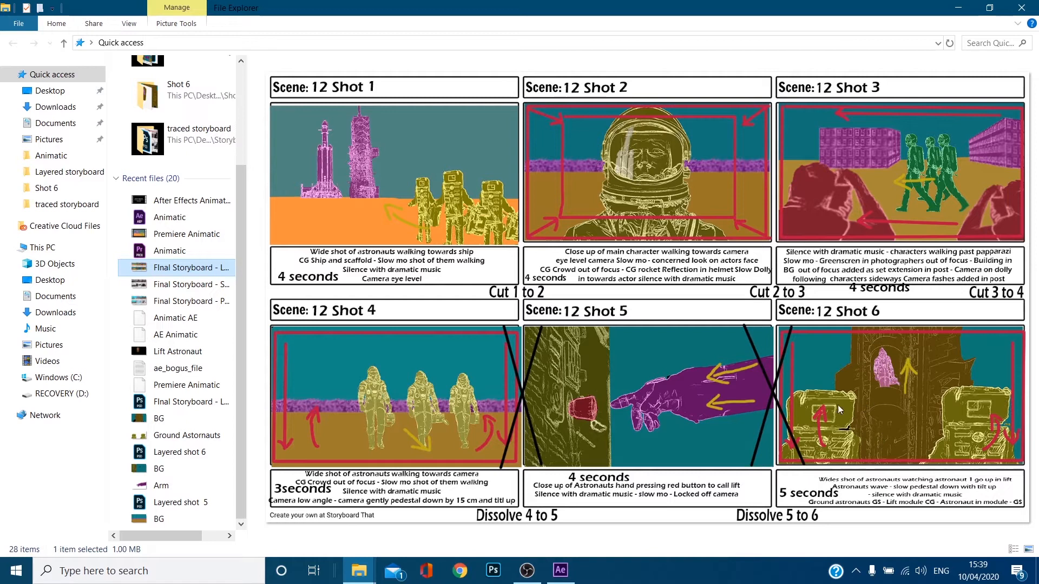
{"action": "mouse_move", "coordinate": [891, 381]}
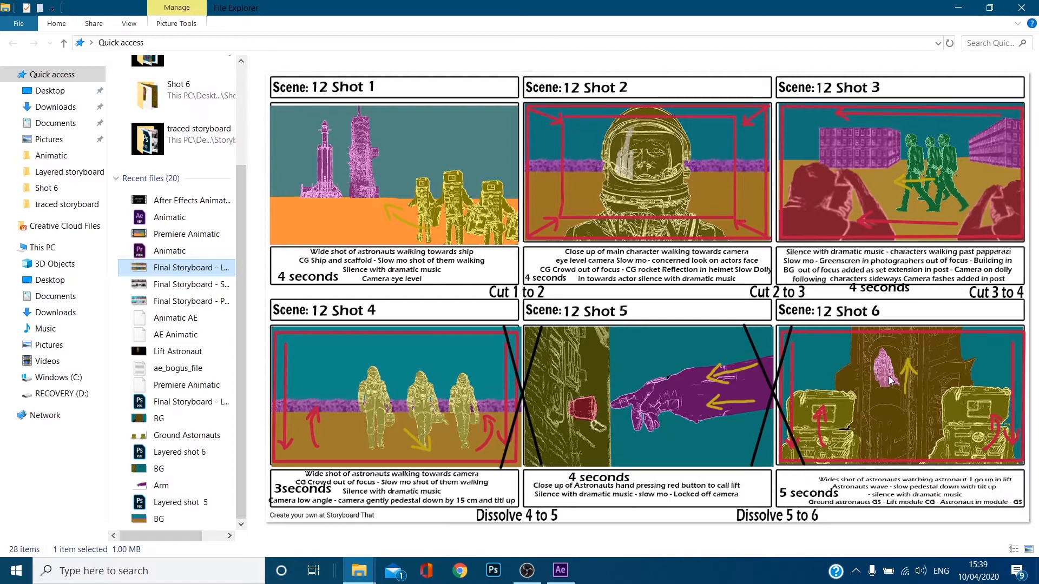
{"action": "mouse_move", "coordinate": [793, 339]}
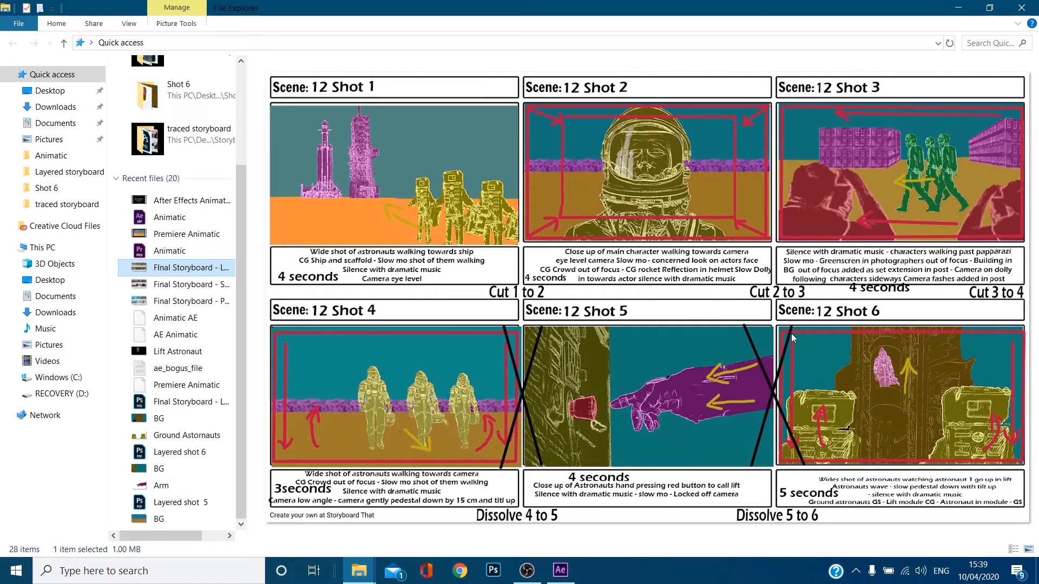
{"action": "mouse_move", "coordinate": [819, 445]}
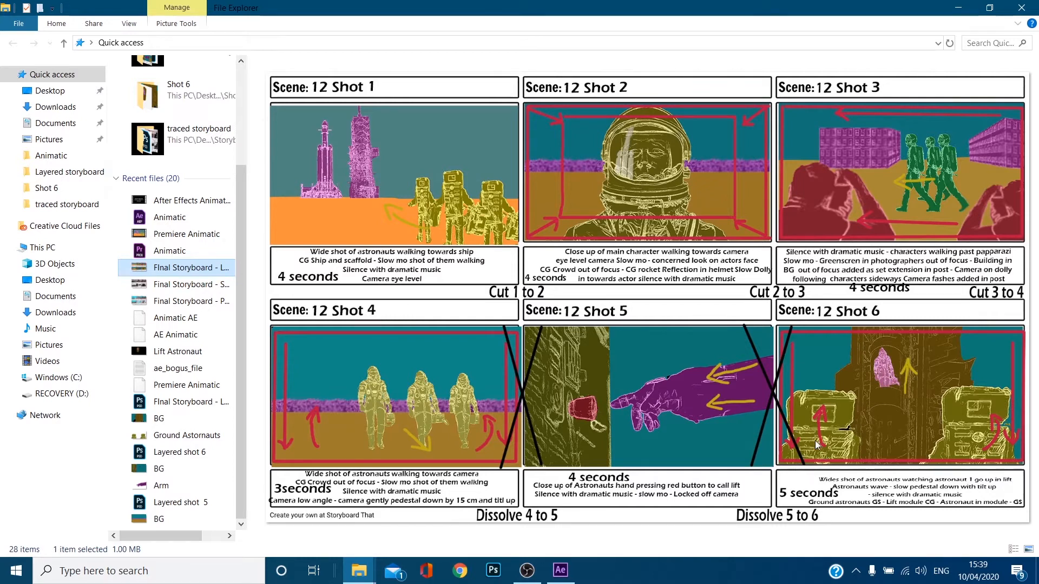
{"action": "mouse_move", "coordinate": [900, 484]}
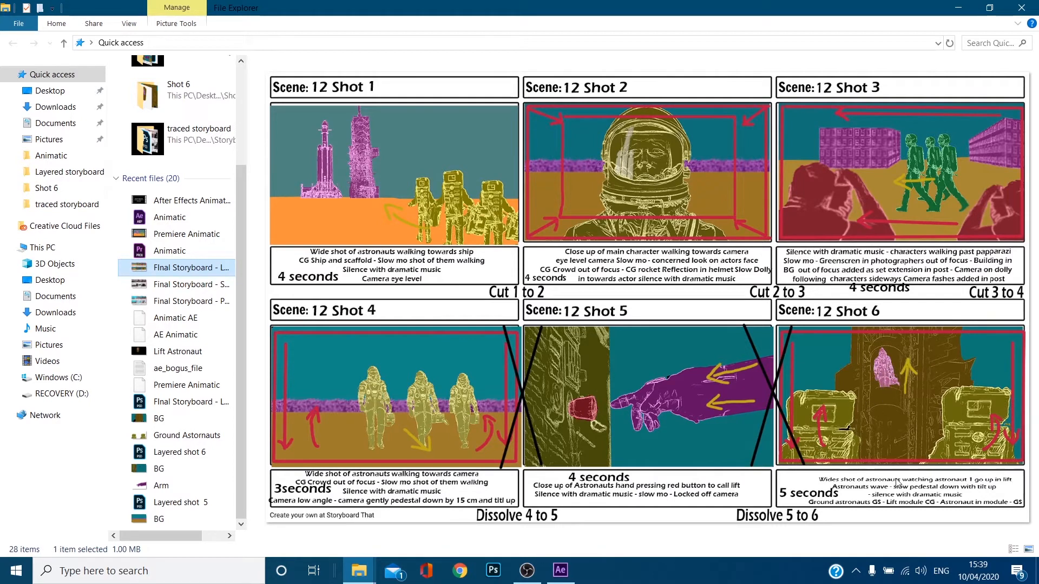
{"action": "mouse_move", "coordinate": [757, 351]}
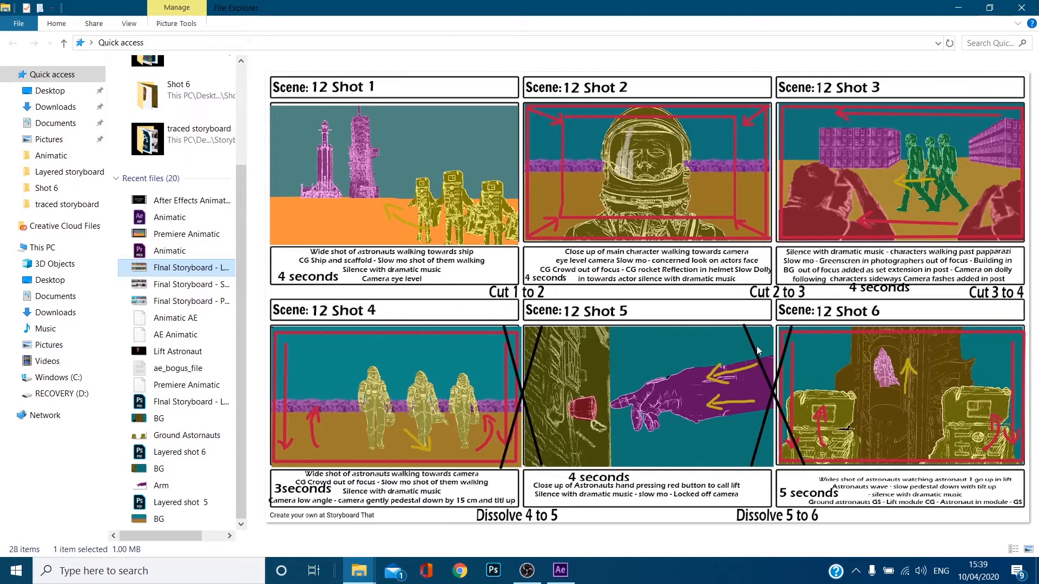
{"action": "mouse_move", "coordinate": [352, 281]}
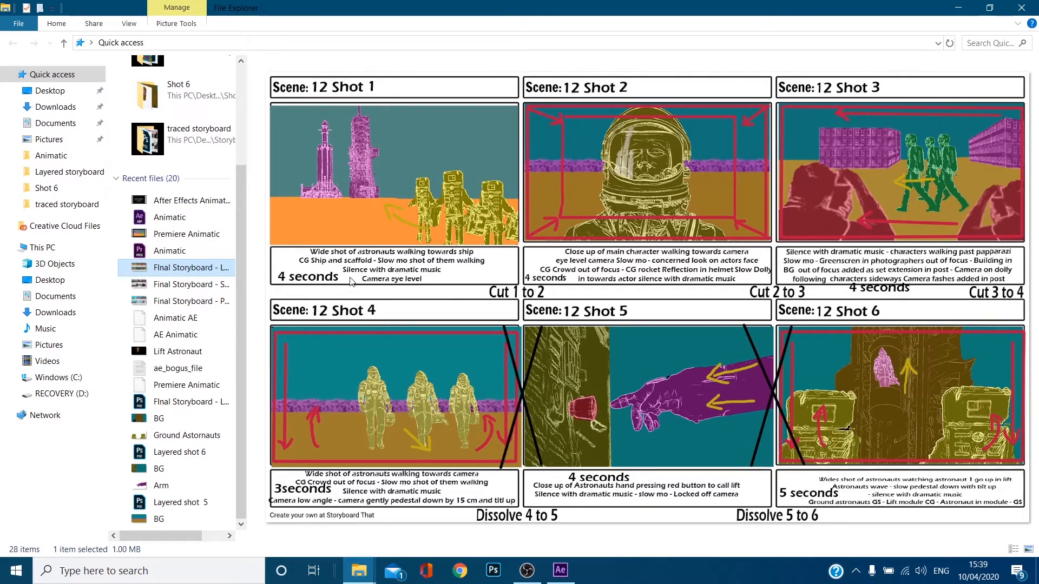
{"action": "left_click", "coordinate": [560, 569]}
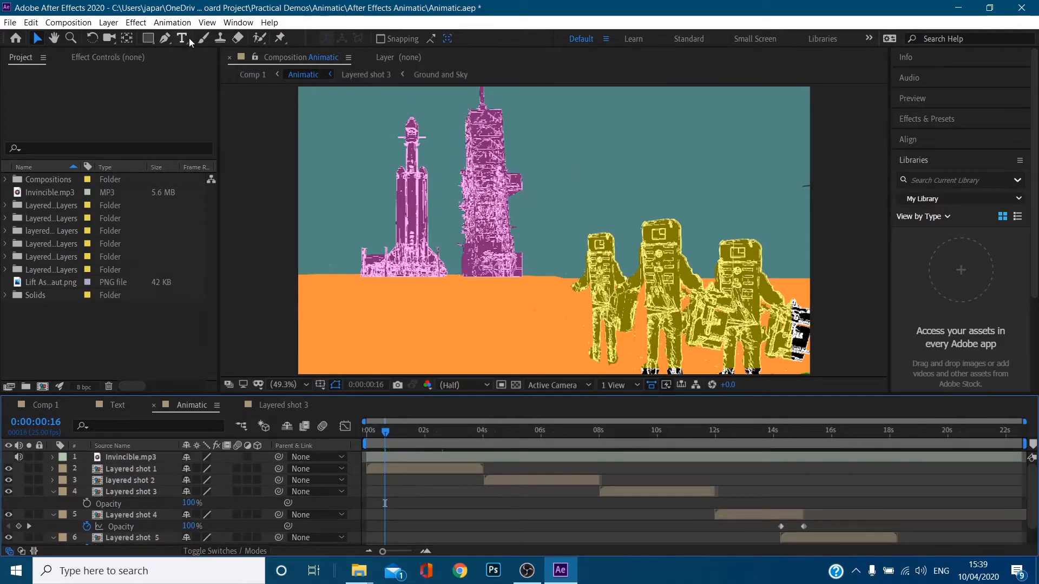
Create a new text layer and apply the Timecode effect to it for a running readout.
{"action": "left_click", "coordinate": [108, 22]}
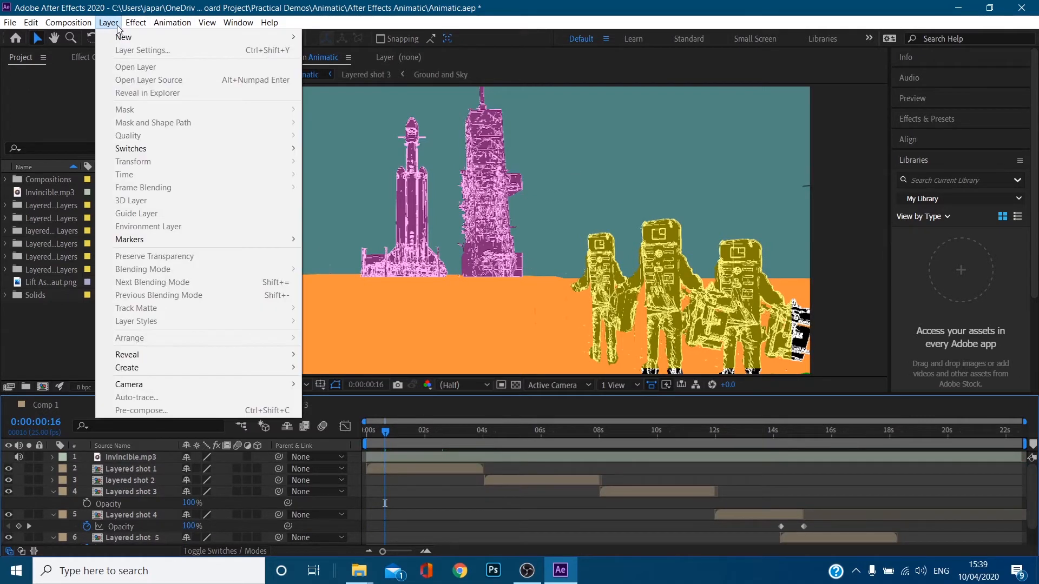
{"action": "mouse_move", "coordinate": [123, 37]}
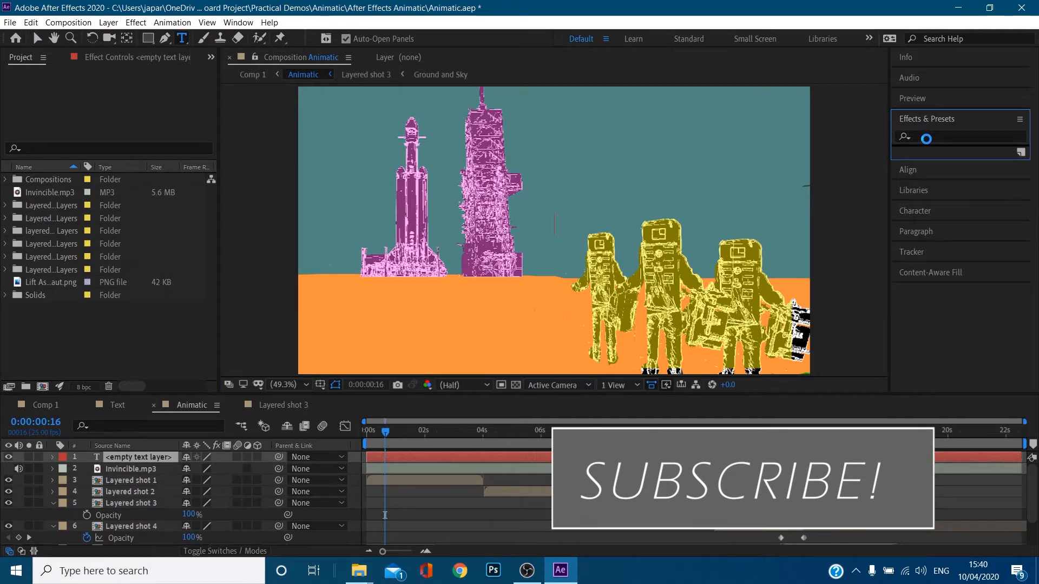
{"action": "type", "text": "timeco"}
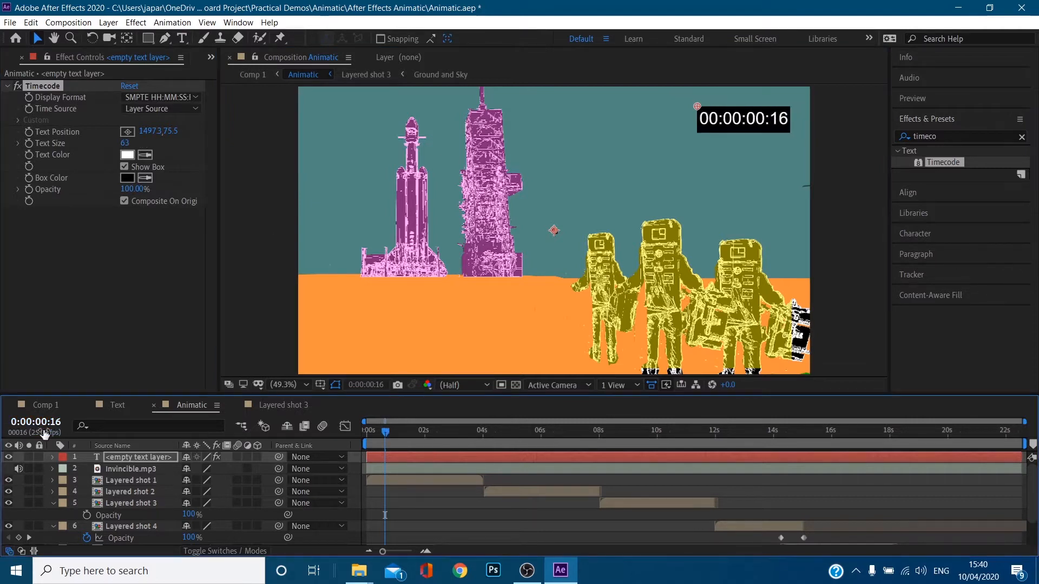
{"action": "mouse_move", "coordinate": [638, 440]}
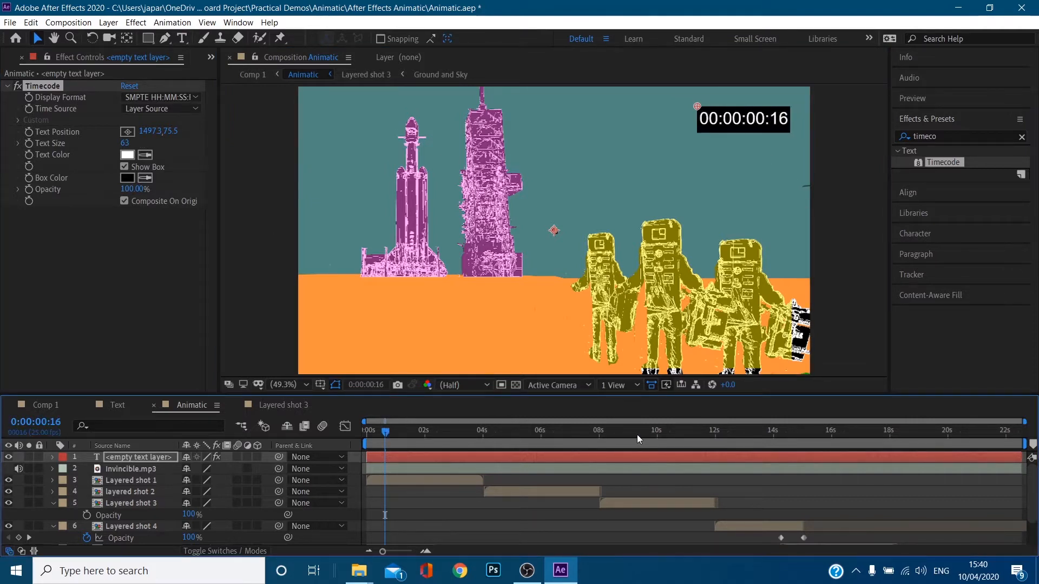
{"action": "left_click", "coordinate": [637, 432]}
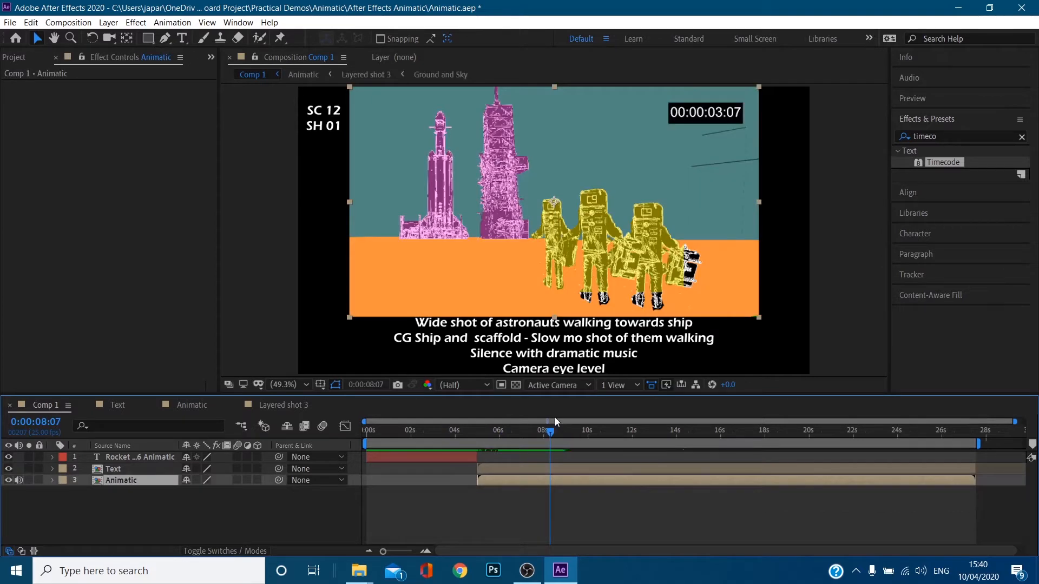
{"action": "mouse_move", "coordinate": [548, 430]}
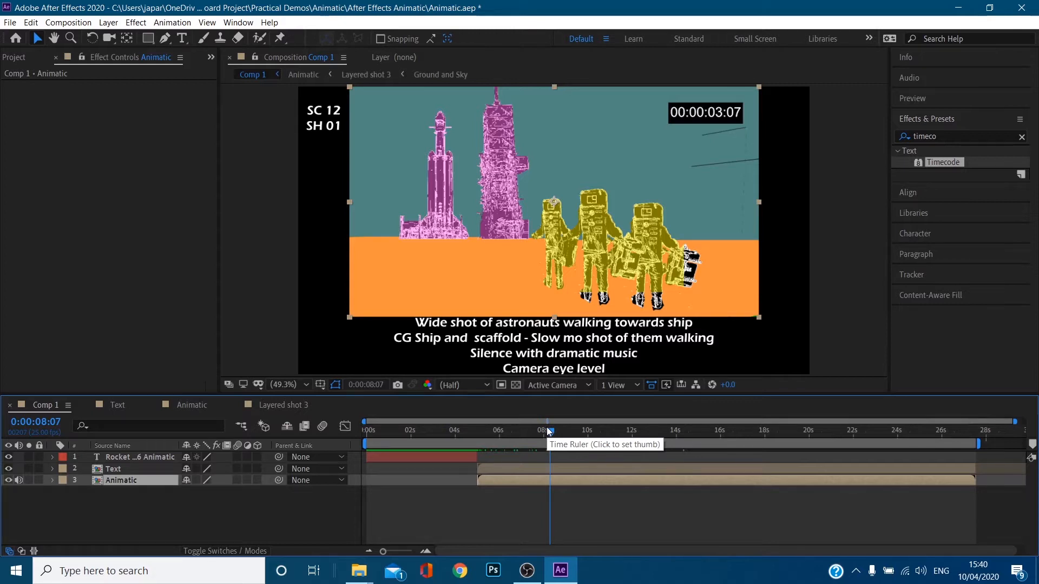
{"action": "left_click", "coordinate": [561, 431]}
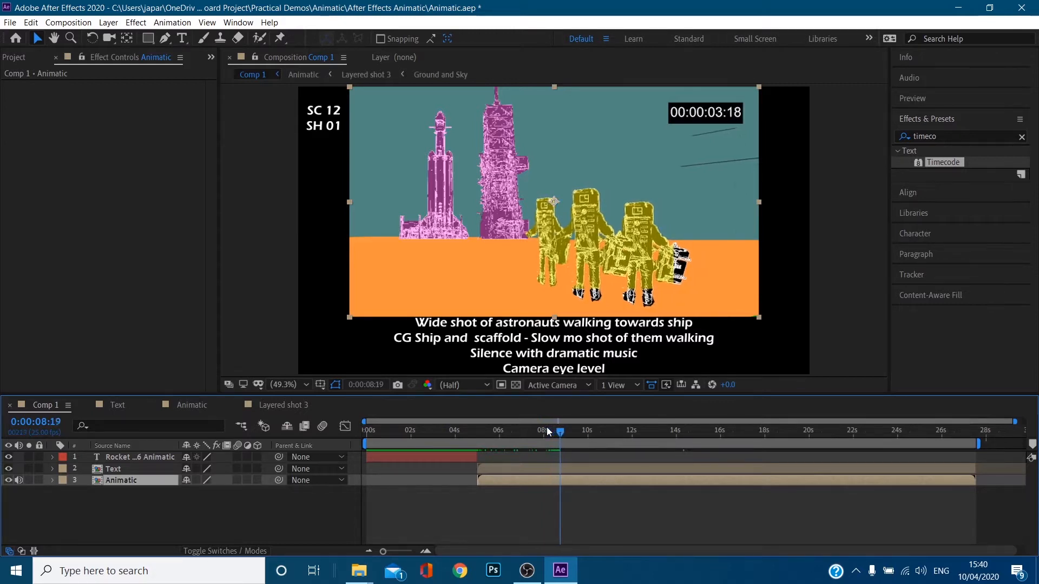
{"action": "left_click", "coordinate": [567, 431]}
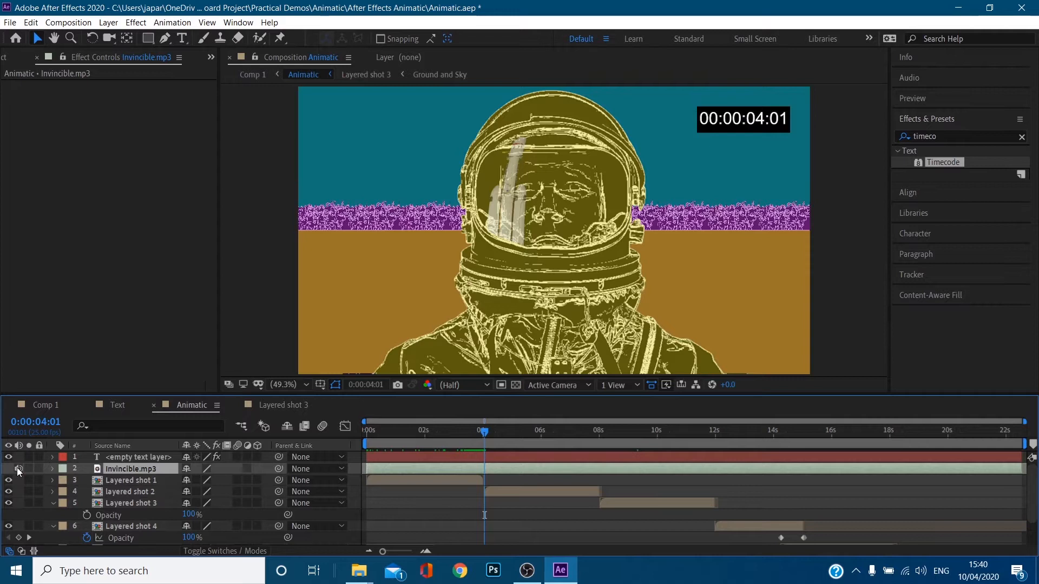
{"action": "left_click", "coordinate": [130, 480]}
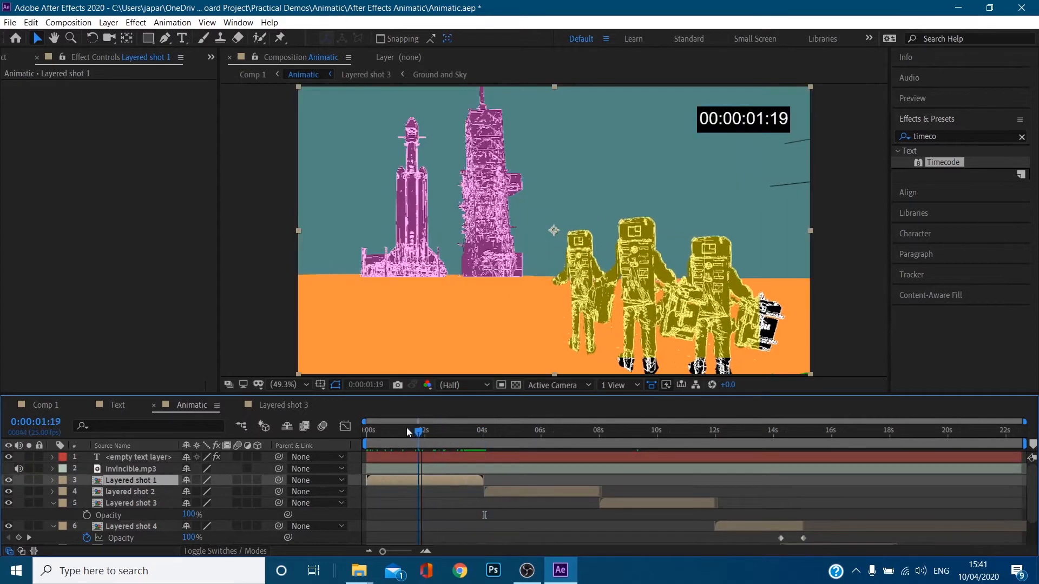
{"action": "left_click", "coordinate": [366, 75]}
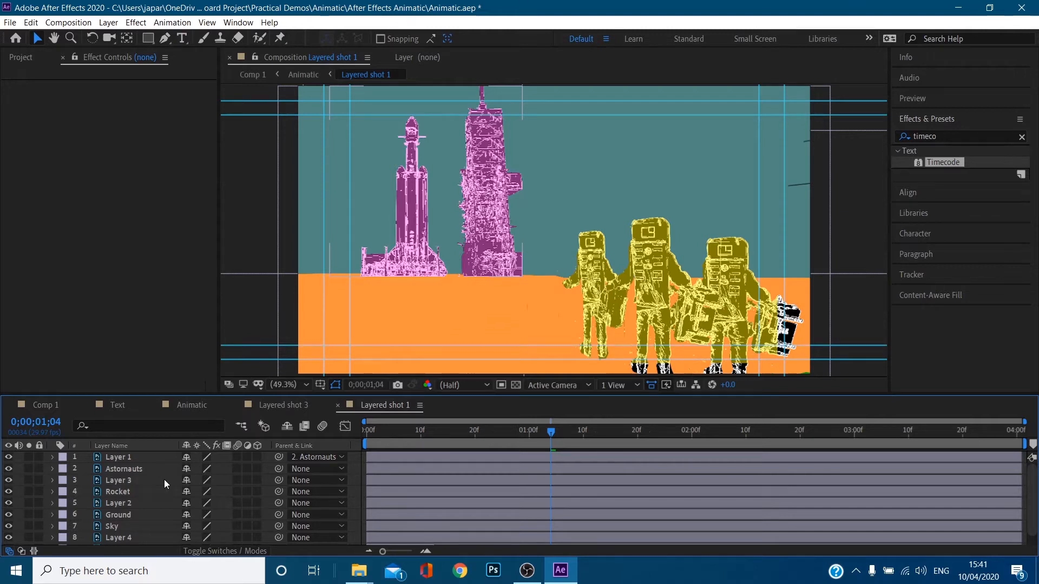
{"action": "left_click", "coordinate": [124, 468]}
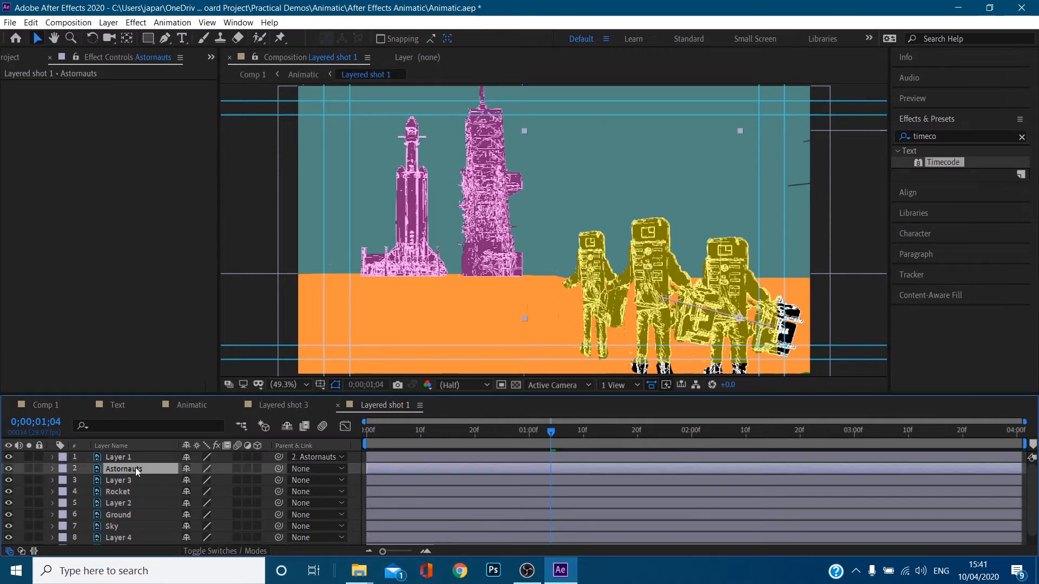
{"action": "left_click", "coordinate": [52, 469]}
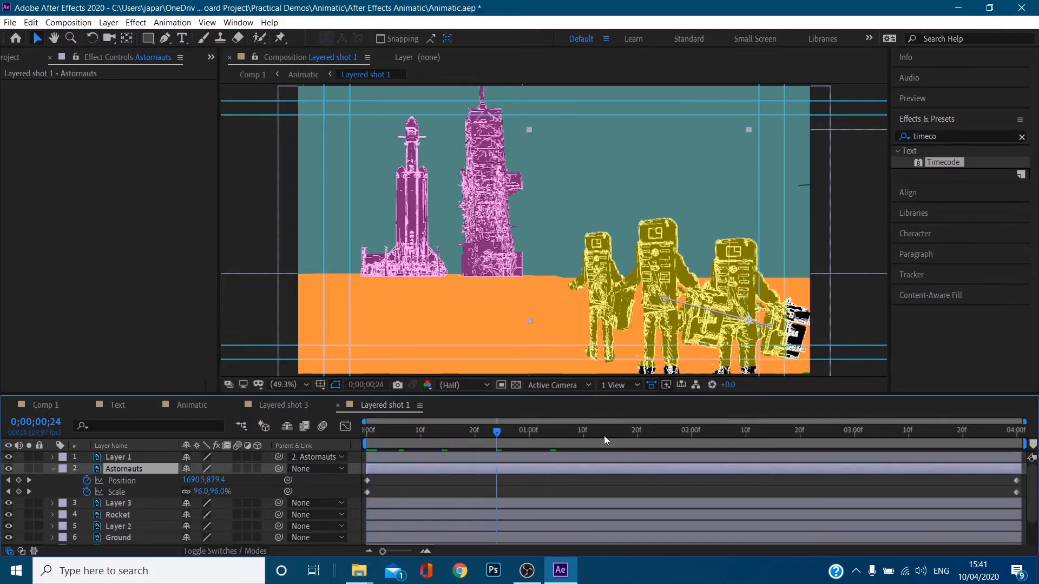
{"action": "left_click", "coordinate": [930, 432]}
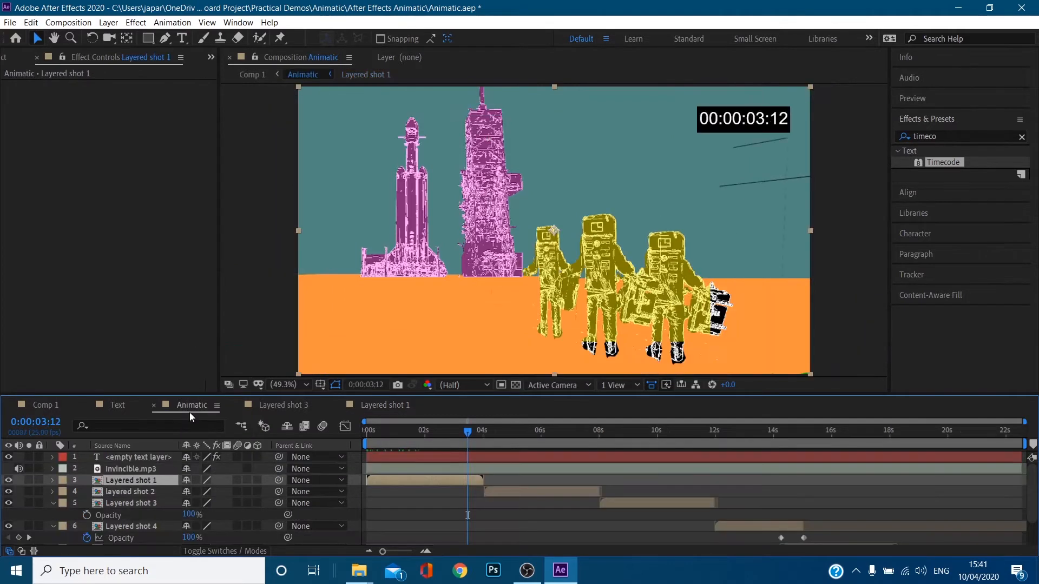
Review Layered shot 2's Scale keyframes around 6-7 seconds in the Animatic comp.
{"action": "left_click", "coordinate": [538, 430]}
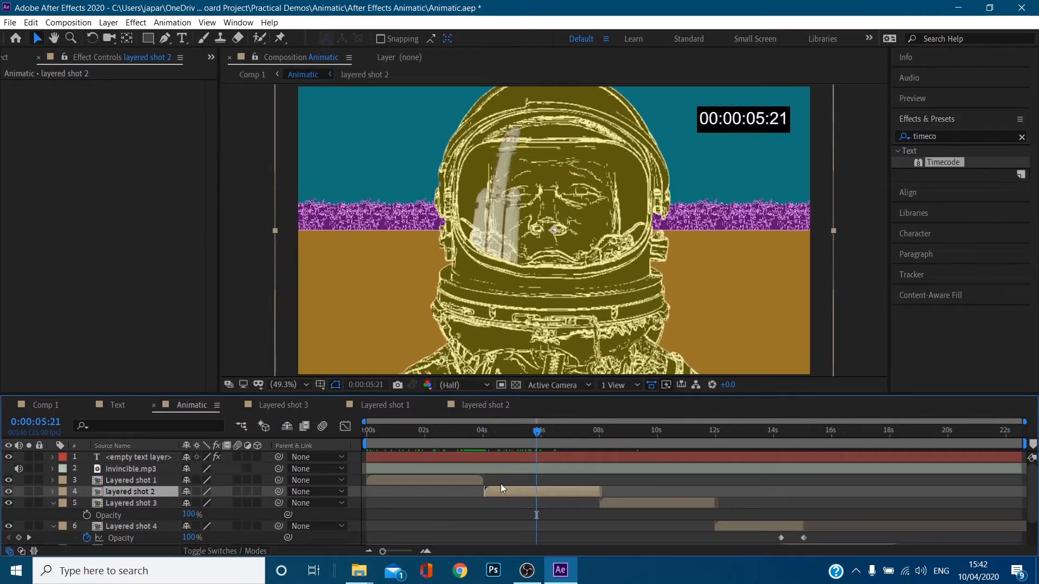
{"action": "left_click", "coordinate": [491, 431]}
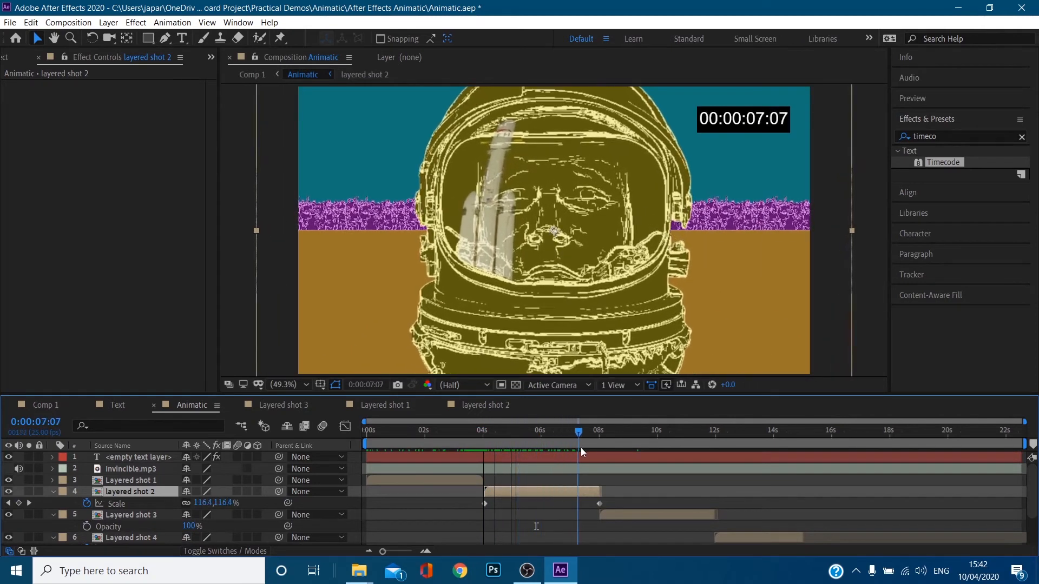
{"action": "left_click", "coordinate": [543, 431]}
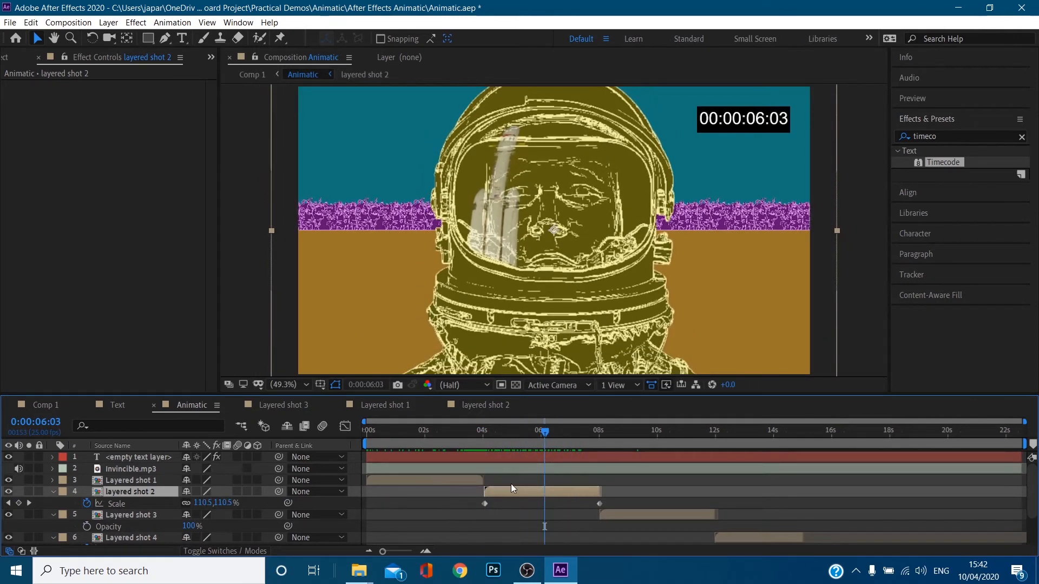
{"action": "left_click", "coordinate": [535, 430]}
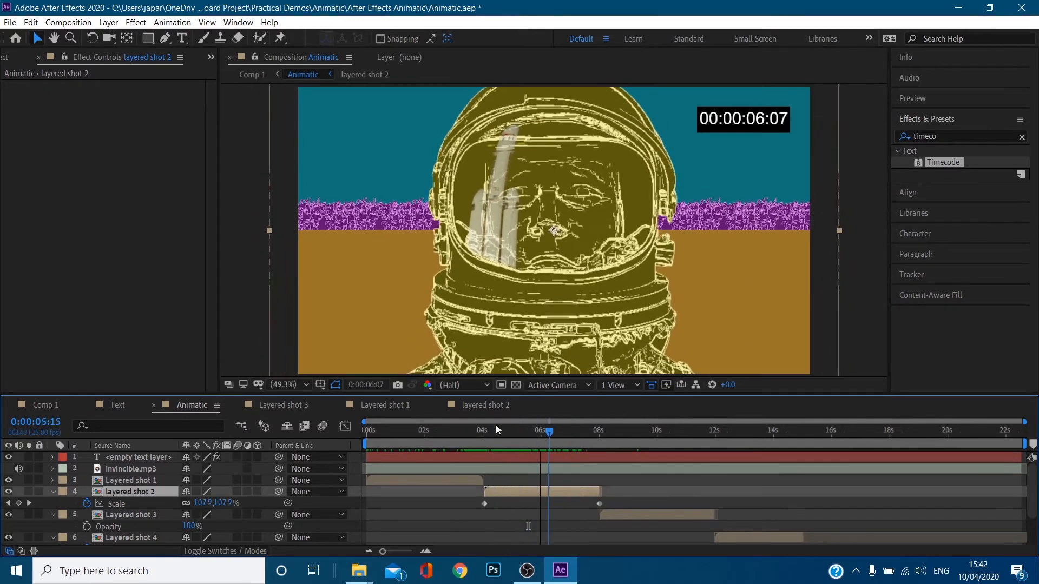
{"action": "left_click", "coordinate": [507, 430]}
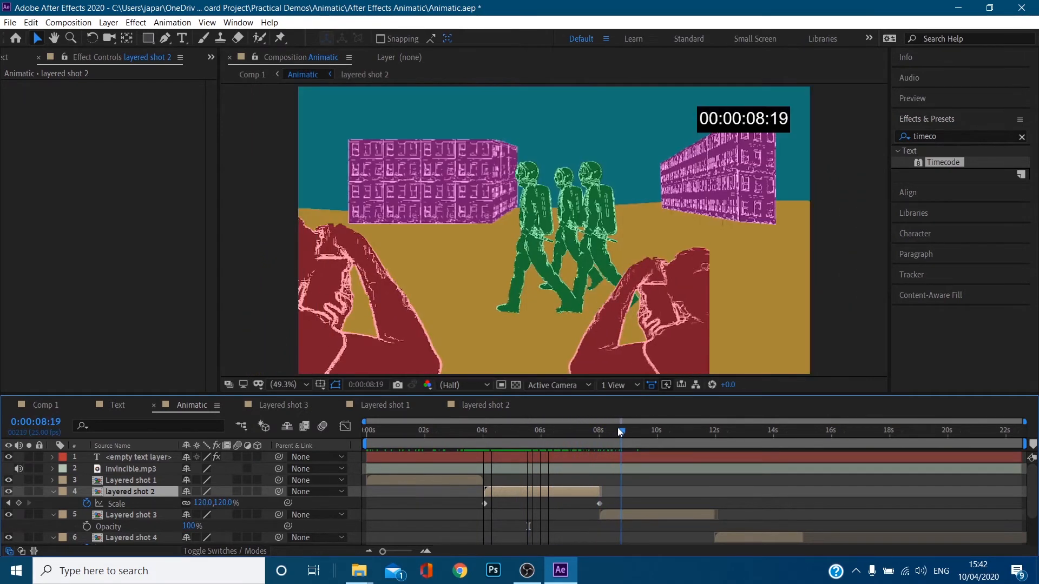
Scrub across the cut into the third shot and through its opening frames.
{"action": "left_click_drag", "start_coordinate": [619, 431], "coordinate": [612, 430]}
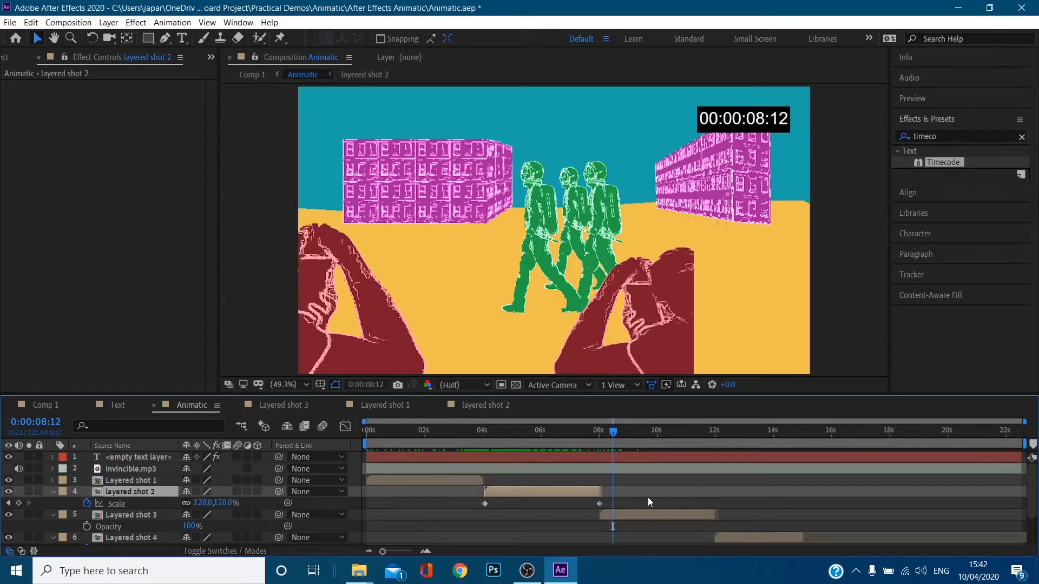
{"action": "left_click_drag", "start_coordinate": [611, 430], "coordinate": [632, 430]}
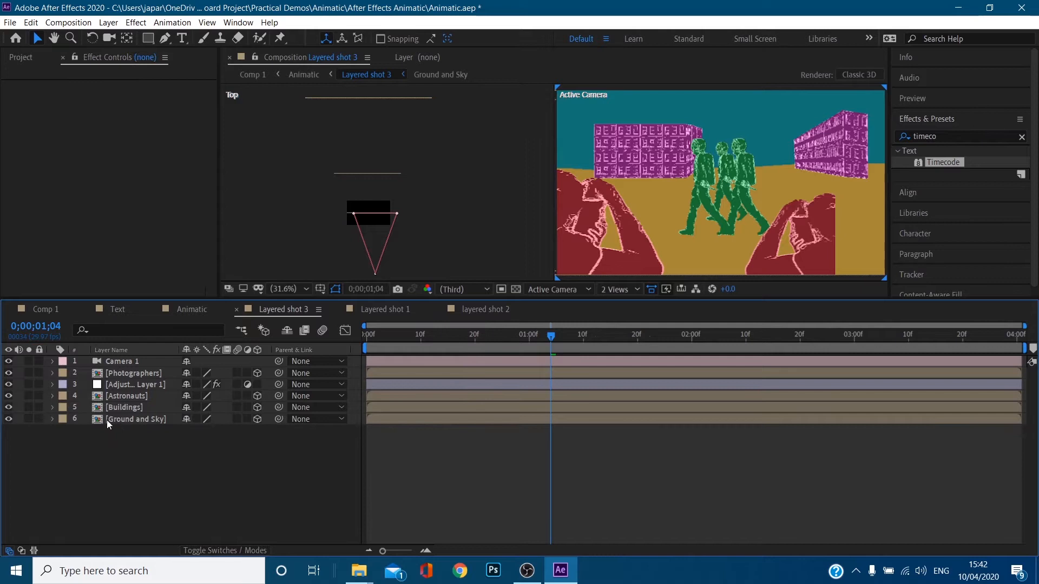
{"action": "left_click", "coordinate": [136, 419]}
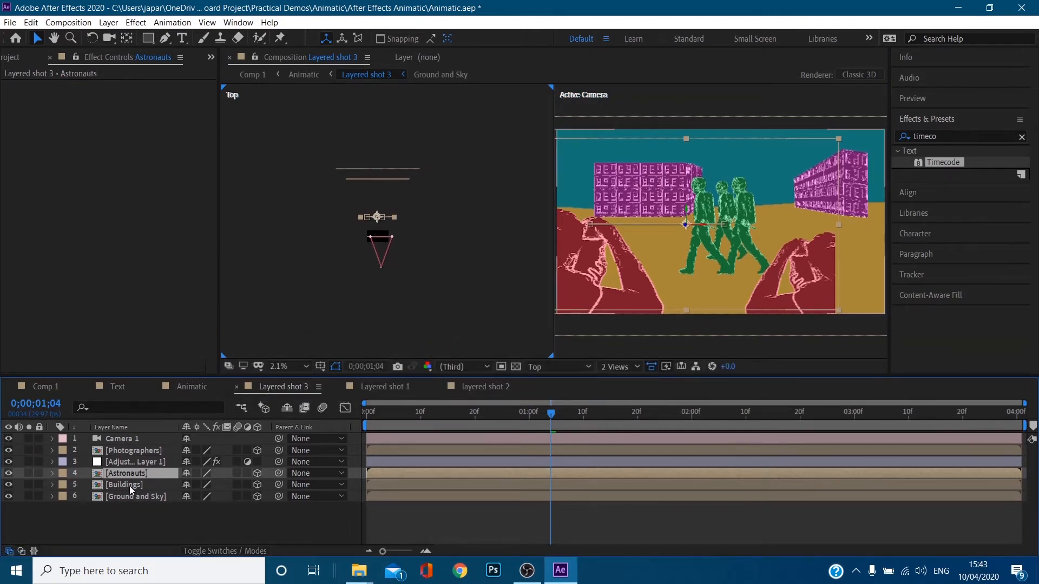
{"action": "left_click", "coordinate": [134, 495]}
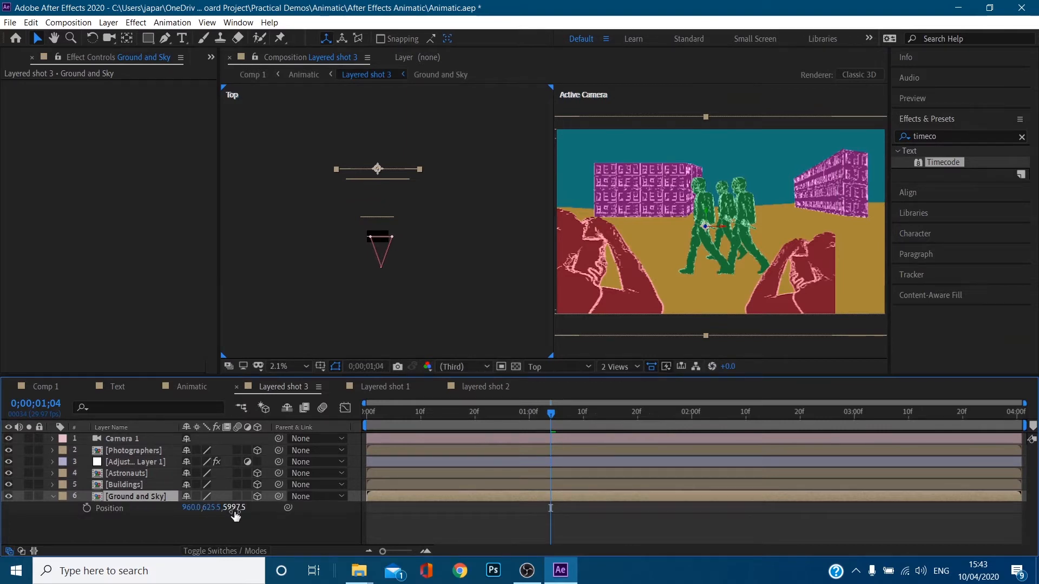
{"action": "left_click_drag", "start_coordinate": [235, 508], "coordinate": [218, 507]}
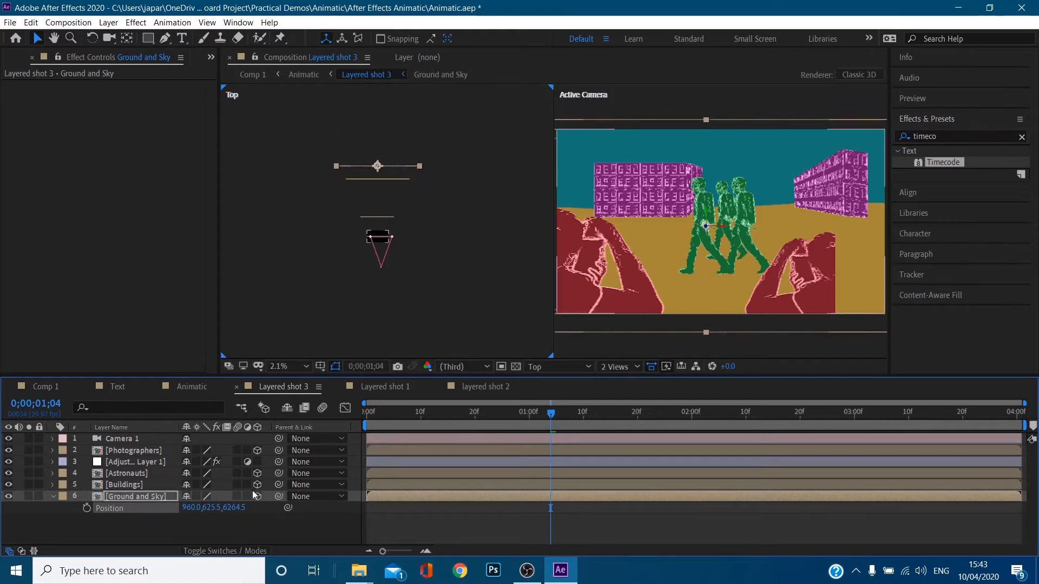
{"action": "left_click_drag", "start_coordinate": [238, 508], "coordinate": [242, 508]}
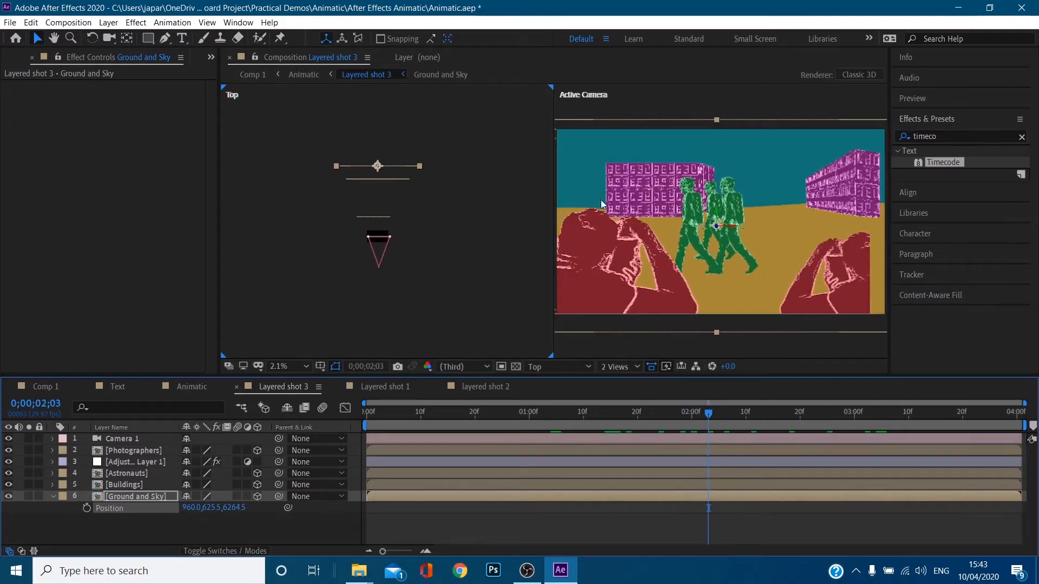
{"action": "left_click", "coordinate": [572, 413]}
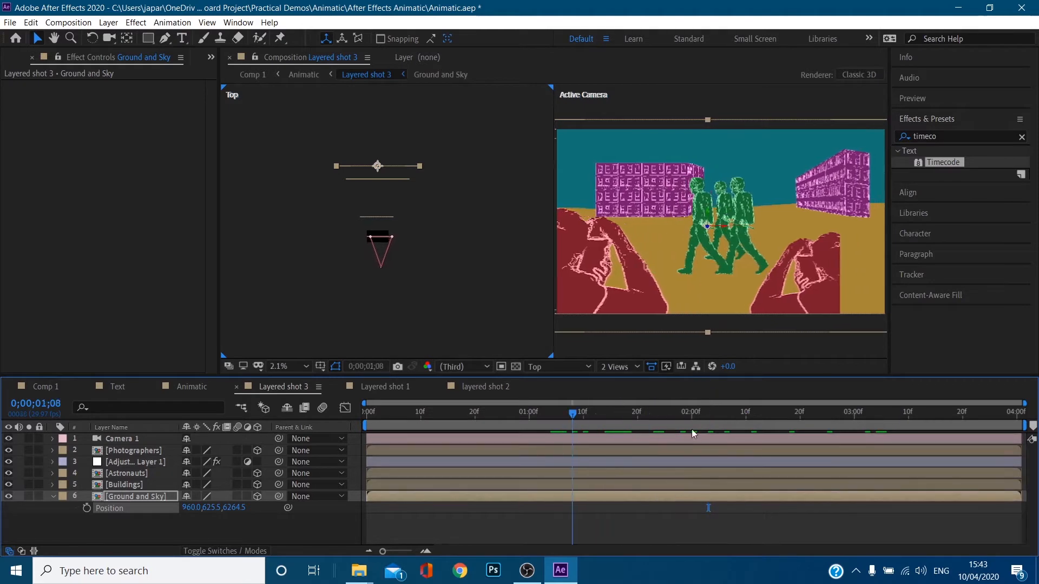
{"action": "left_click", "coordinate": [524, 412]}
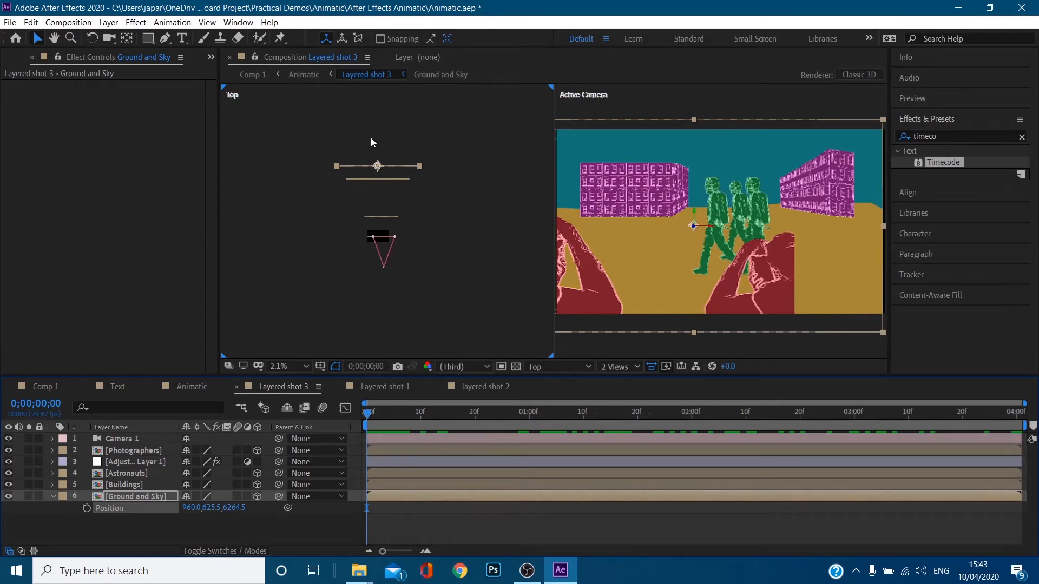
{"action": "mouse_move", "coordinate": [674, 231]}
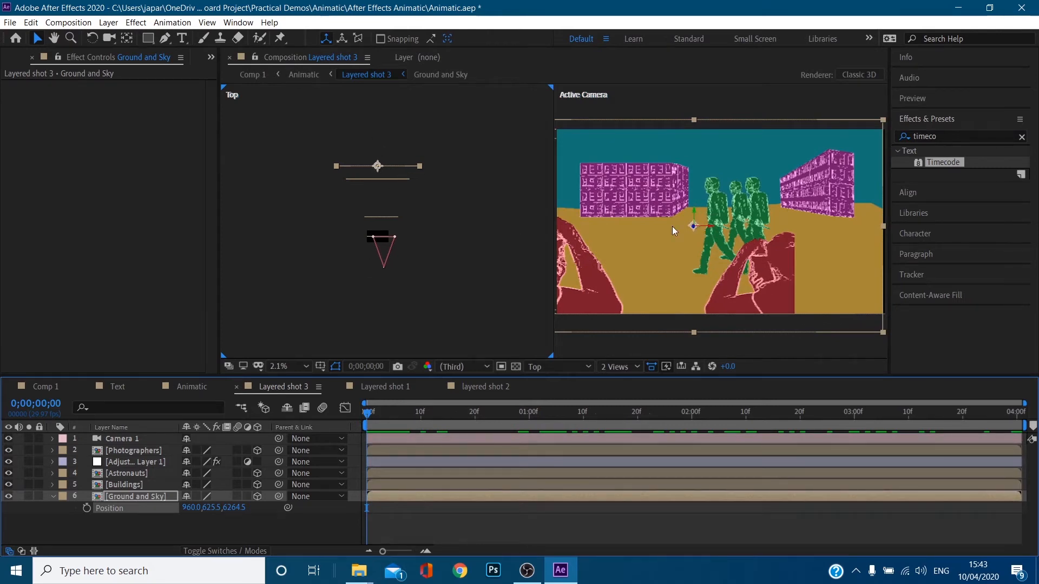
{"action": "mouse_move", "coordinate": [563, 251]}
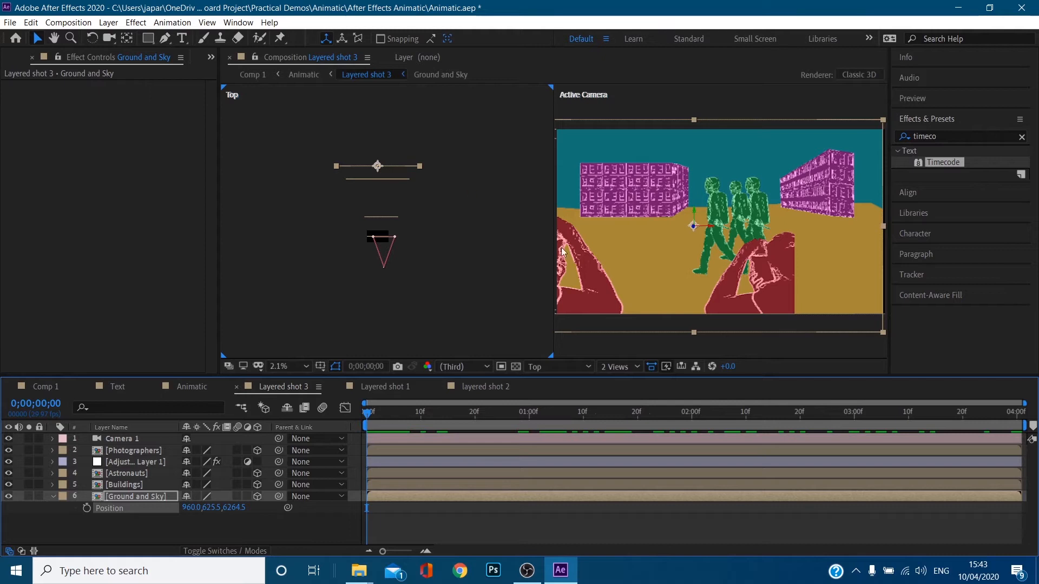
{"action": "mouse_move", "coordinate": [671, 247]}
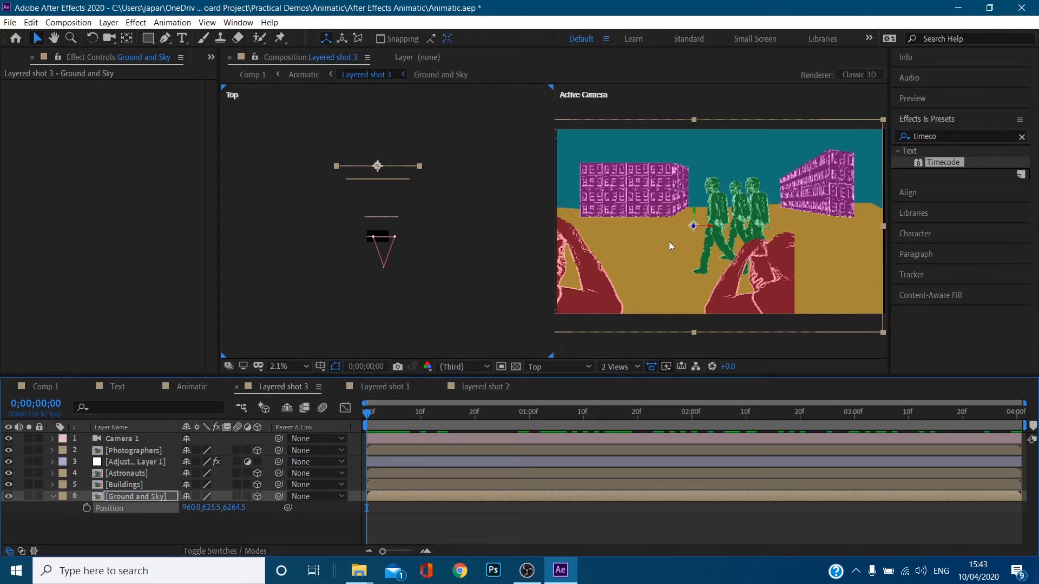
{"action": "left_click", "coordinate": [124, 484]}
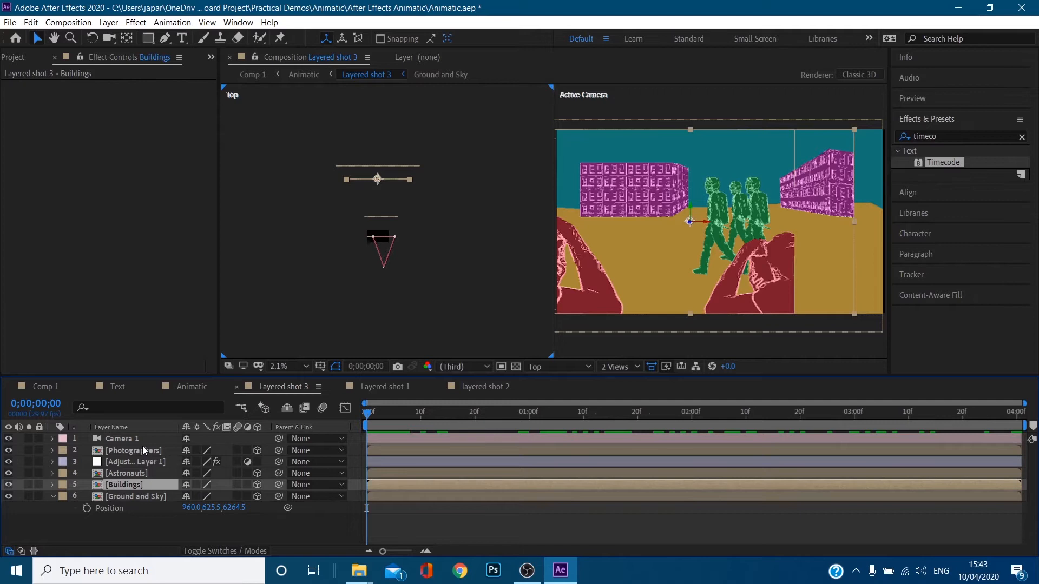
{"action": "right_click", "coordinate": [145, 450]}
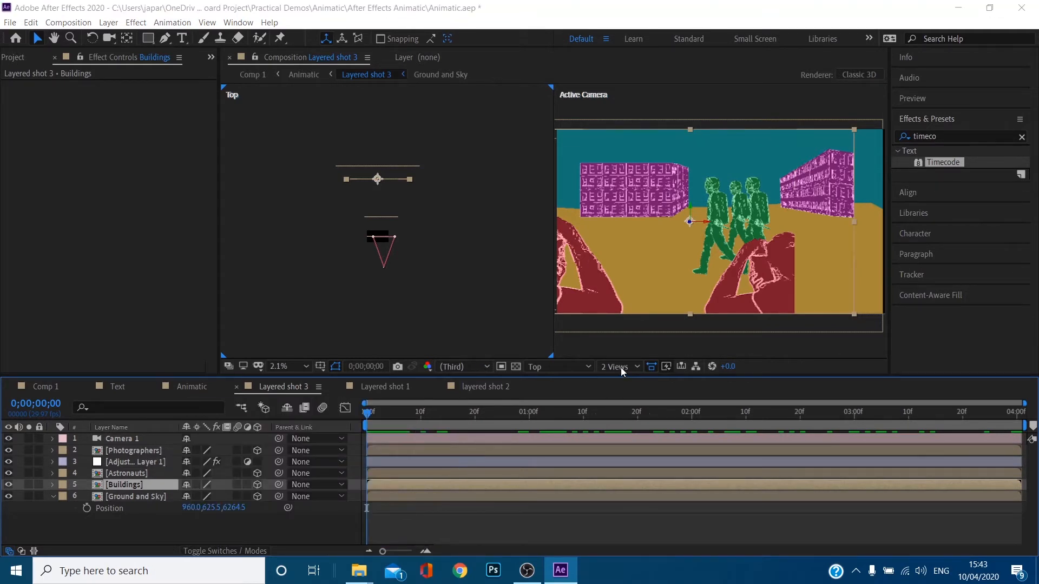
{"action": "left_click", "coordinate": [618, 366]}
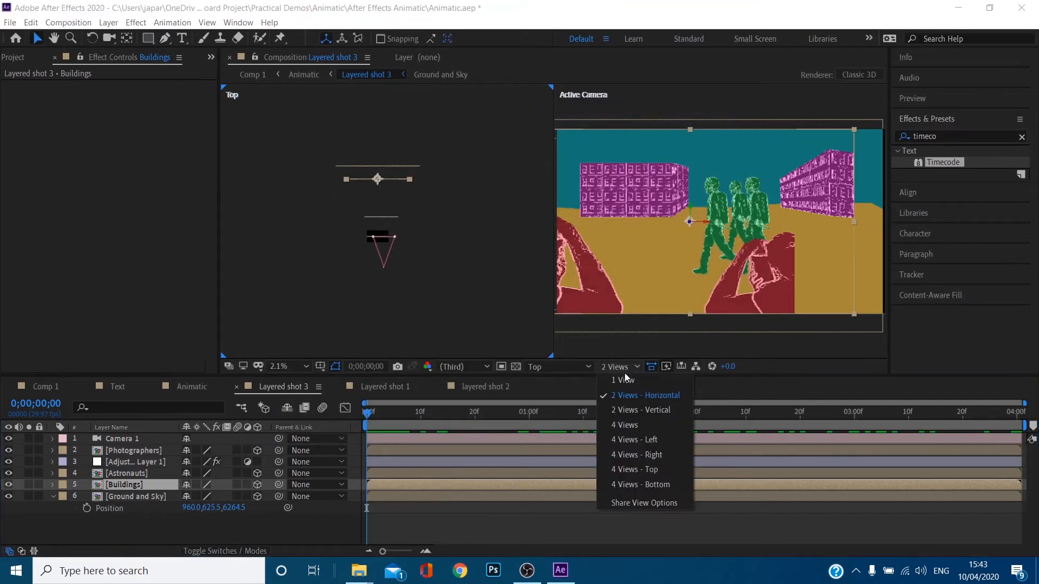
{"action": "left_click", "coordinate": [623, 381]}
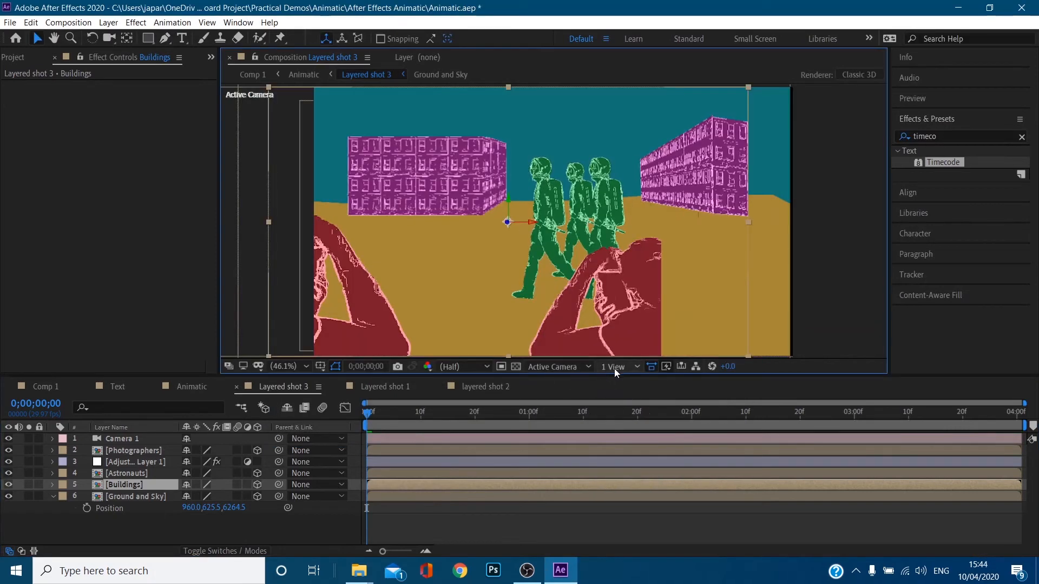
{"action": "left_click", "coordinate": [619, 367]}
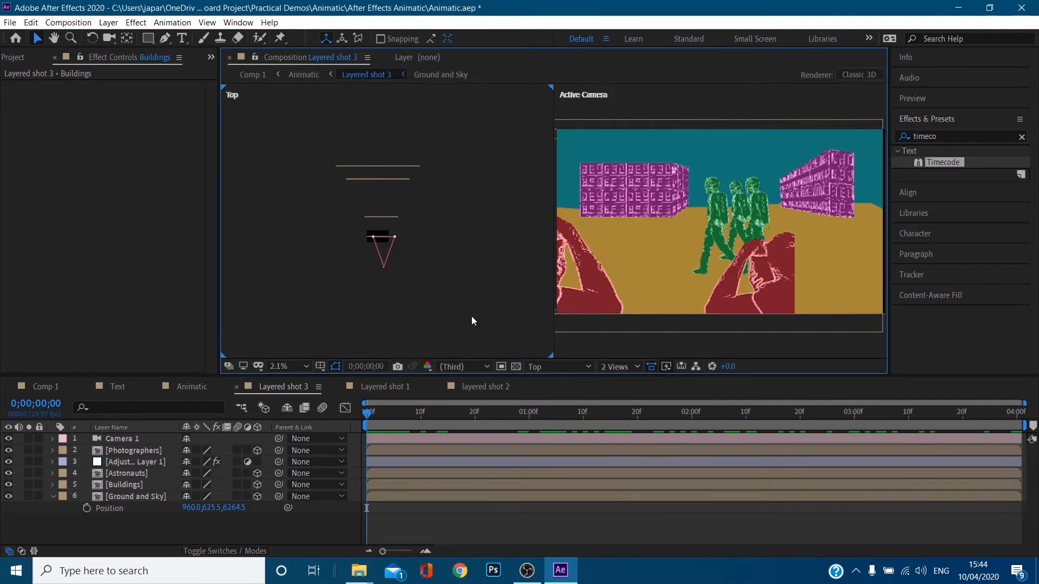
{"action": "left_click", "coordinate": [559, 367]}
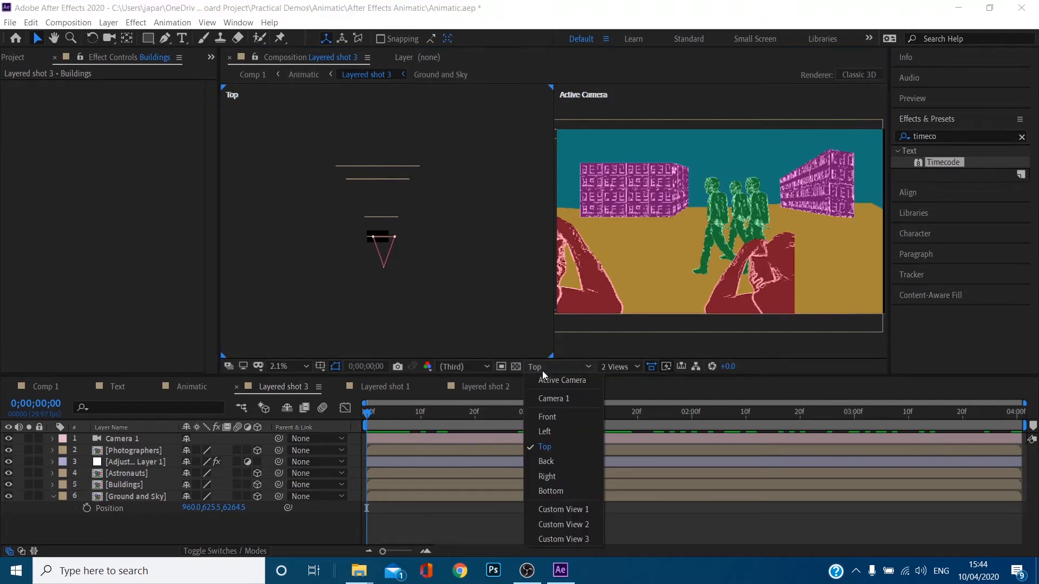
{"action": "left_click", "coordinate": [547, 476]}
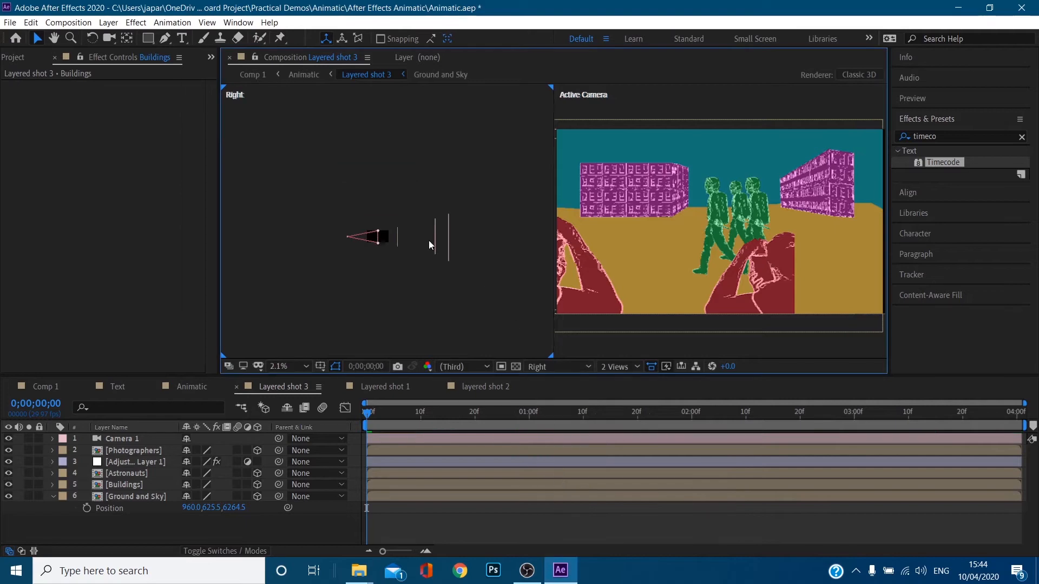
{"action": "left_click", "coordinate": [559, 367]}
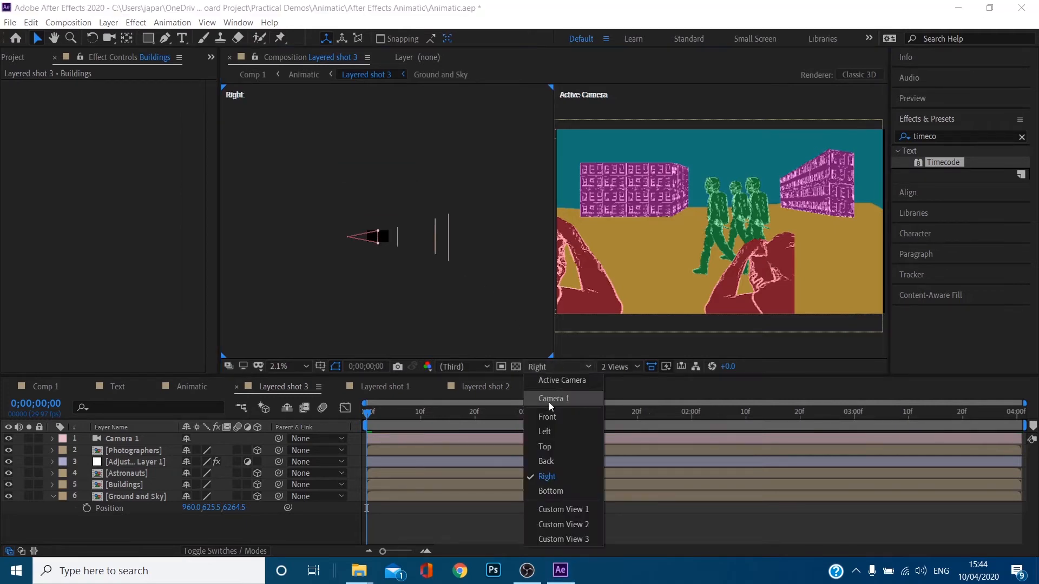
{"action": "left_click", "coordinate": [544, 446]}
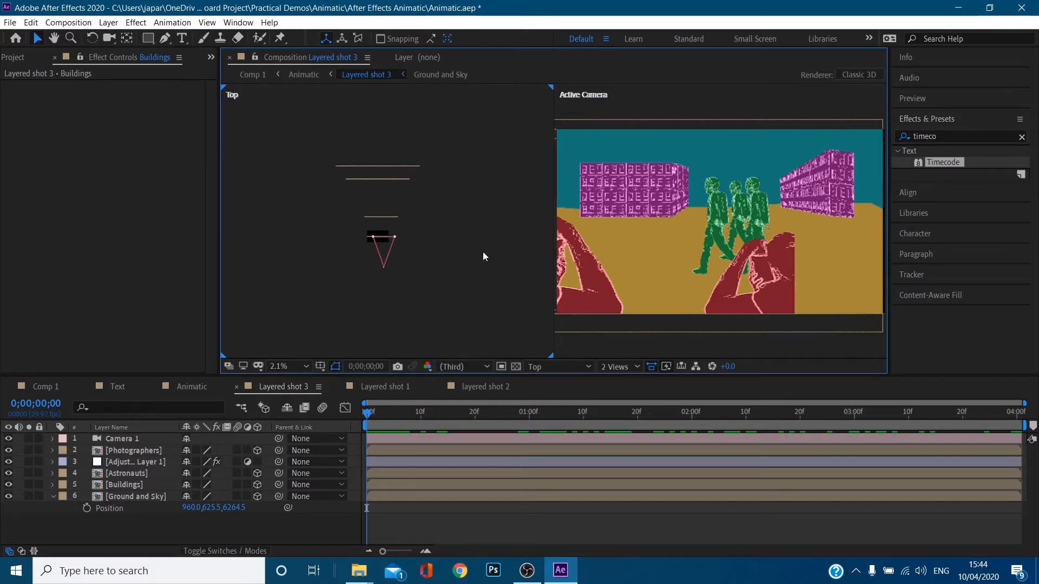
{"action": "left_click", "coordinate": [135, 497]}
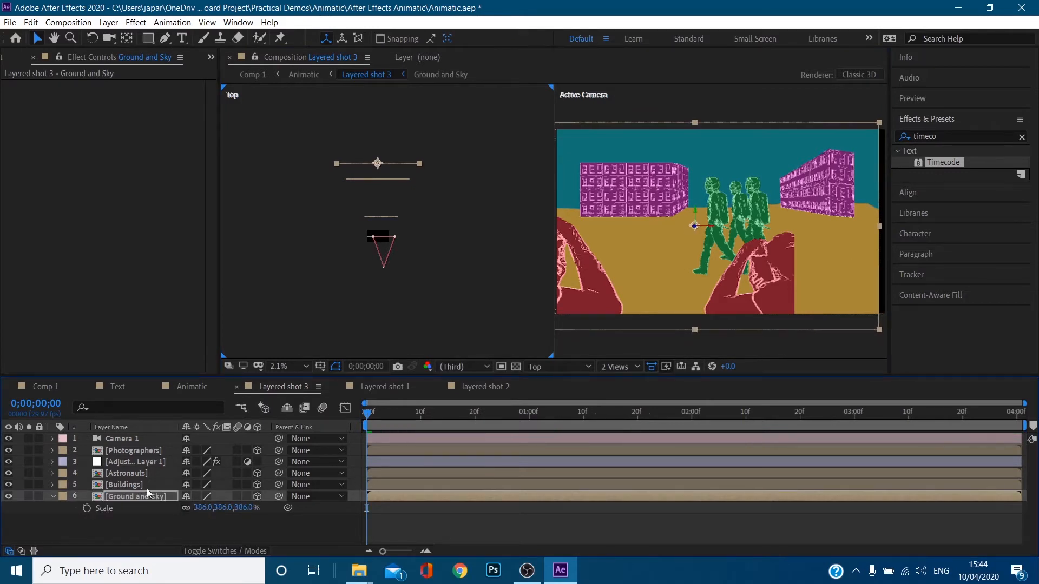
Inspect the Buildings, Astronauts and Photographers layers and scrub the camera push.
{"action": "left_click", "coordinate": [124, 485]}
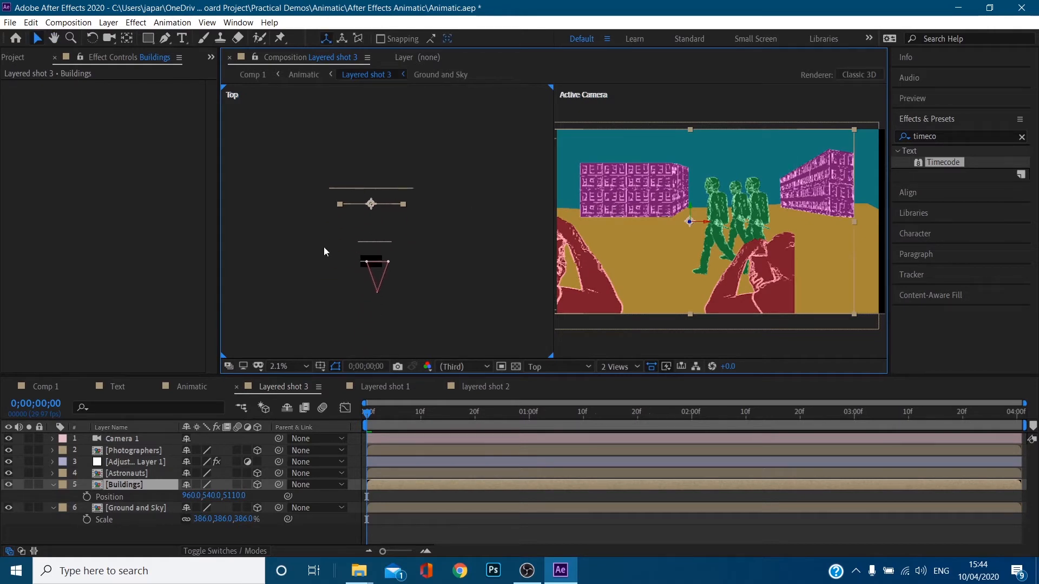
{"action": "left_click", "coordinate": [126, 474]}
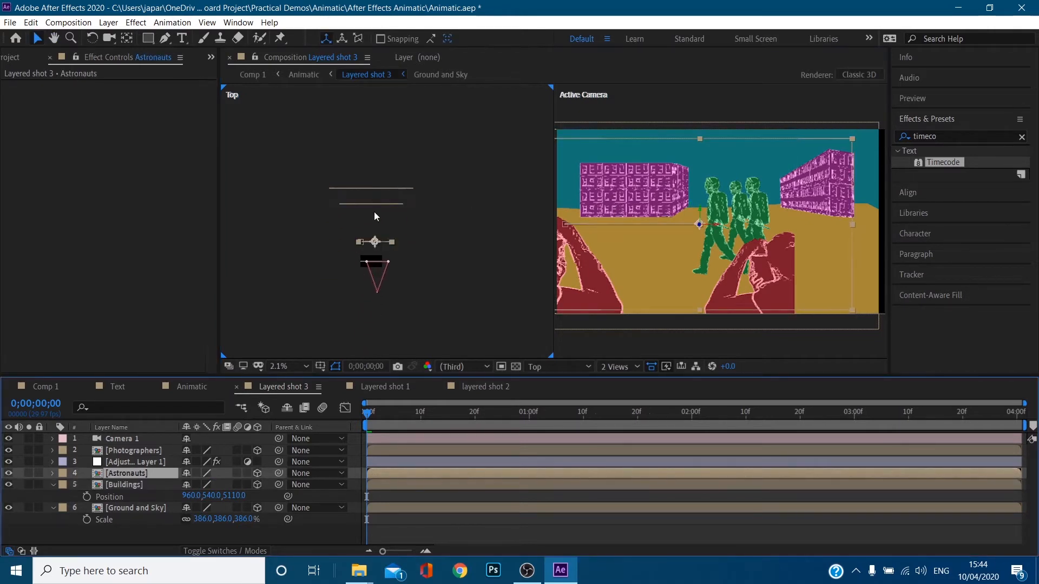
{"action": "left_click", "coordinate": [132, 451]}
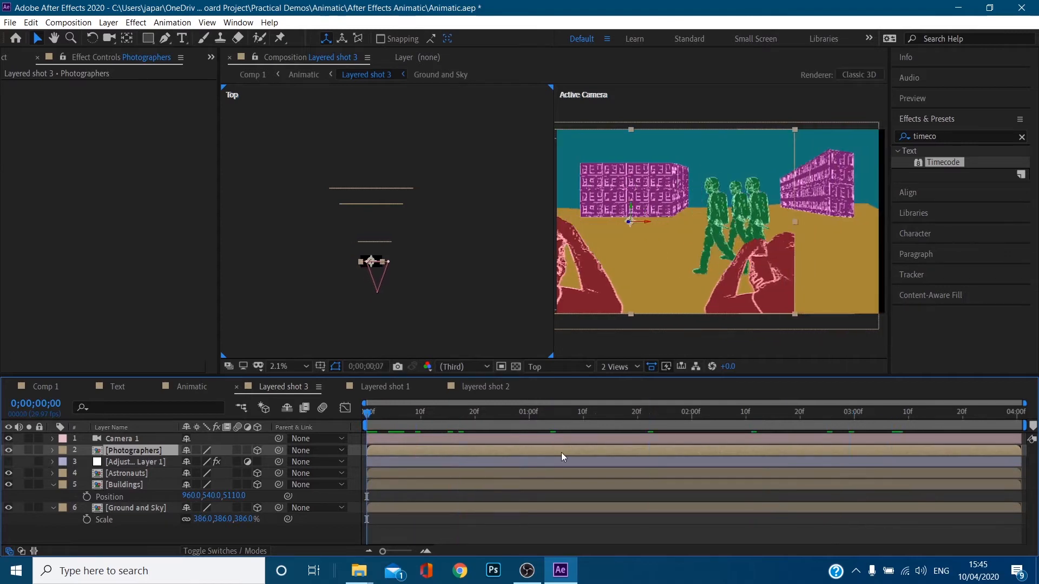
{"action": "left_click", "coordinate": [387, 412]}
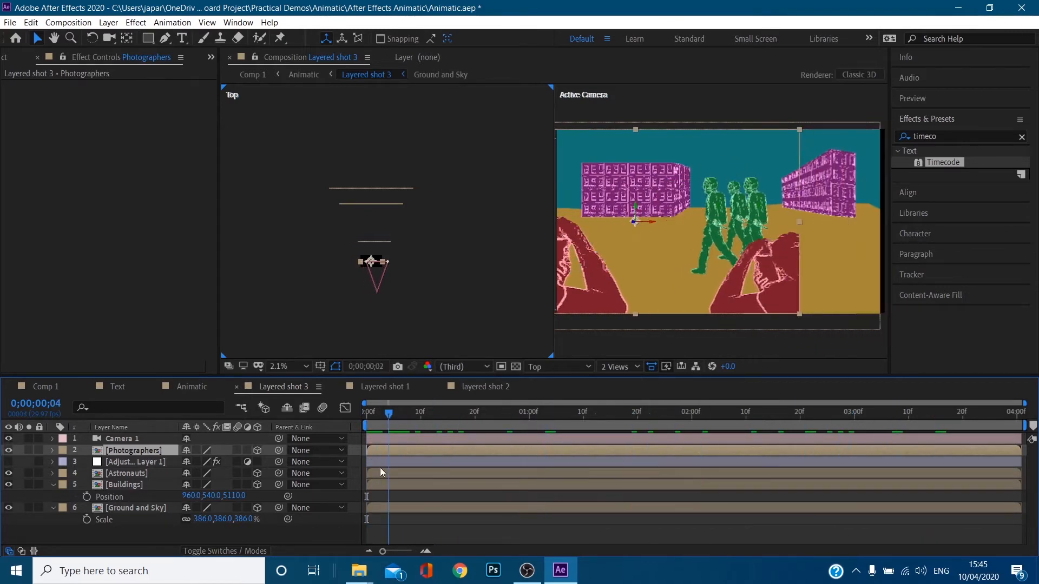
{"action": "left_click", "coordinate": [364, 412]}
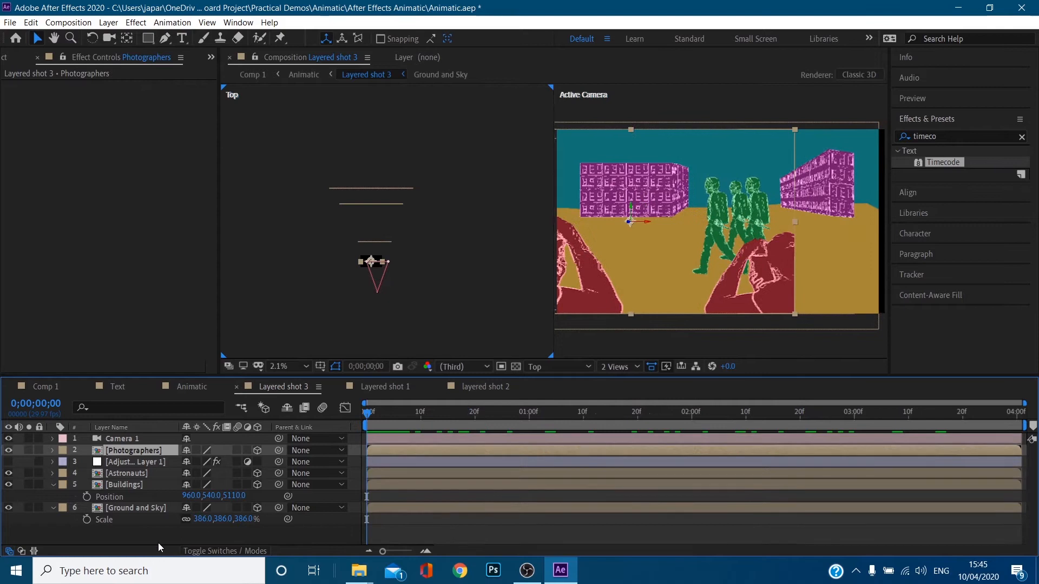
{"action": "left_click", "coordinate": [530, 412]}
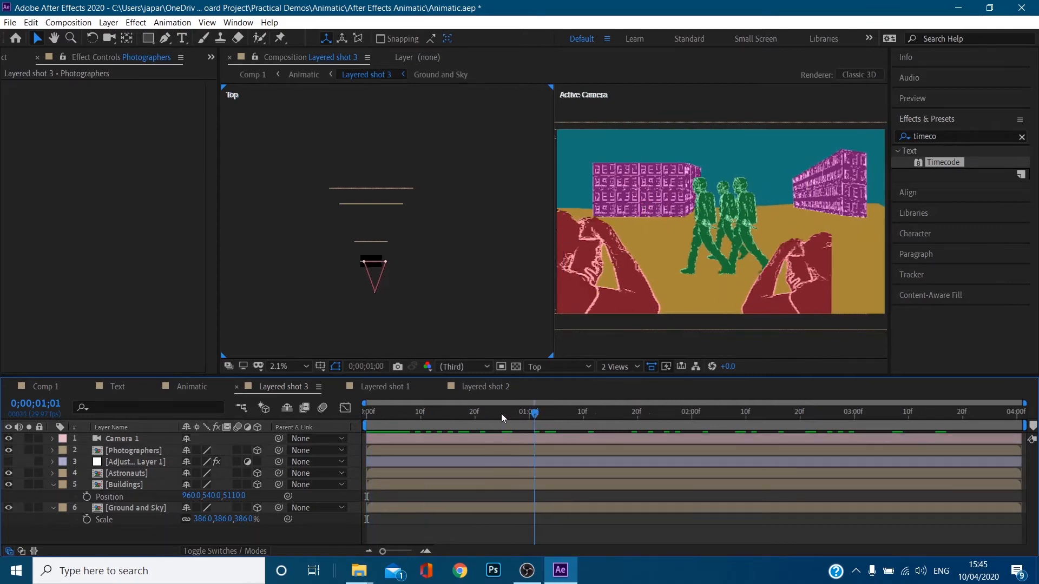
{"action": "left_click", "coordinate": [452, 412]}
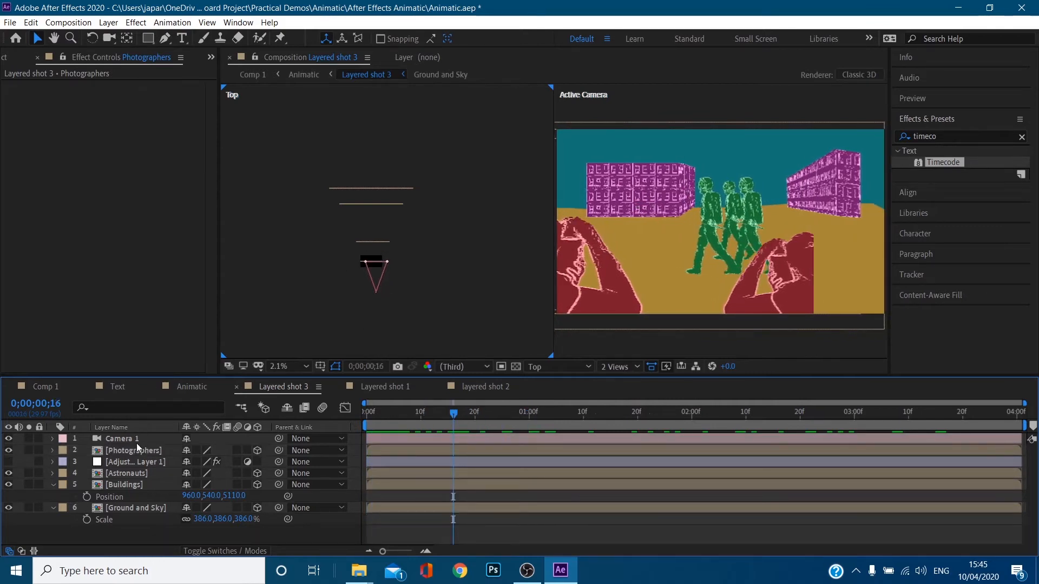
Select Camera 1 and reveal its keyframed Position and Point of Interest.
{"action": "left_click", "coordinate": [123, 438]}
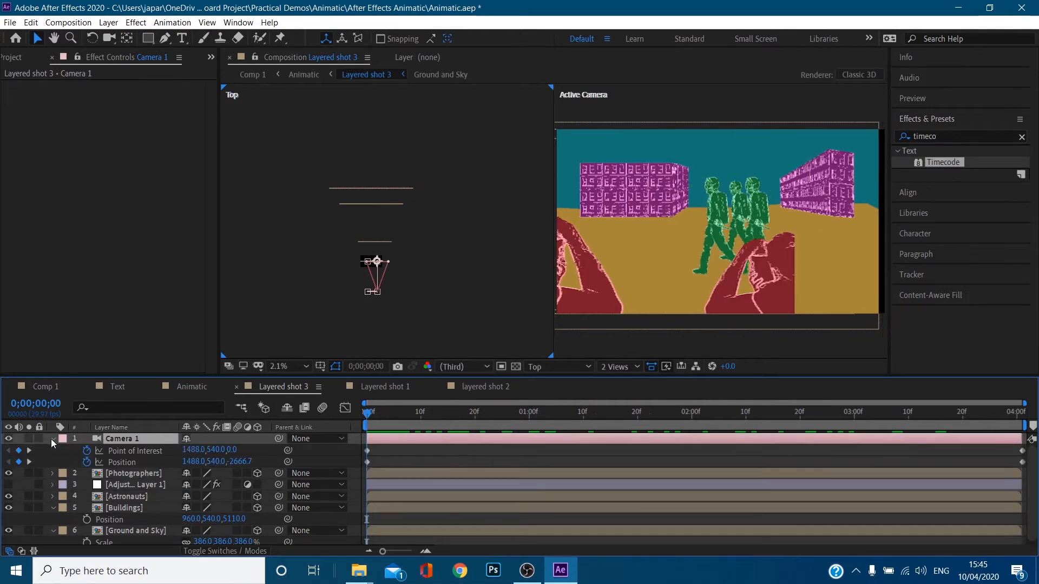
{"action": "left_click", "coordinate": [52, 442]}
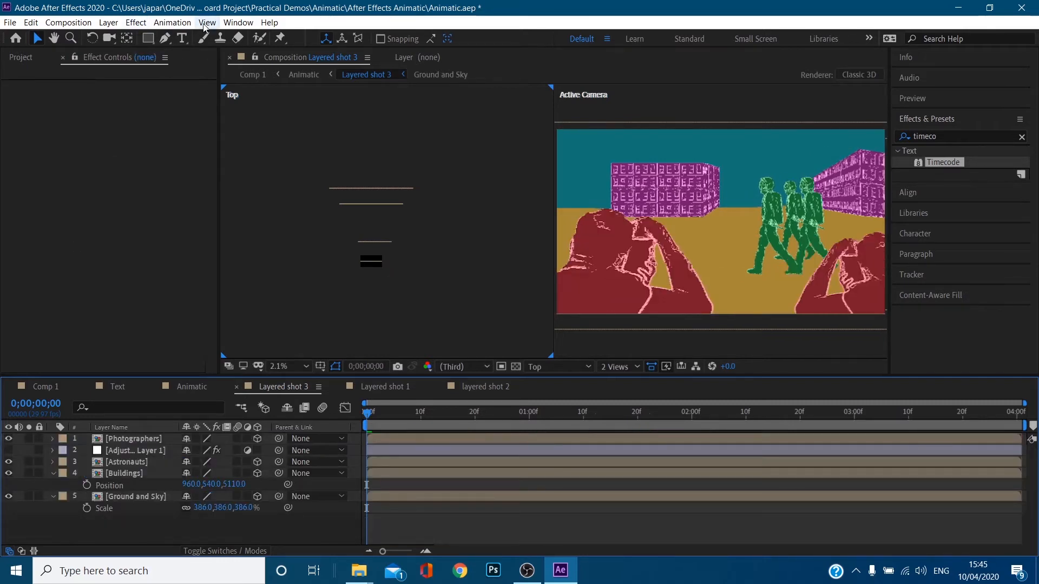
Restore Camera 1 and shift its 4;00 end position sideways in the Top view, previewing the pan.
{"action": "left_click", "coordinate": [111, 21]}
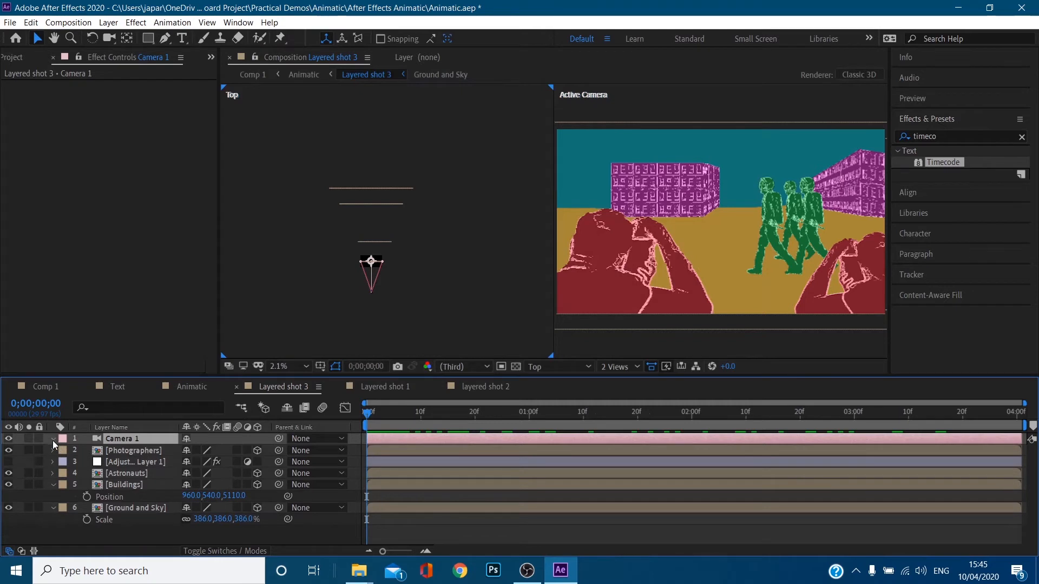
{"action": "left_click", "coordinate": [52, 438]}
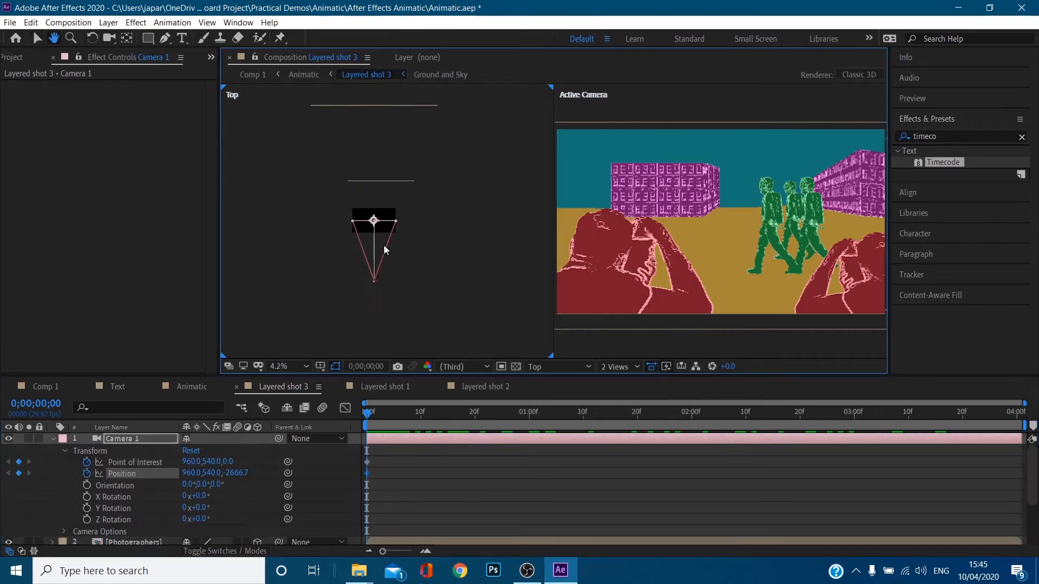
{"action": "left_click_drag", "start_coordinate": [373, 258], "coordinate": [383, 294]}
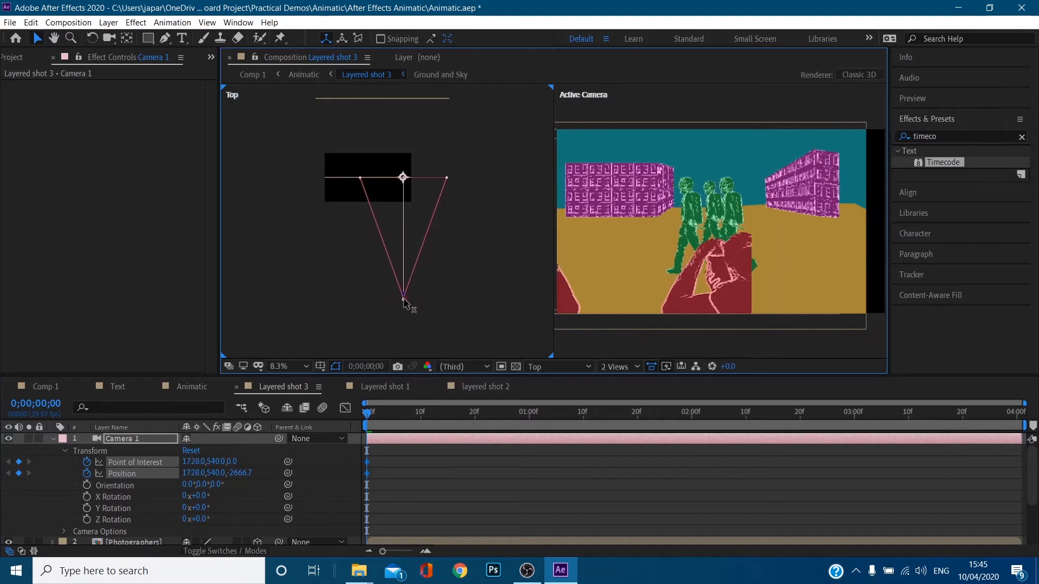
{"action": "left_click_drag", "start_coordinate": [402, 297], "coordinate": [386, 296]}
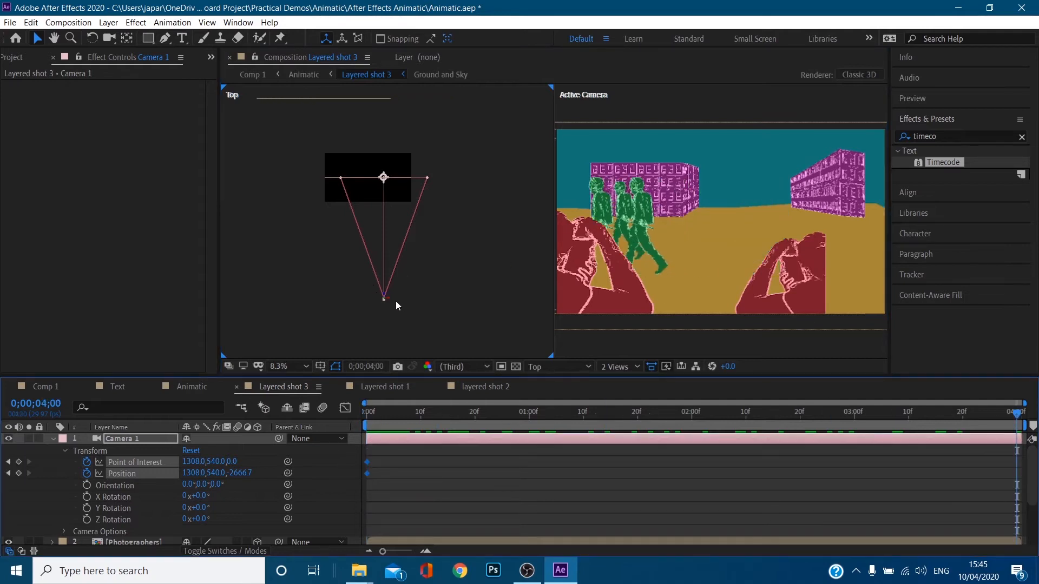
{"action": "left_click_drag", "start_coordinate": [383, 297], "coordinate": [362, 296]}
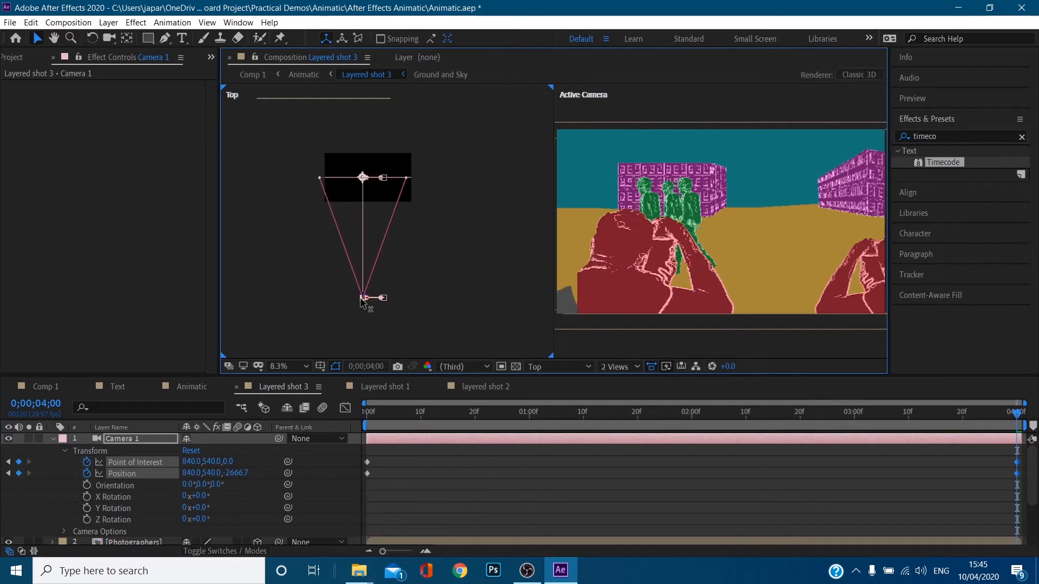
{"action": "left_click_drag", "start_coordinate": [364, 297], "coordinate": [349, 297]}
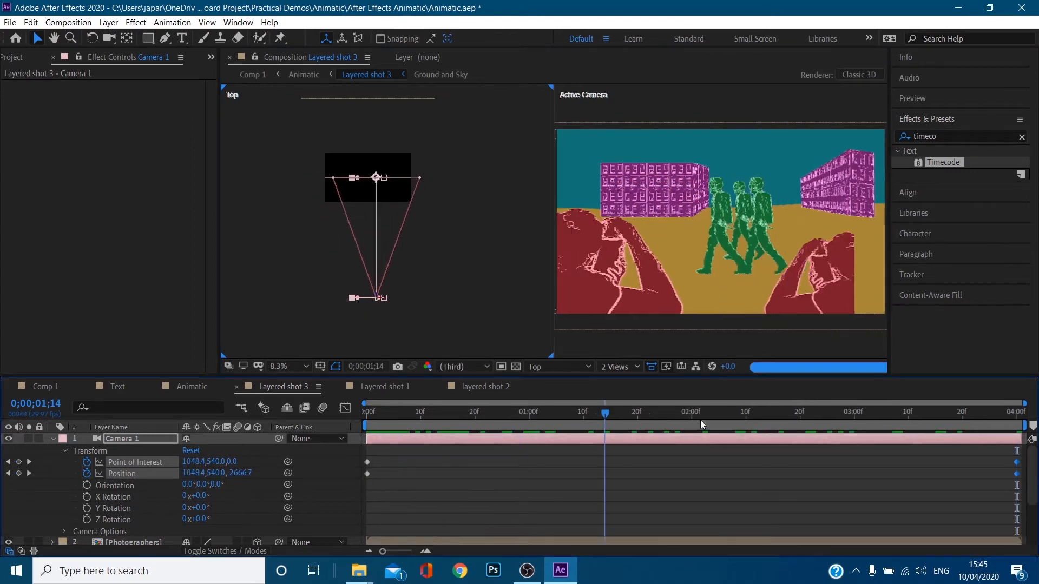
{"action": "left_click", "coordinate": [1019, 421]}
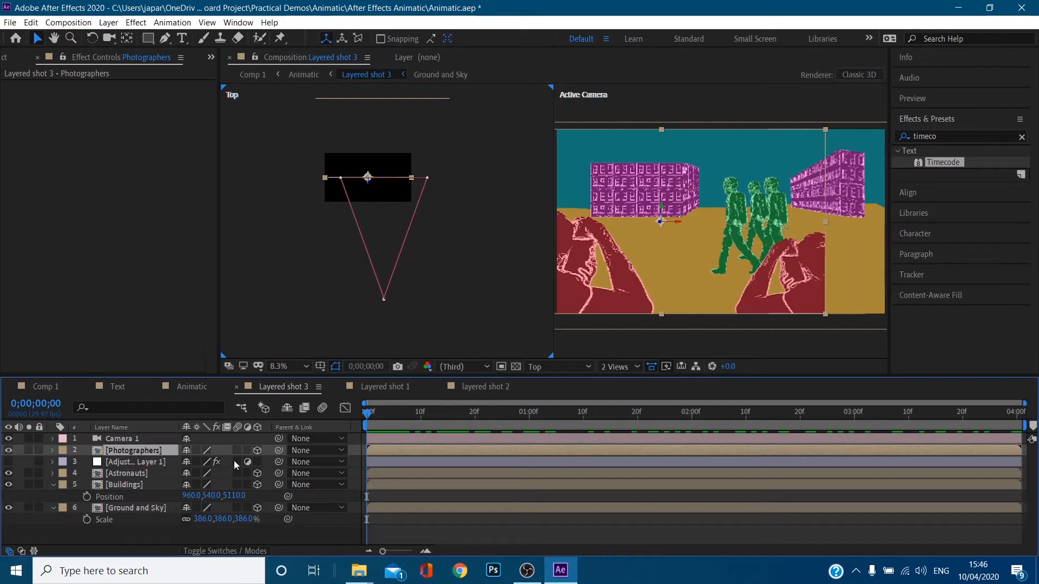
Keyframe the Astronauts layer's Position so they walk across the frame over four seconds.
{"action": "left_click", "coordinate": [126, 474]}
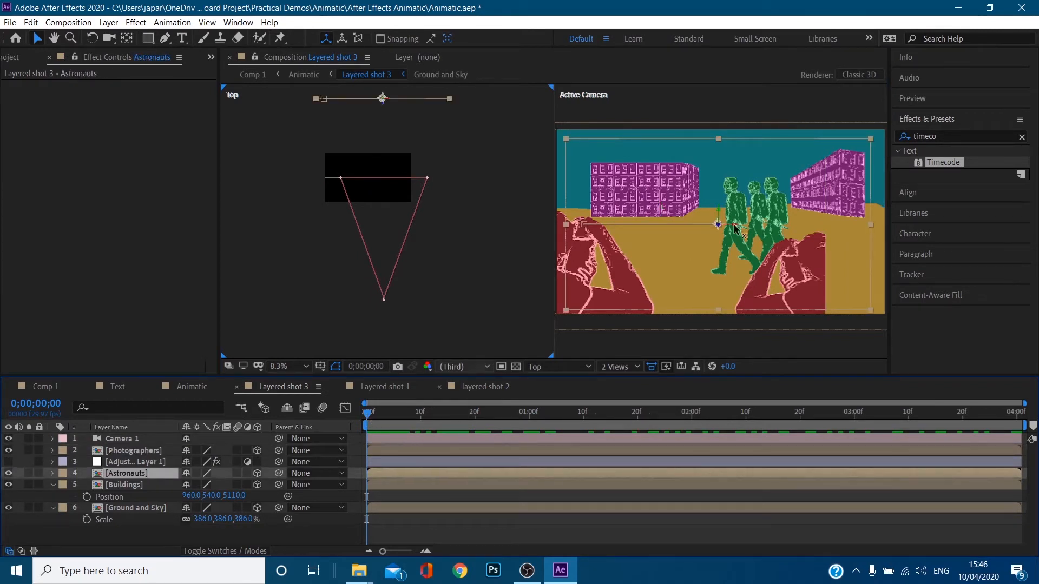
{"action": "left_click", "coordinate": [370, 413]}
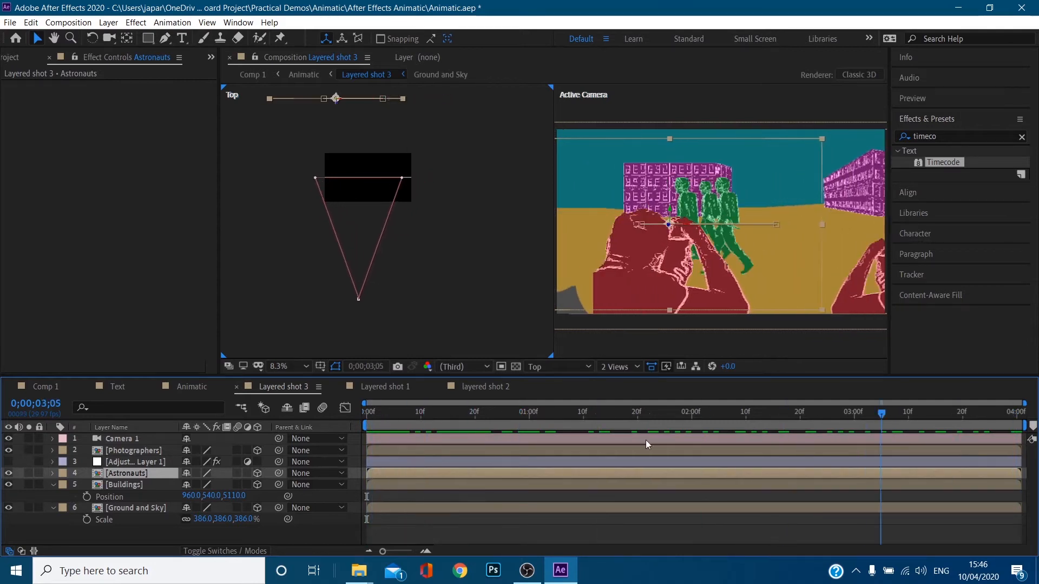
{"action": "left_click", "coordinate": [600, 413]}
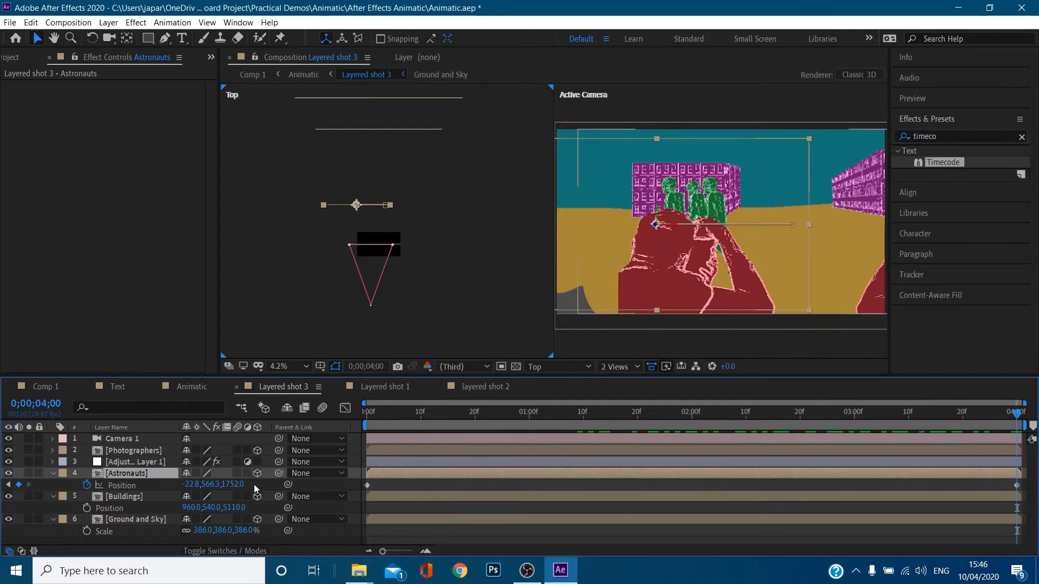
Select Adjustment Layer 1 and step to its first Exposure flash keyframe.
{"action": "left_click", "coordinate": [134, 461]}
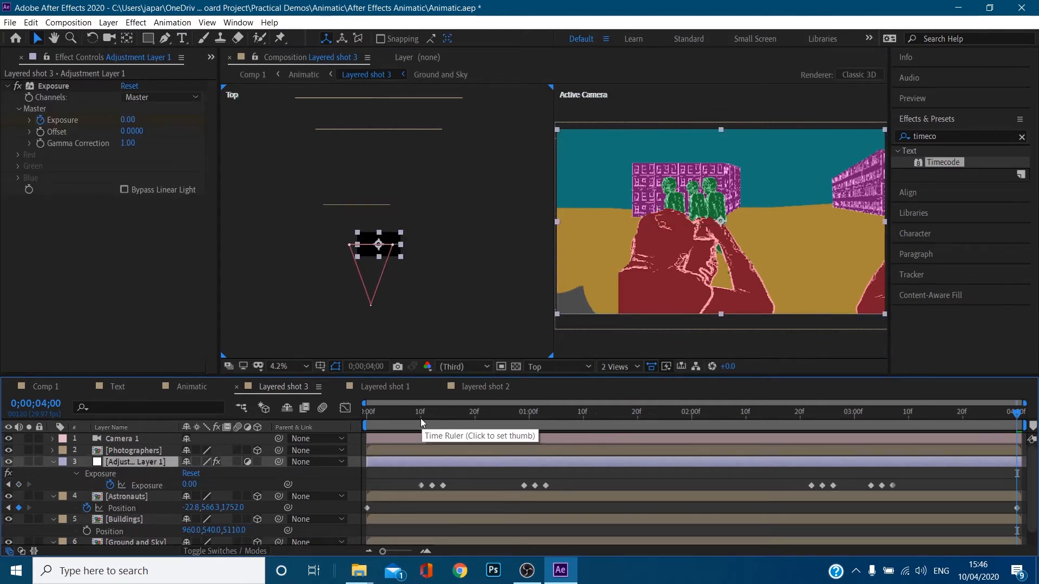
{"action": "left_click", "coordinate": [420, 412]}
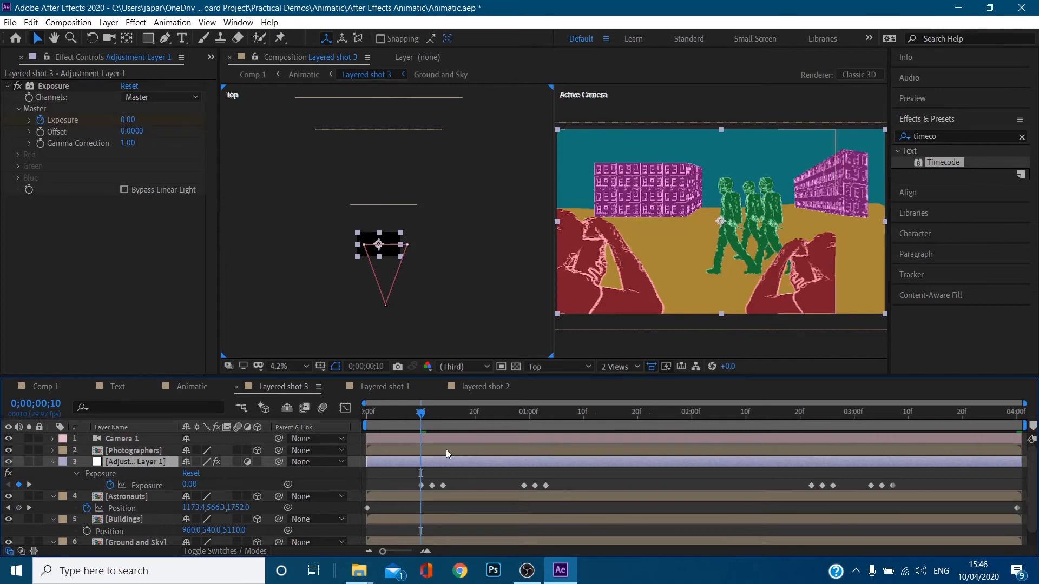
{"action": "mouse_move", "coordinate": [458, 453]}
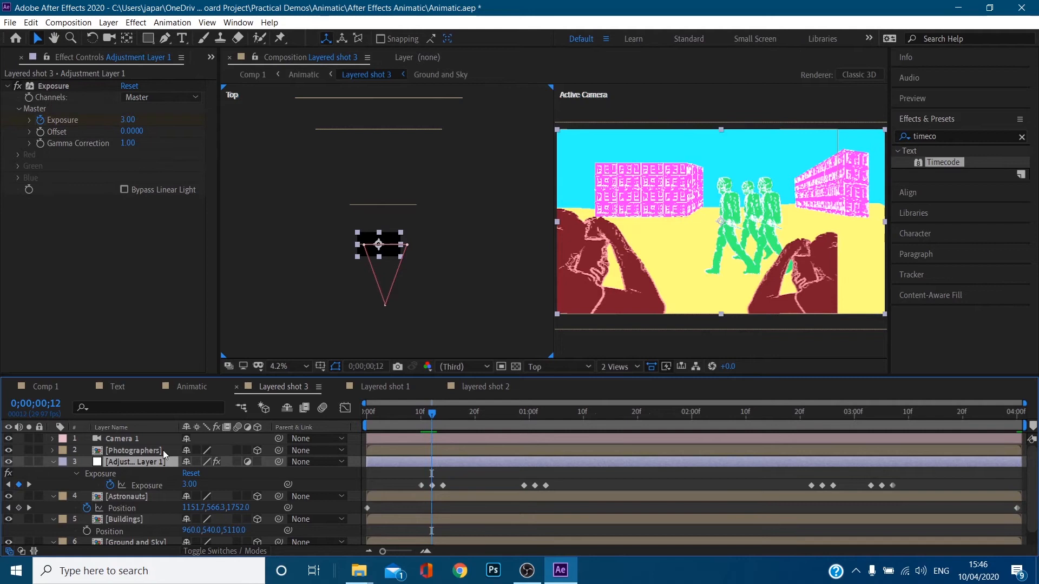
{"action": "mouse_move", "coordinate": [216, 210]}
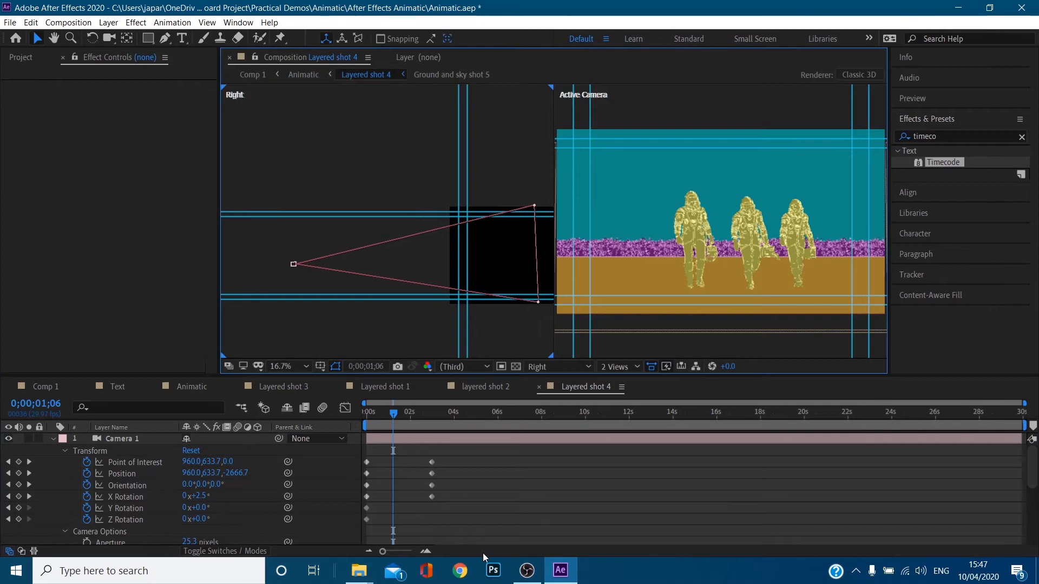
Open the Final Storyboard image in File Explorer to read the Shot 4 notes.
{"action": "left_click", "coordinate": [358, 570]}
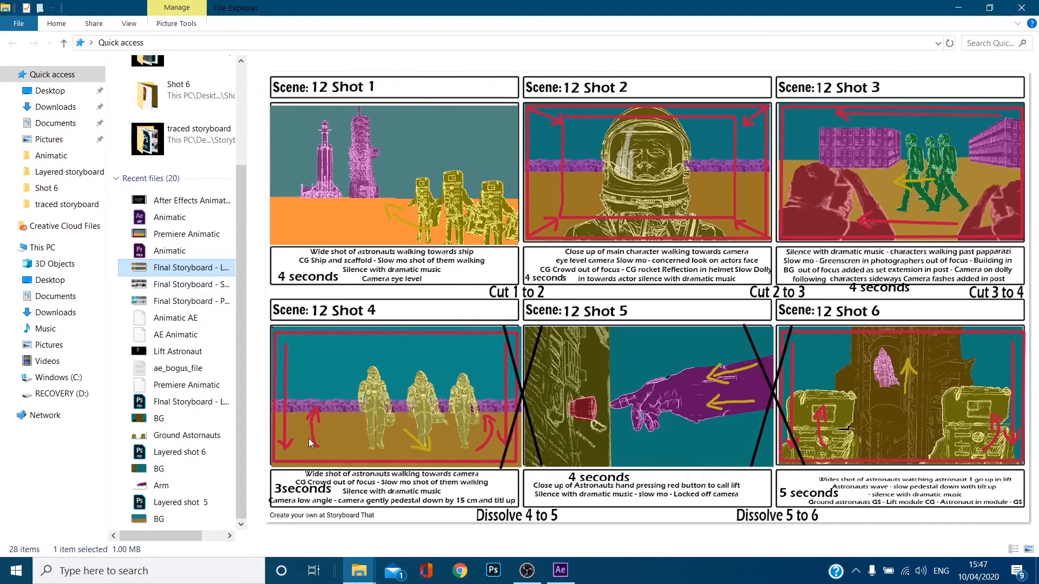
Back in Layered shot 4, inspect the ground and sky and Crowd layers' transforms.
{"action": "left_click", "coordinate": [561, 569]}
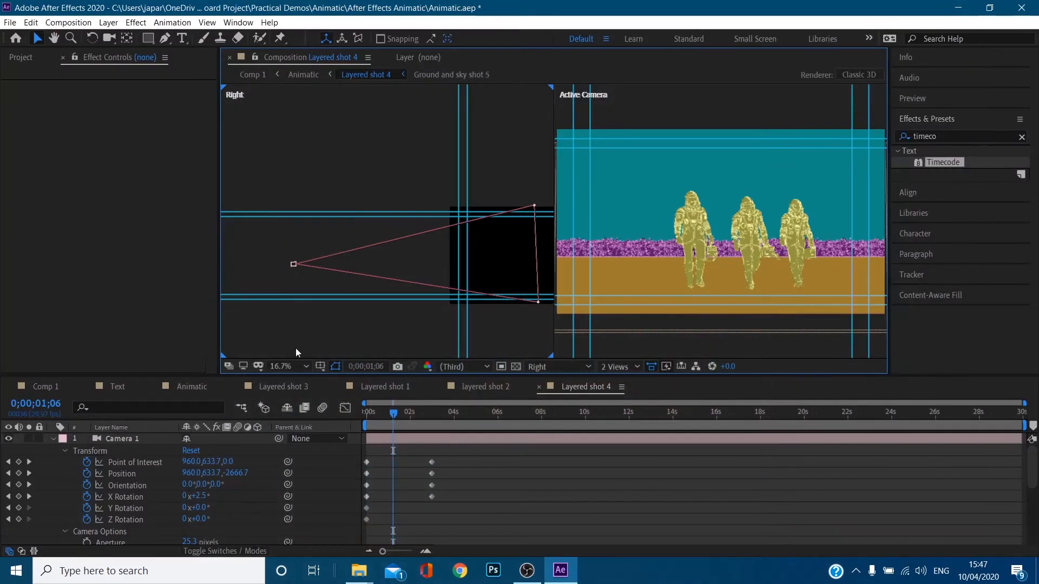
{"action": "left_click", "coordinate": [53, 439]}
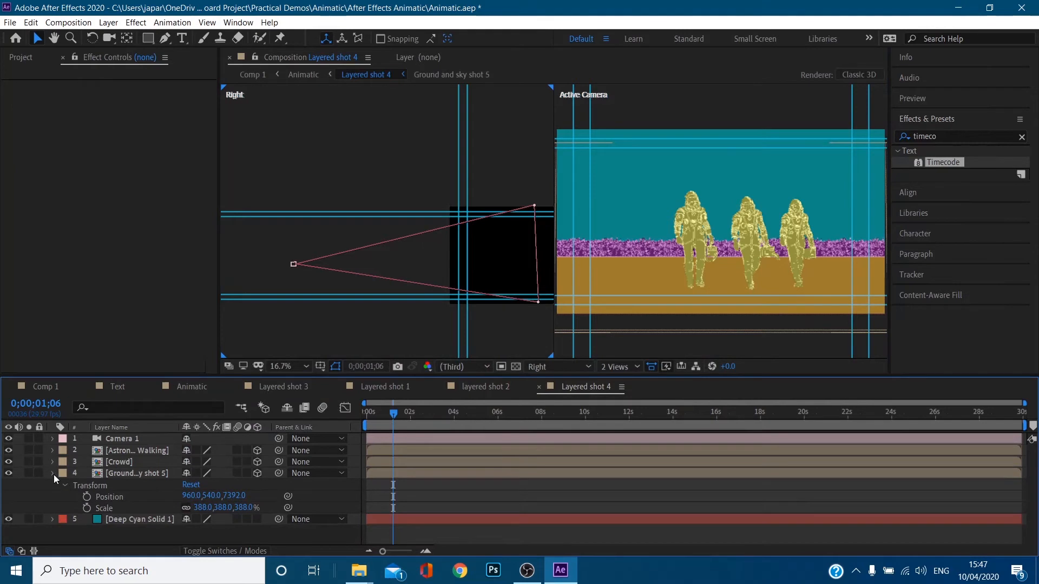
{"action": "left_click", "coordinate": [52, 474]}
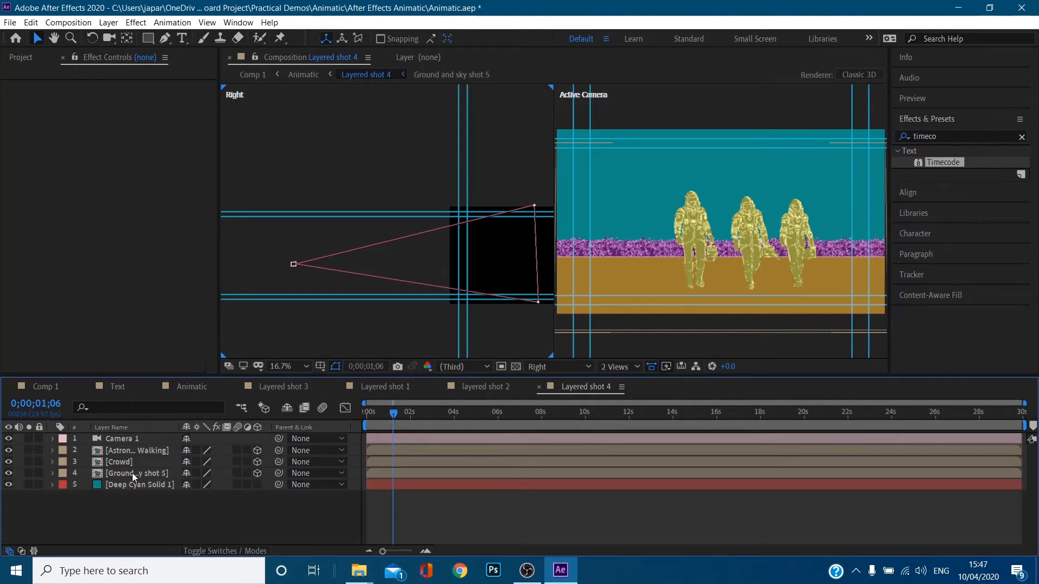
{"action": "scroll", "scroll_direction": "down", "scroll_amount": 3}
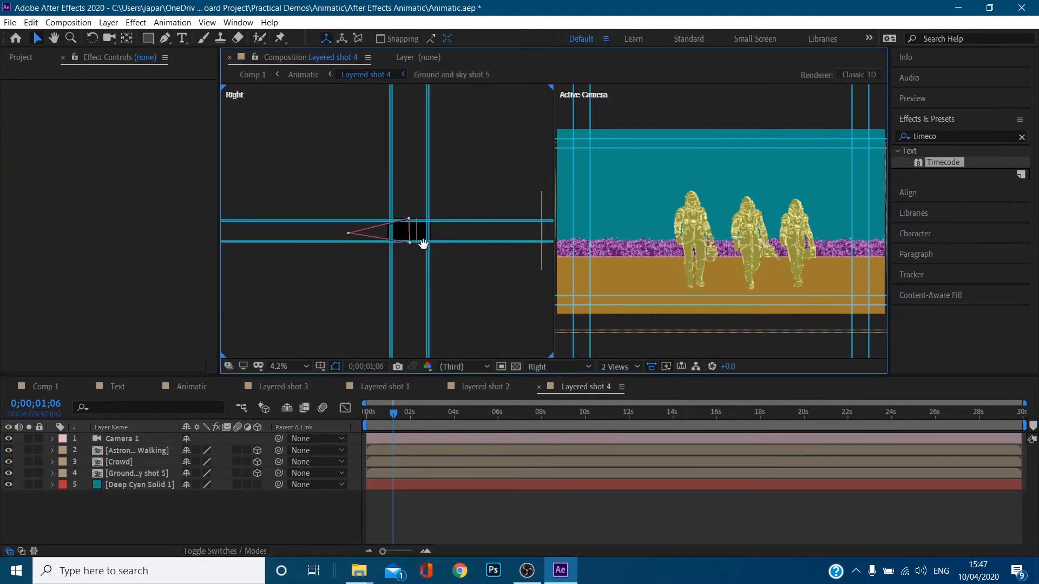
{"action": "left_click", "coordinate": [138, 473]}
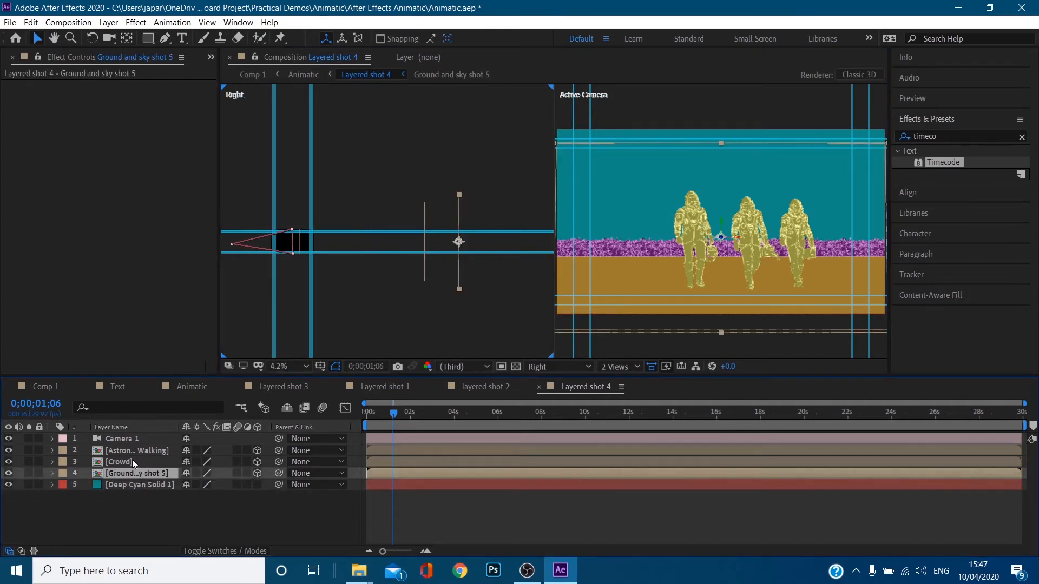
{"action": "left_click", "coordinate": [119, 463]}
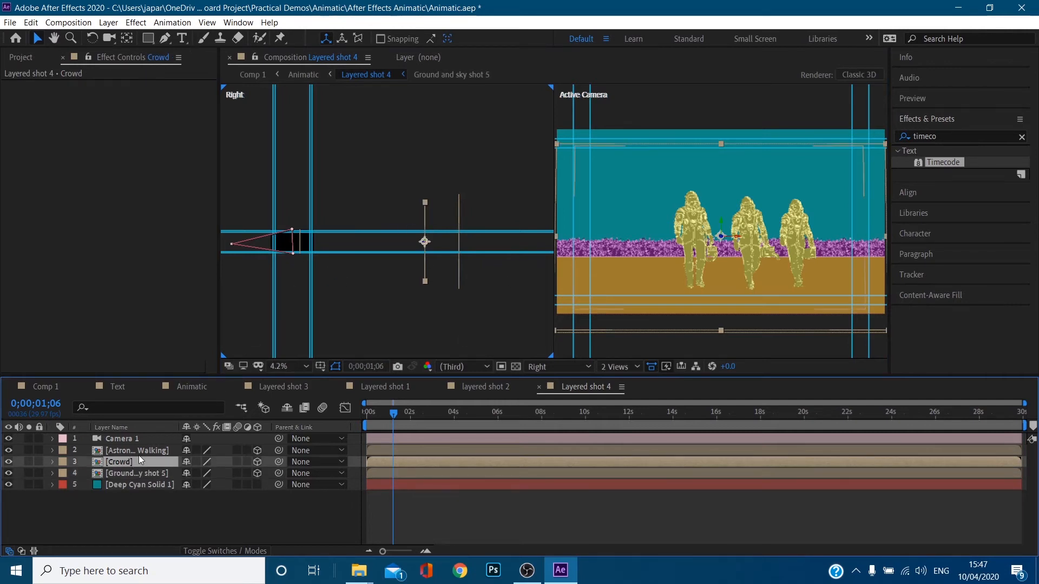
Keyframe Astronauts Walking's Position so they advance toward the camera over three seconds.
{"action": "left_click", "coordinate": [125, 450]}
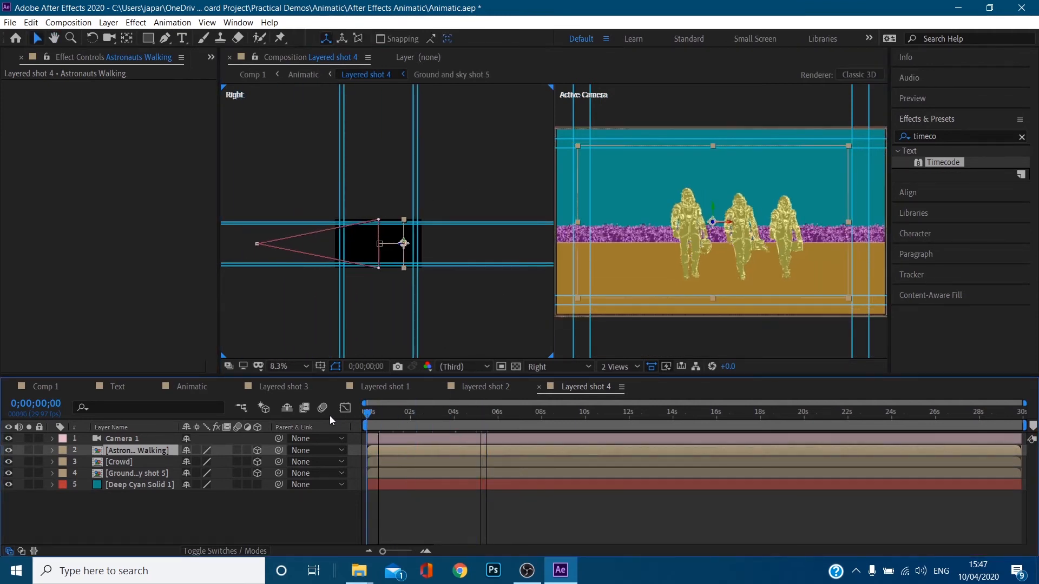
{"action": "left_click", "coordinate": [51, 450]}
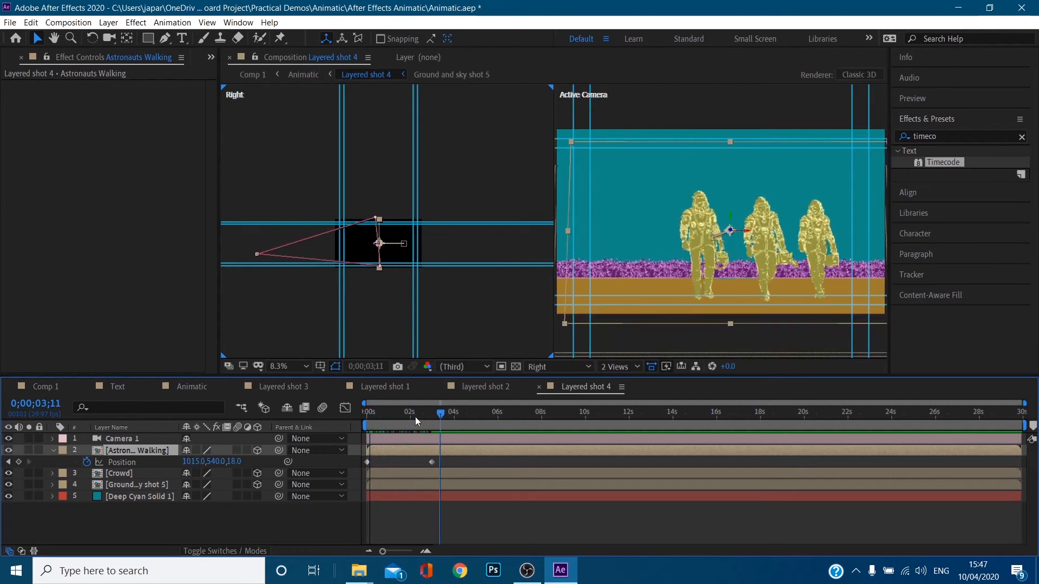
{"action": "left_click", "coordinate": [365, 414]}
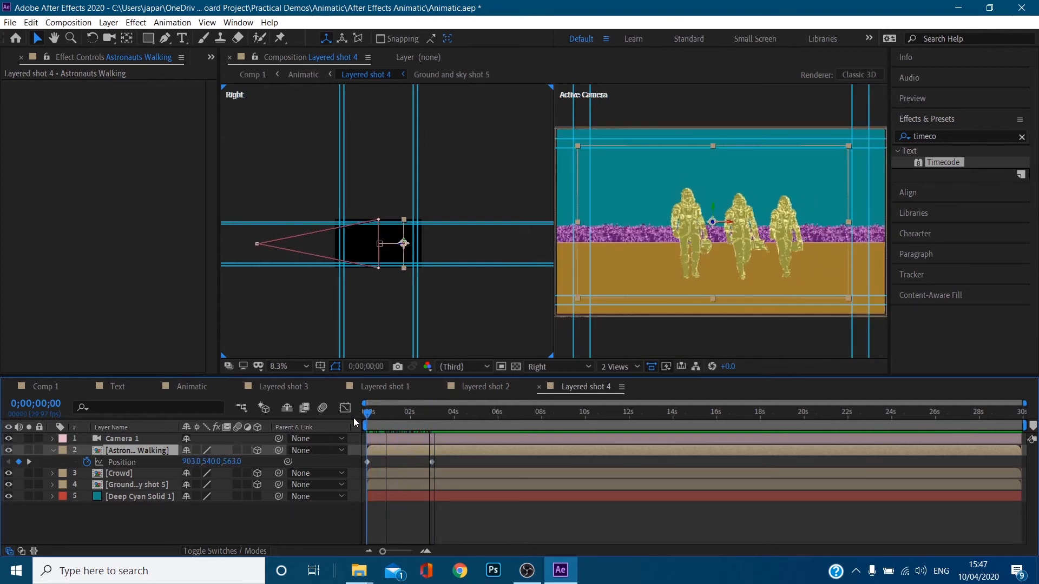
{"action": "left_click", "coordinate": [123, 439]}
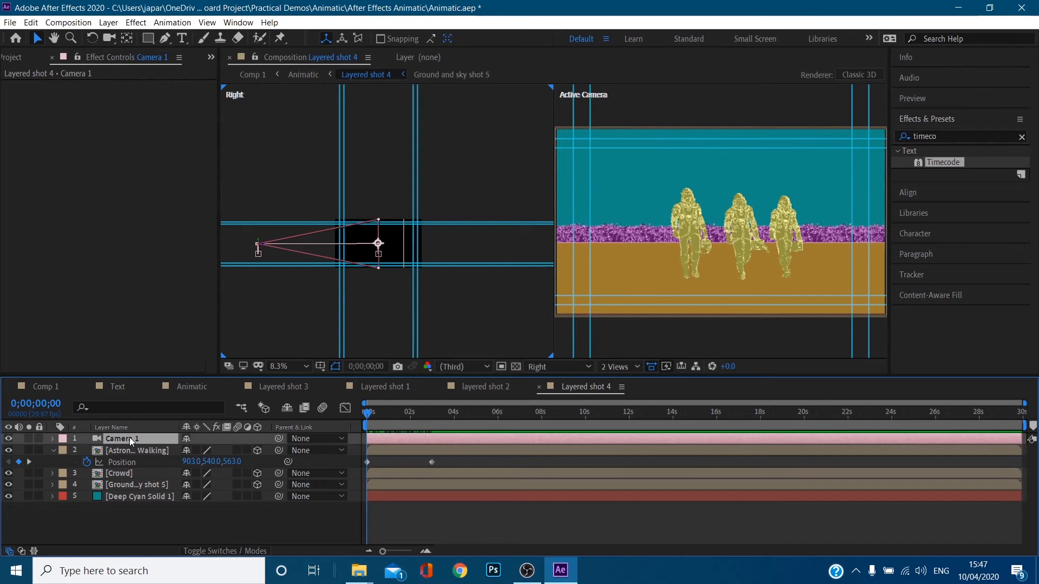
Review Camera 1's tilt keyframes from the shot start, then delete Camera 1 from Layered shot 4.
{"action": "left_click", "coordinate": [54, 438]}
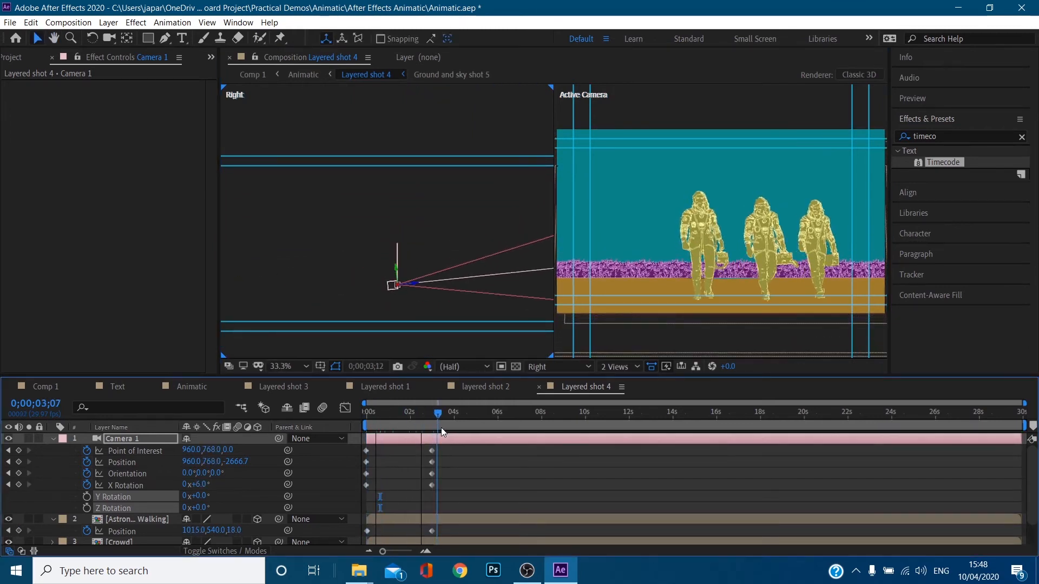
{"action": "left_click", "coordinate": [366, 411]}
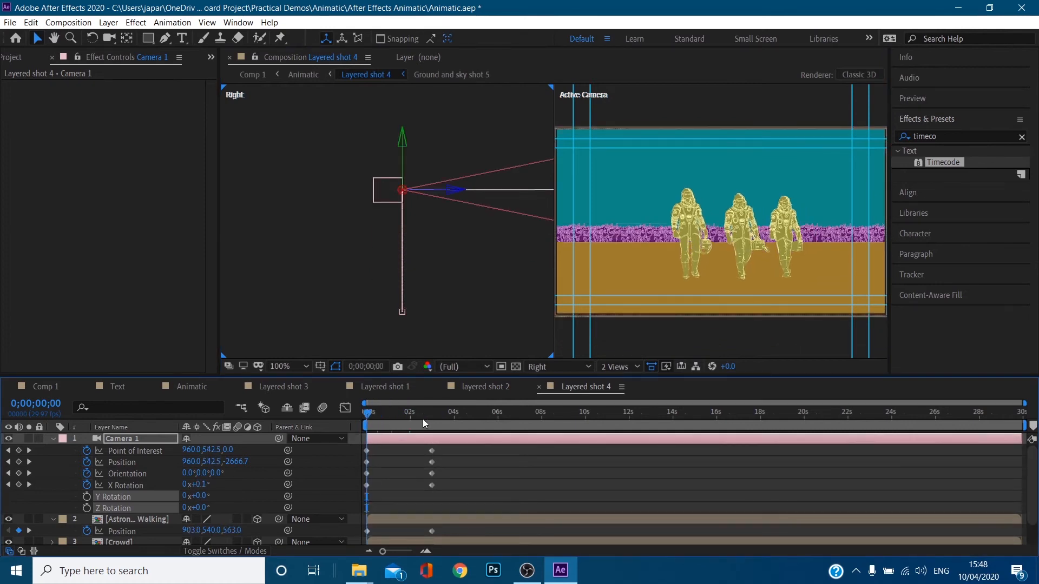
{"action": "left_click", "coordinate": [428, 411]}
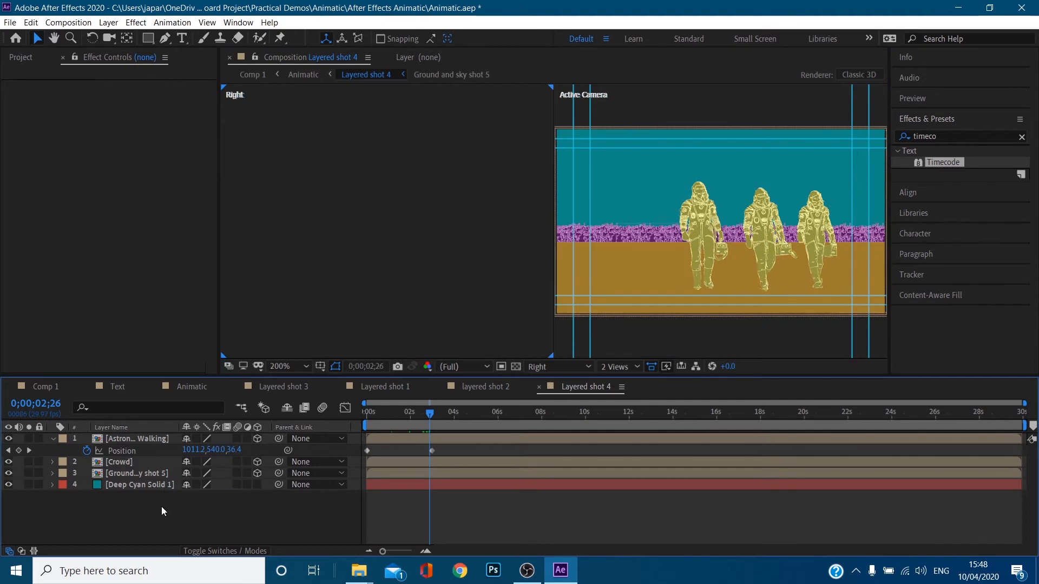
Add a new 50mm two-node camera named Camera 1 via Layer > New > Camera.
{"action": "right_click", "coordinate": [163, 511]}
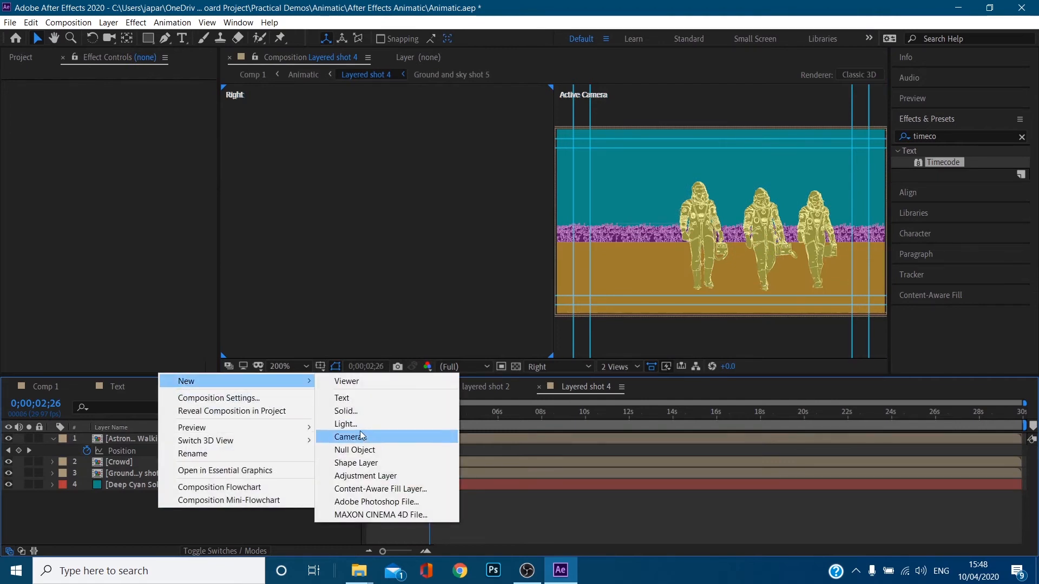
{"action": "left_click", "coordinate": [351, 436]}
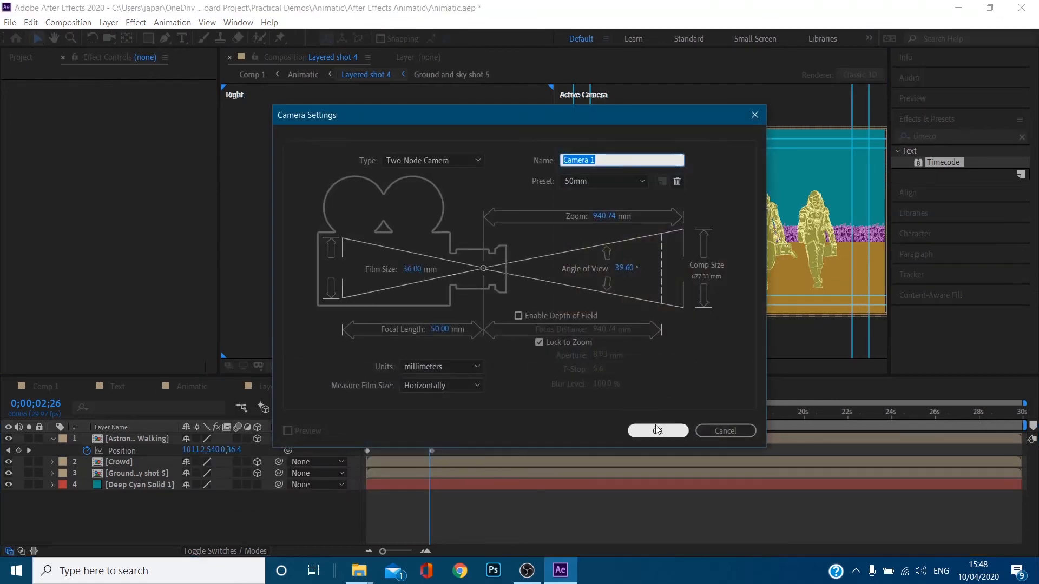
{"action": "left_click", "coordinate": [658, 431]}
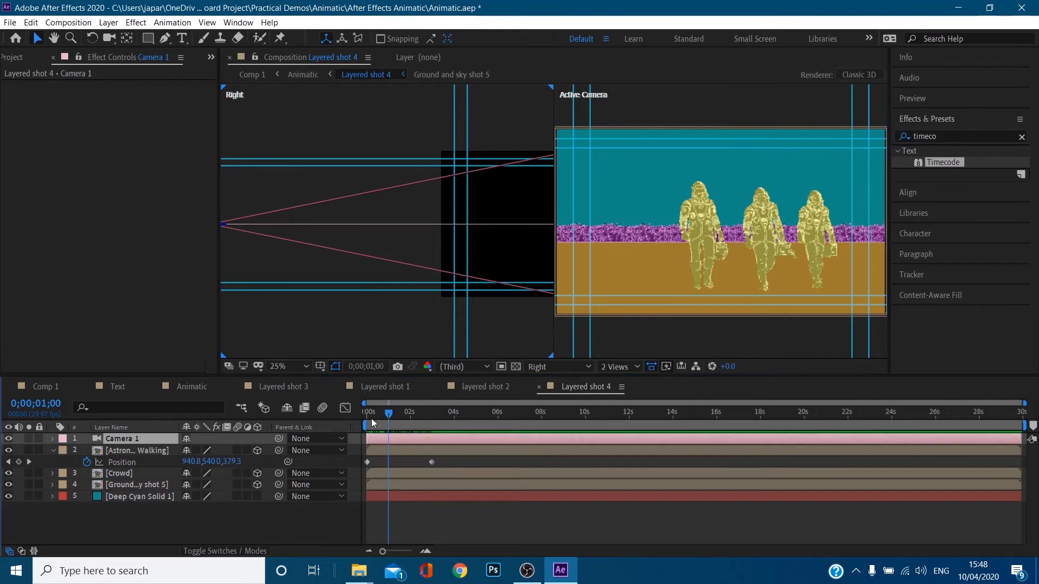
Keyframe Camera 1's Point of Interest, Position and X Rotation so it lowers and tilts up 7° over three seconds.
{"action": "left_click", "coordinate": [426, 414]}
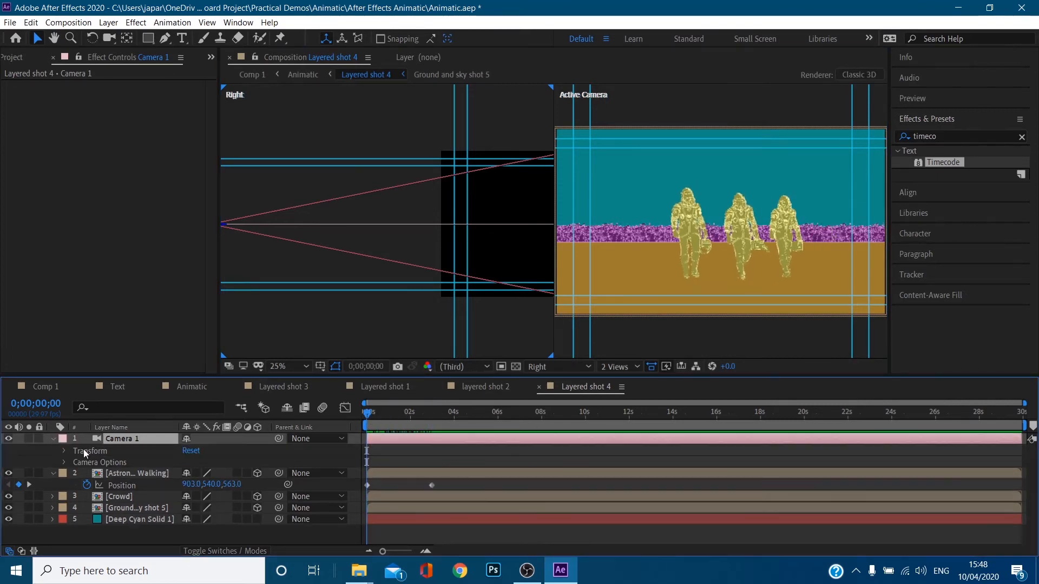
{"action": "left_click", "coordinate": [63, 450]}
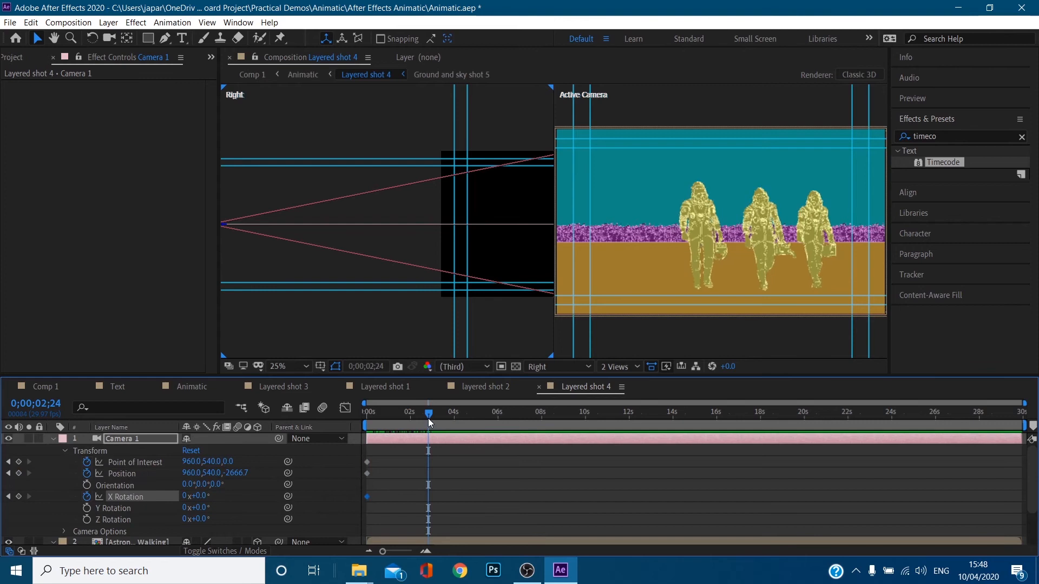
{"action": "mouse_move", "coordinate": [528, 449]}
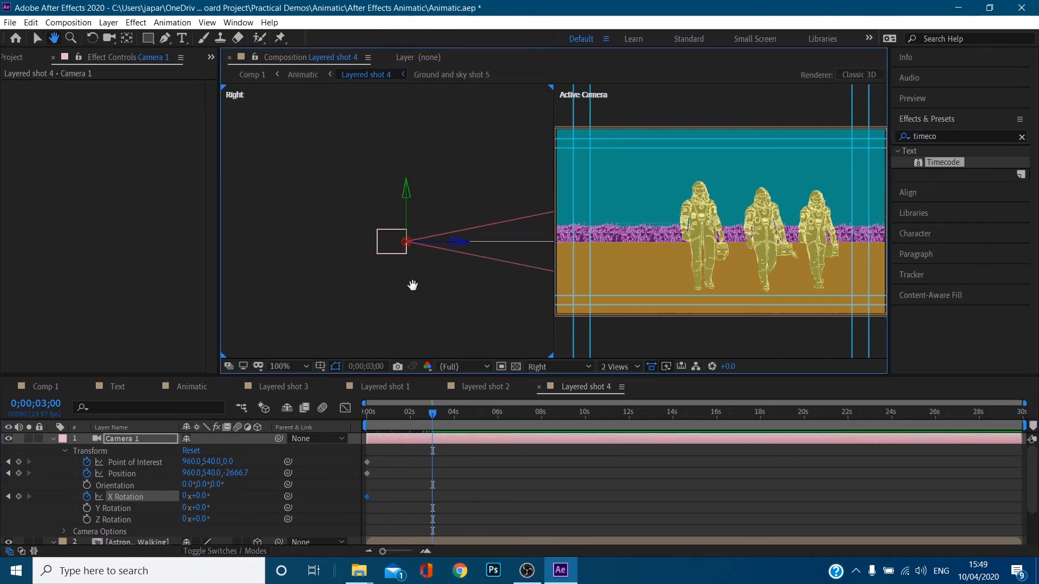
{"action": "left_click_drag", "start_coordinate": [407, 241], "coordinate": [398, 240]}
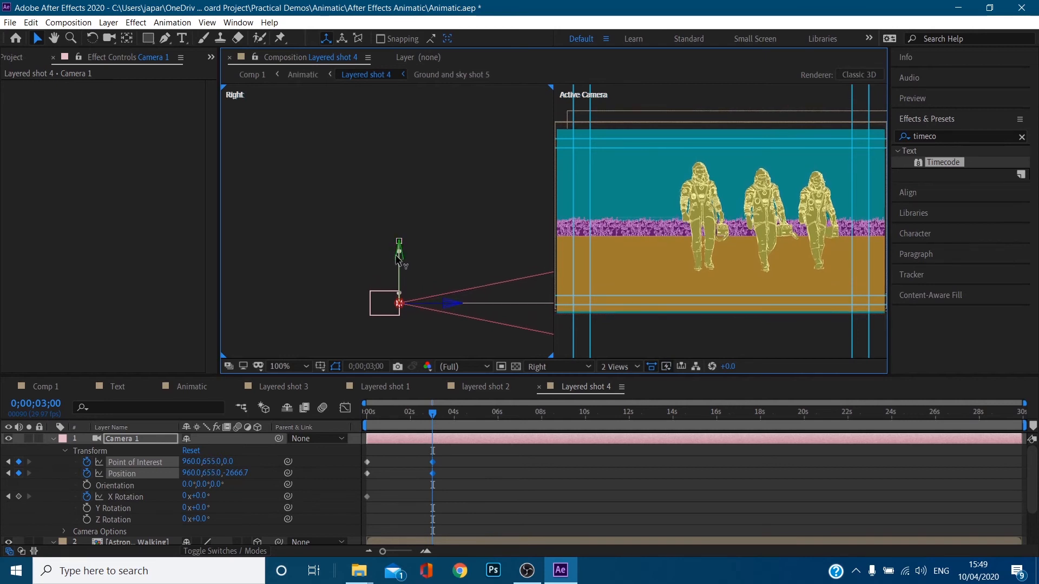
{"action": "left_click_drag", "start_coordinate": [398, 259], "coordinate": [398, 305]}
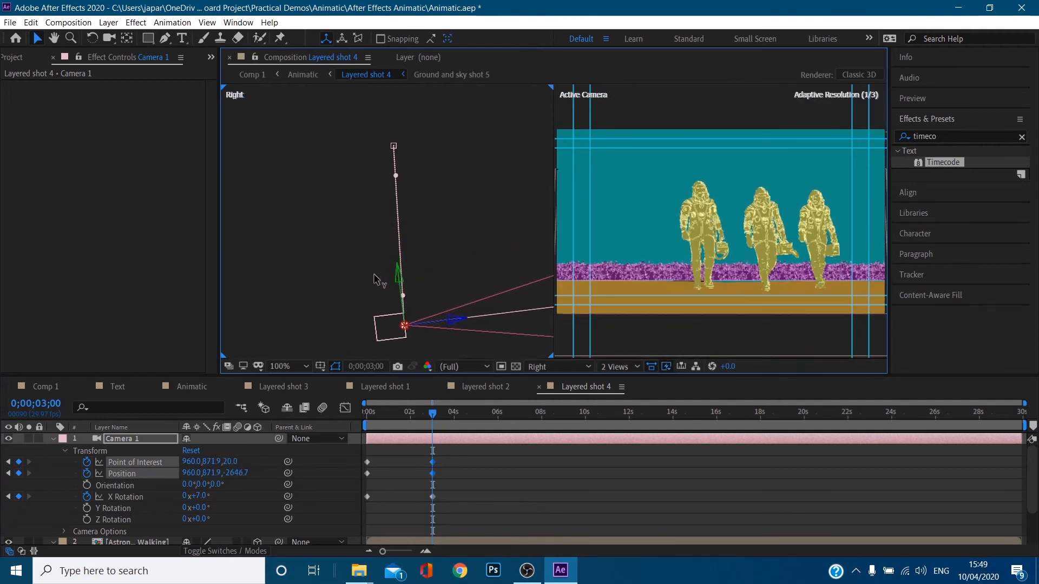
{"action": "left_click_drag", "start_coordinate": [433, 417], "coordinate": [385, 418]}
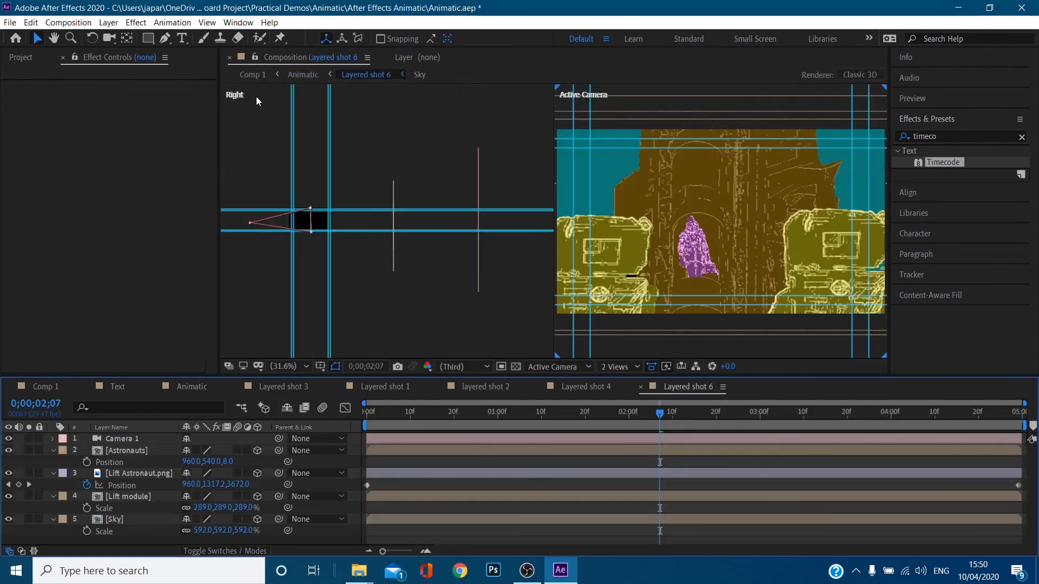
Hide the guides and adjust Lift Astronaut.png's position within the lift doorway in Layered shot 6.
{"action": "left_click", "coordinate": [207, 23]}
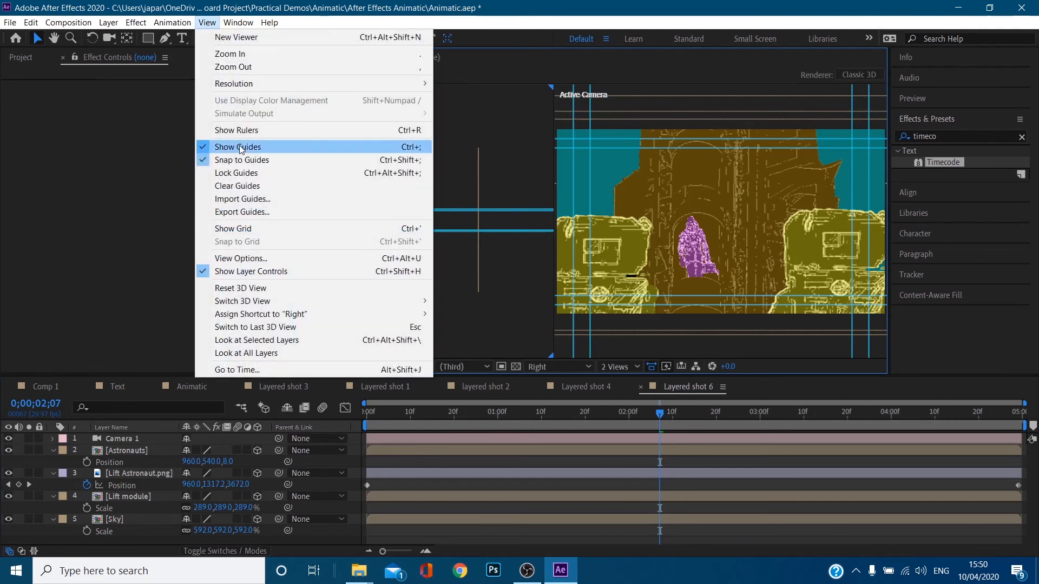
{"action": "left_click", "coordinate": [237, 147]}
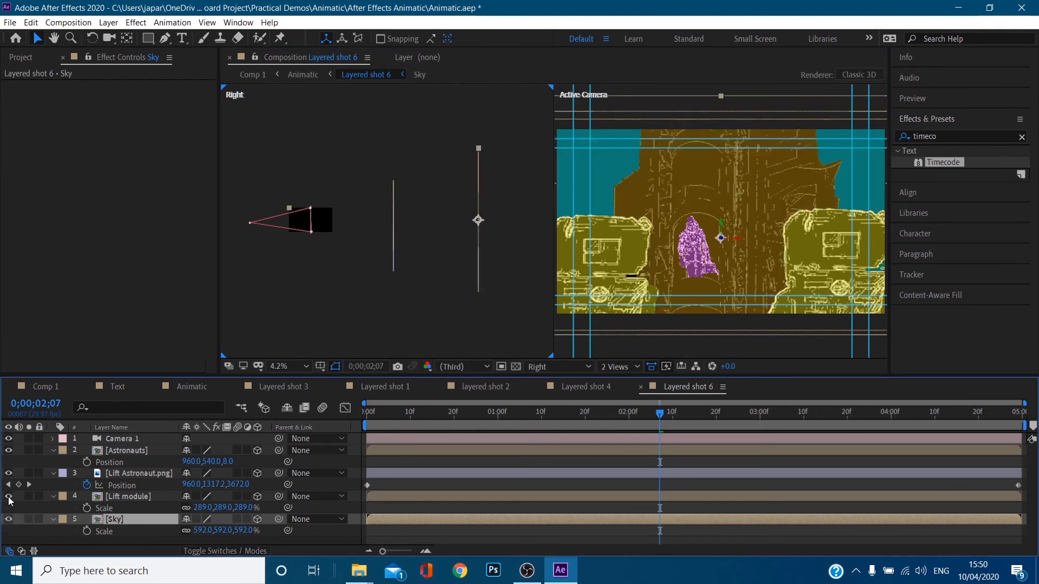
{"action": "left_click", "coordinate": [138, 473]}
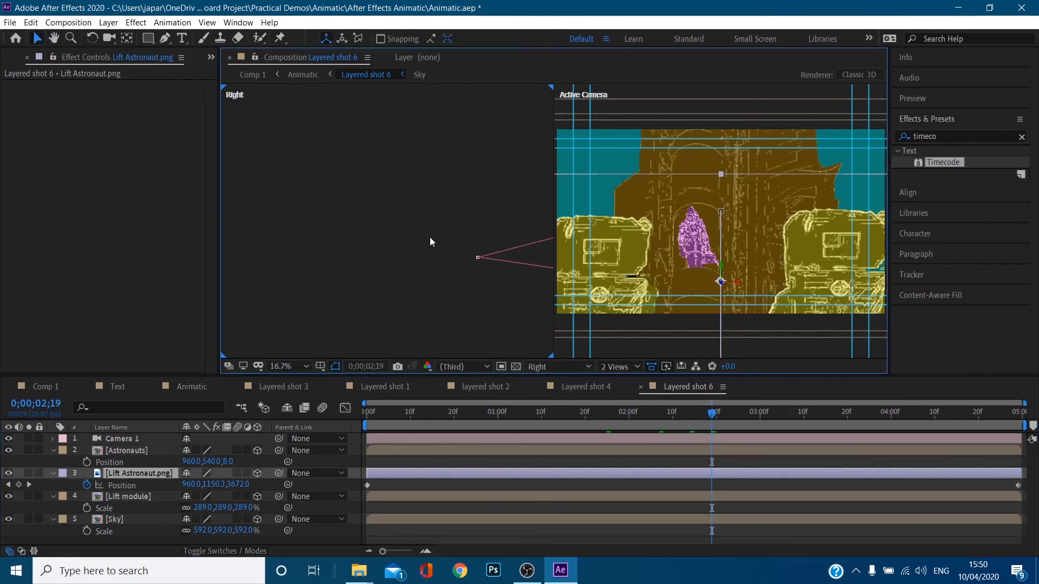
Check Camera 1 and scrub the timeline to review the rising astronaut move.
{"action": "left_click", "coordinate": [123, 438]}
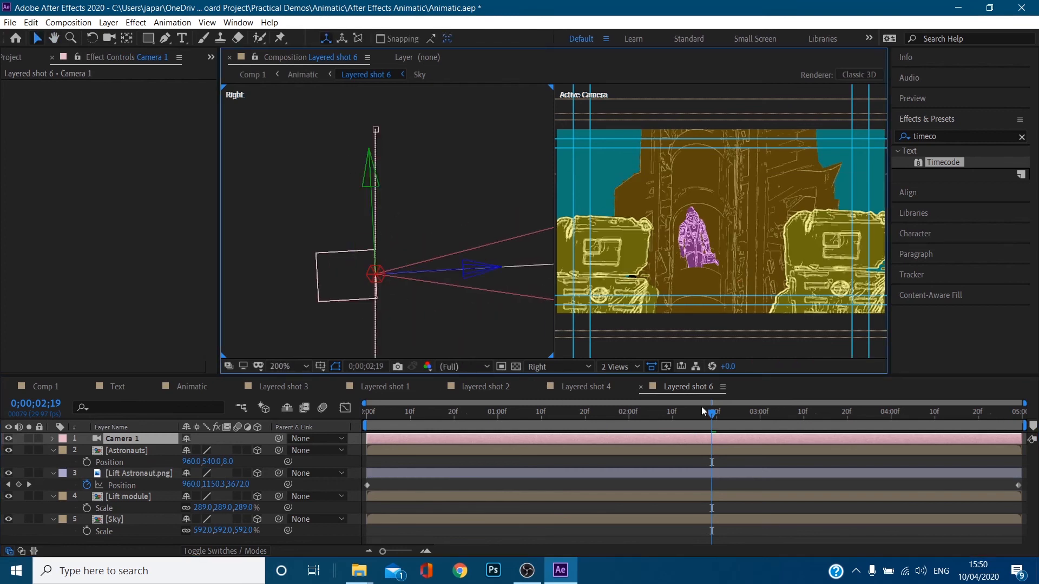
{"action": "left_click_drag", "start_coordinate": [713, 411], "coordinate": [397, 411]}
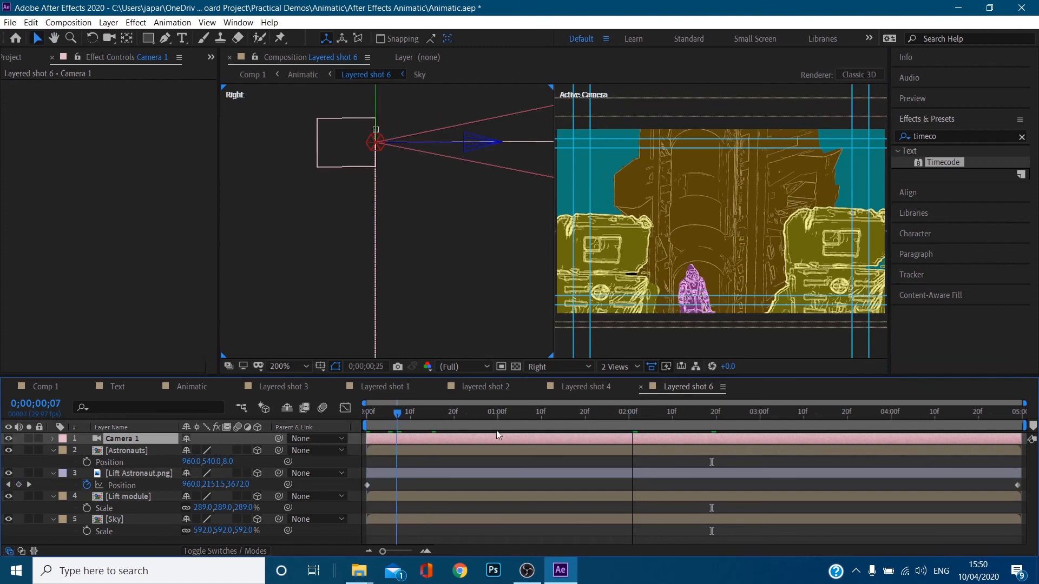
{"action": "left_click", "coordinate": [869, 412]}
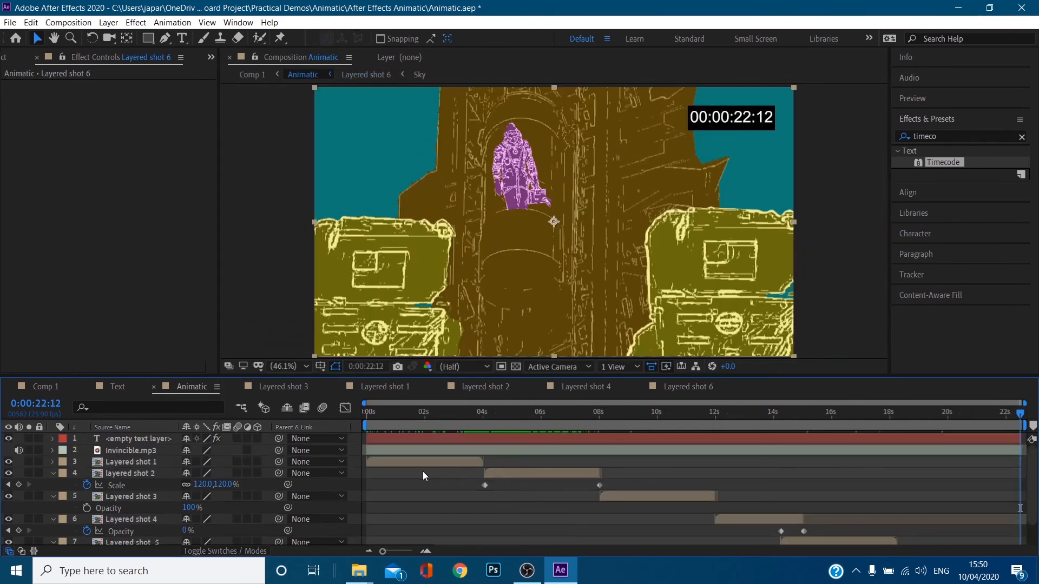
Switch to Comp 1 and jump to around 19 seconds to review the SH 04 wide shot.
{"action": "left_click", "coordinate": [132, 450]}
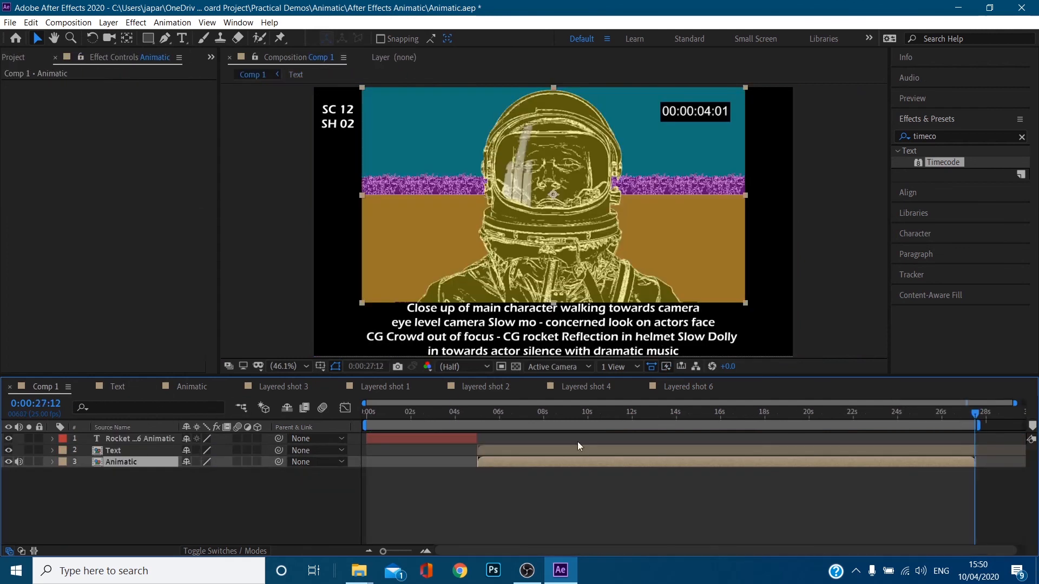
{"action": "left_click", "coordinate": [774, 413]}
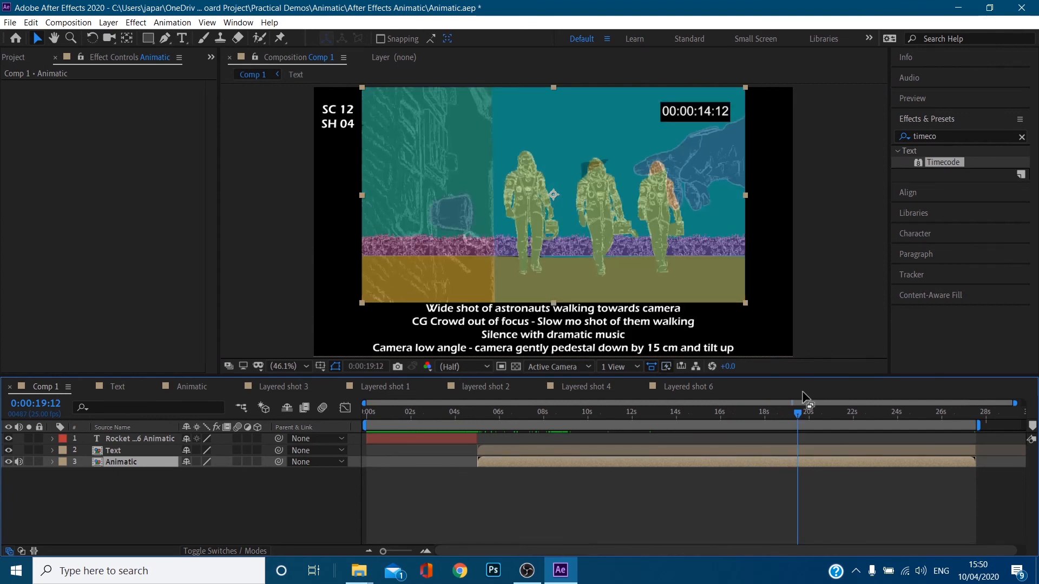
{"action": "mouse_move", "coordinate": [722, 138]}
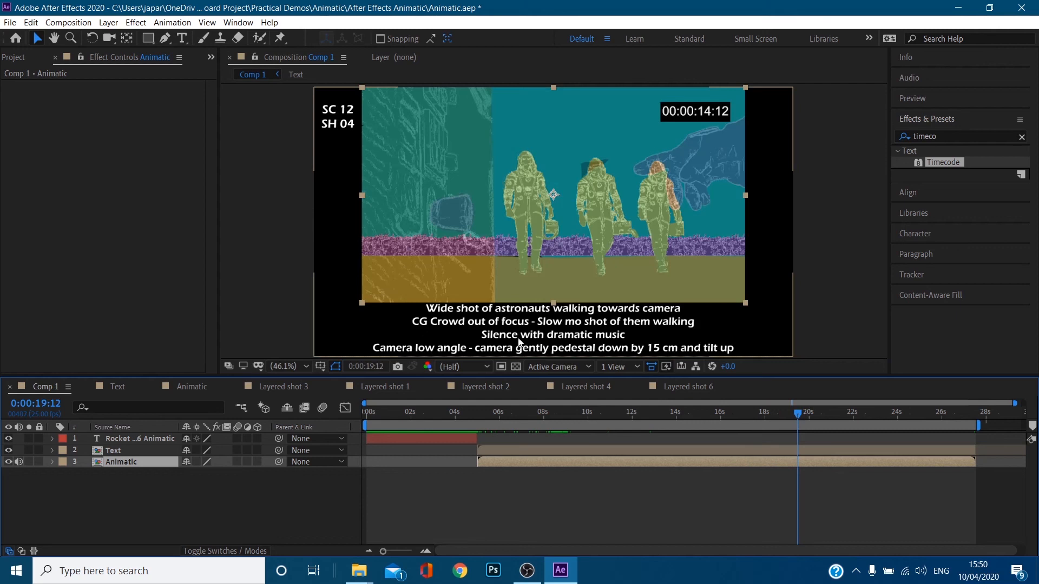
{"action": "mouse_move", "coordinate": [341, 127]}
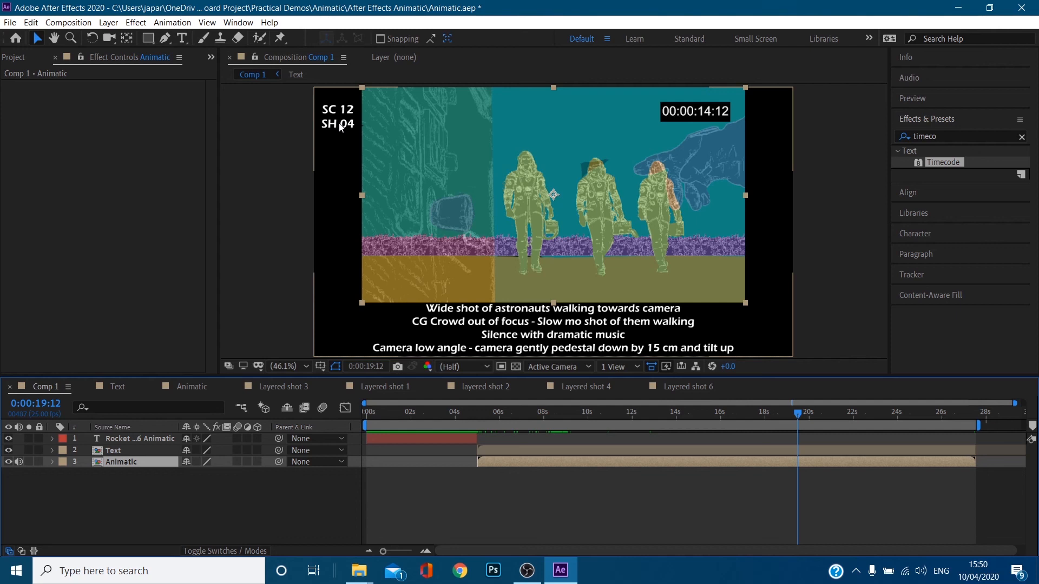
{"action": "mouse_move", "coordinate": [362, 241]}
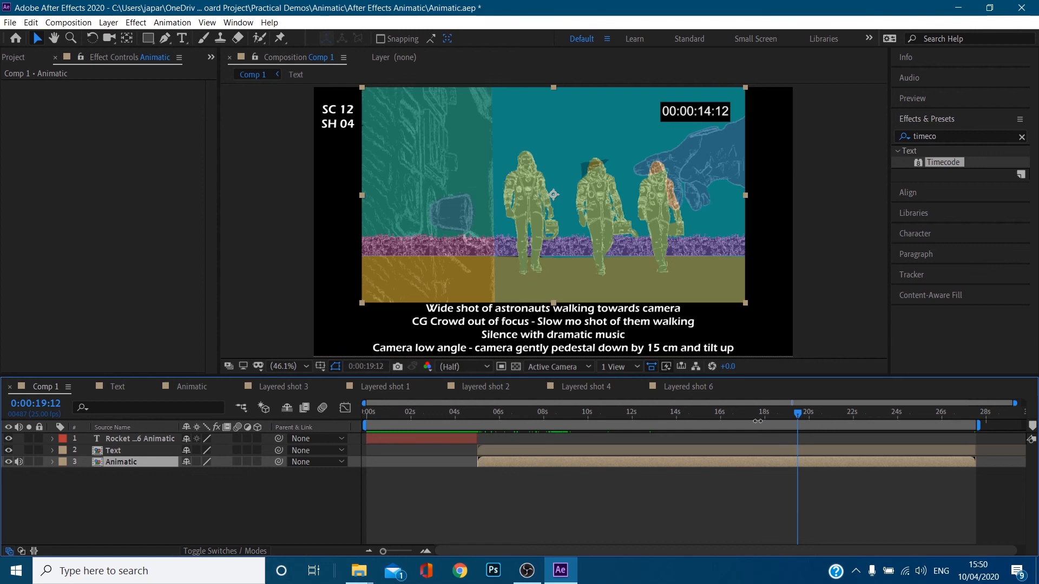
{"action": "mouse_move", "coordinate": [738, 453]}
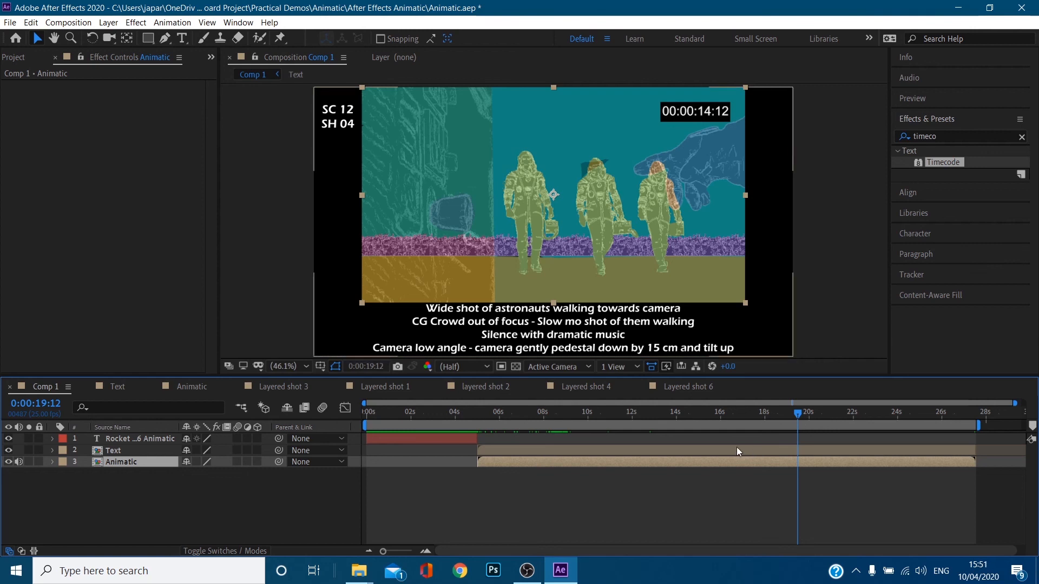
{"action": "mouse_move", "coordinate": [617, 468]}
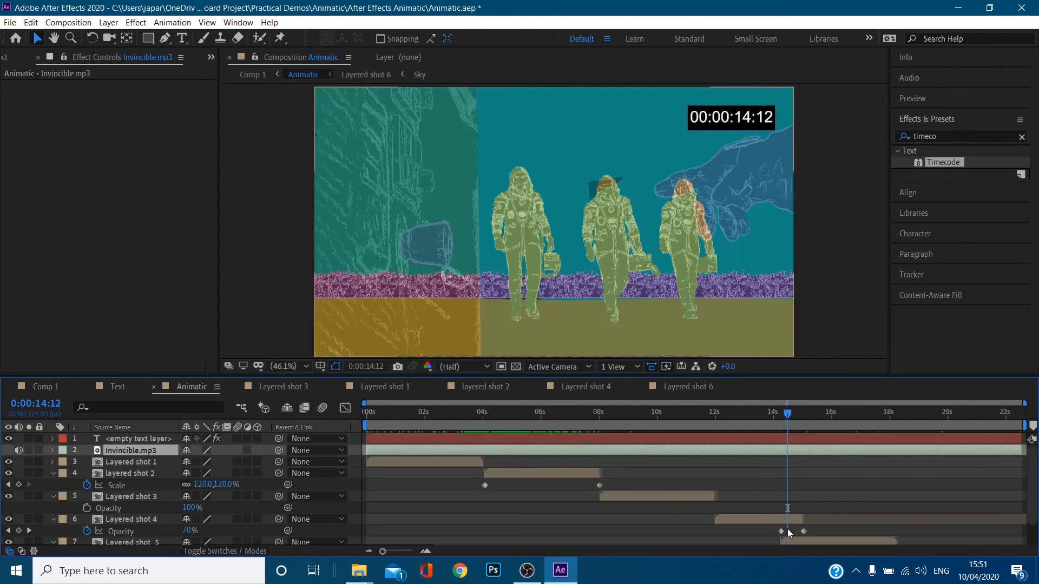
Scrub across Layered shot 4's Opacity keyframes around 14 seconds to inspect the fade into shot 5.
{"action": "scroll", "scroll_direction": "down", "scroll_amount": 3}
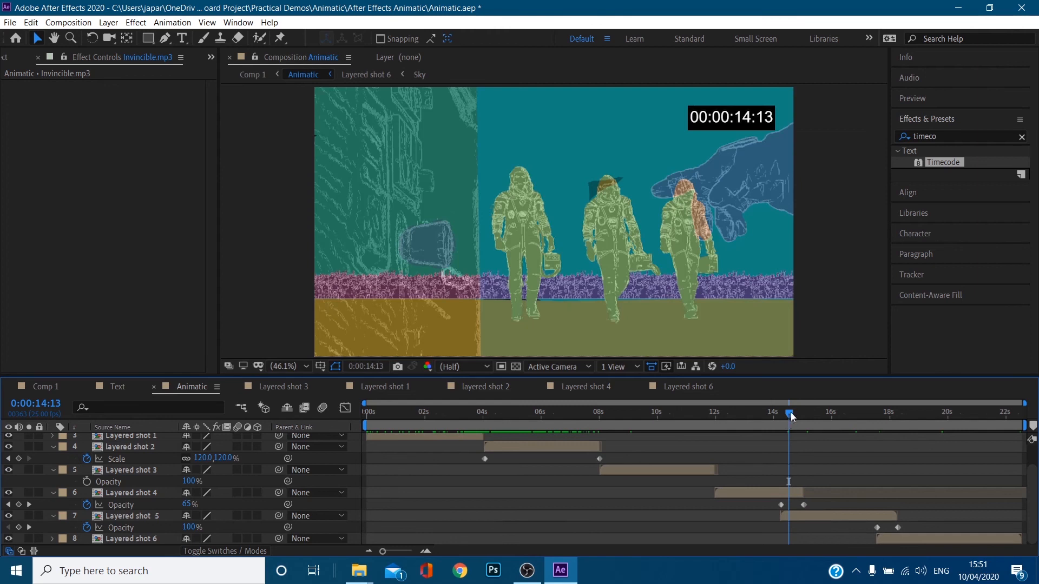
{"action": "left_click_drag", "start_coordinate": [790, 414], "coordinate": [766, 415]}
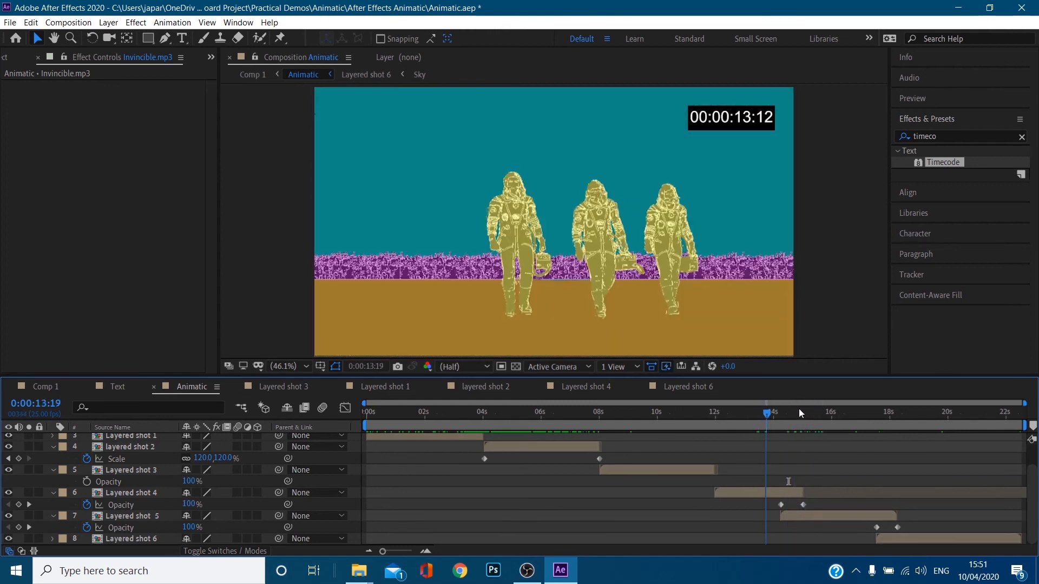
{"action": "left_click", "coordinate": [790, 412]}
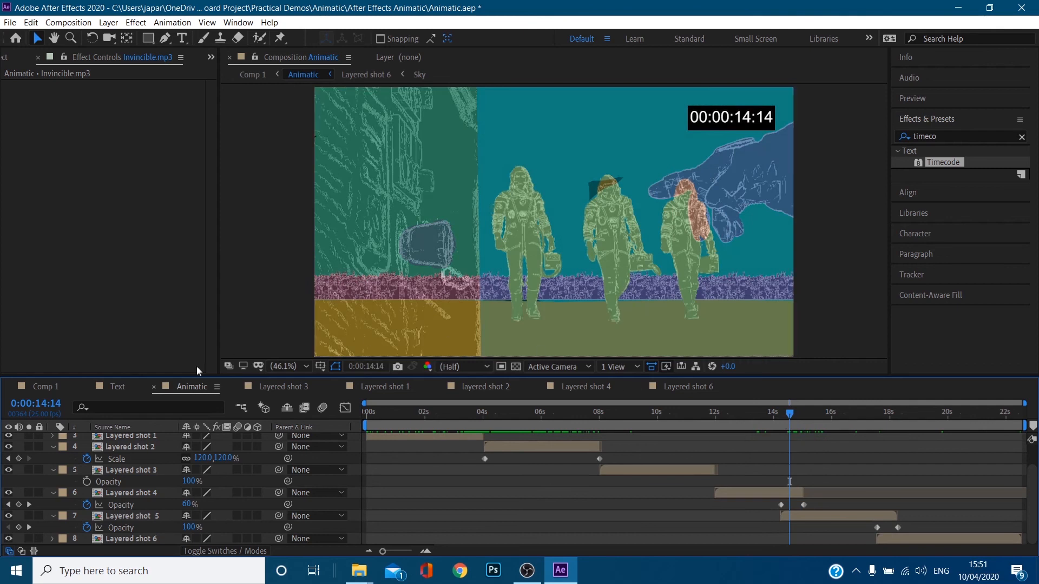
{"action": "mouse_move", "coordinate": [170, 418]}
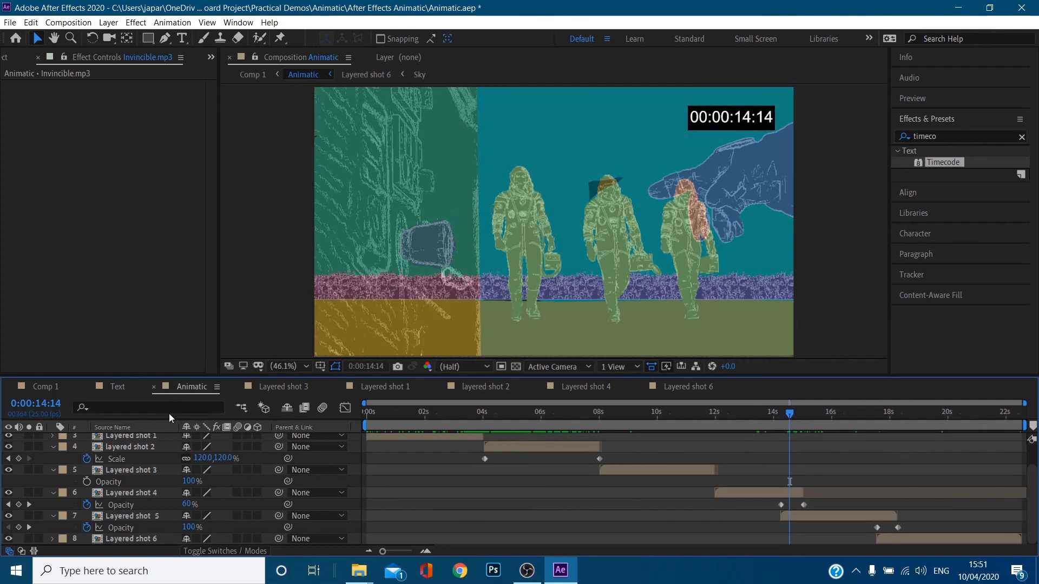